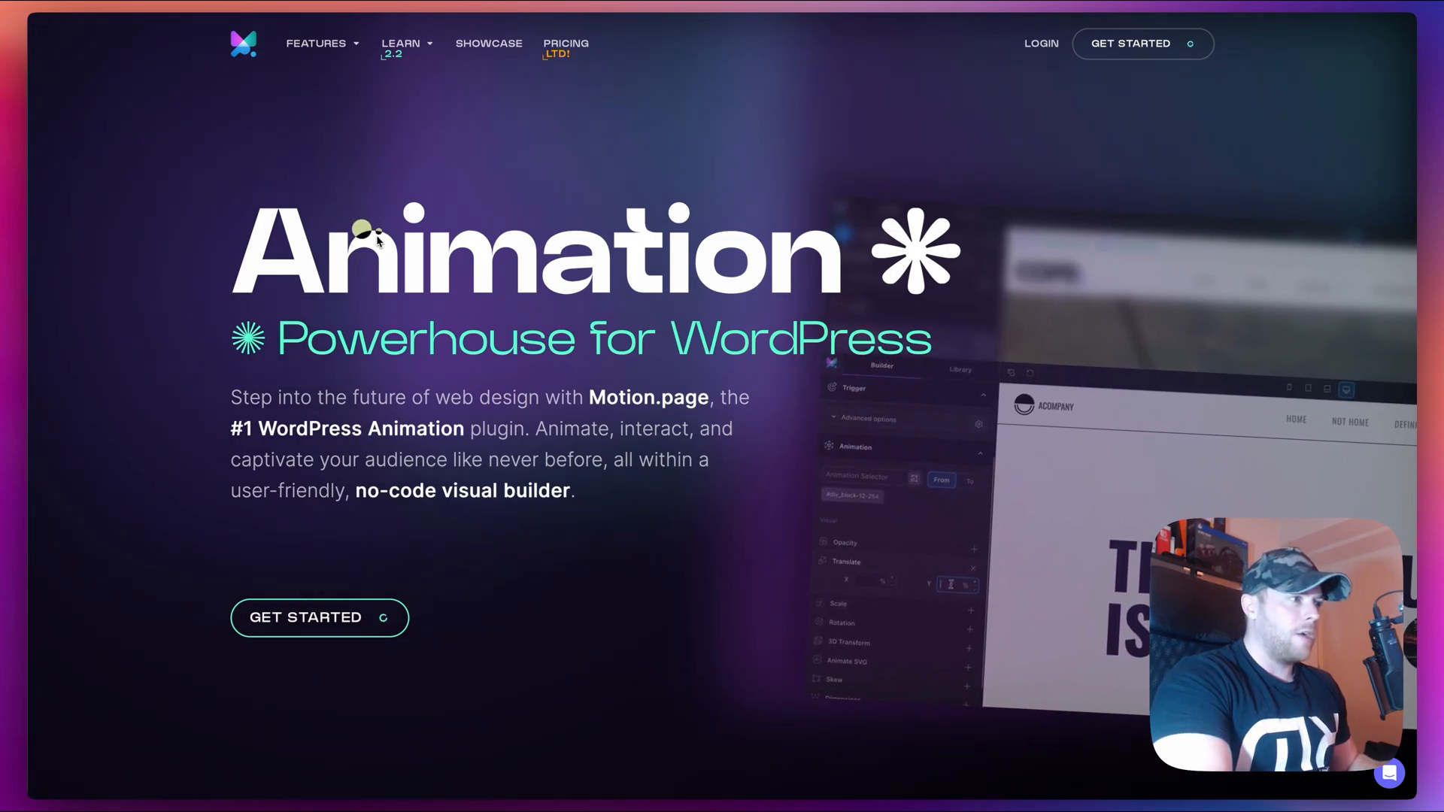
# - Scroll the Motion.page homepage down to the 2.2 changelog announcing Mouse Follower
pyautogui.scroll(-3)
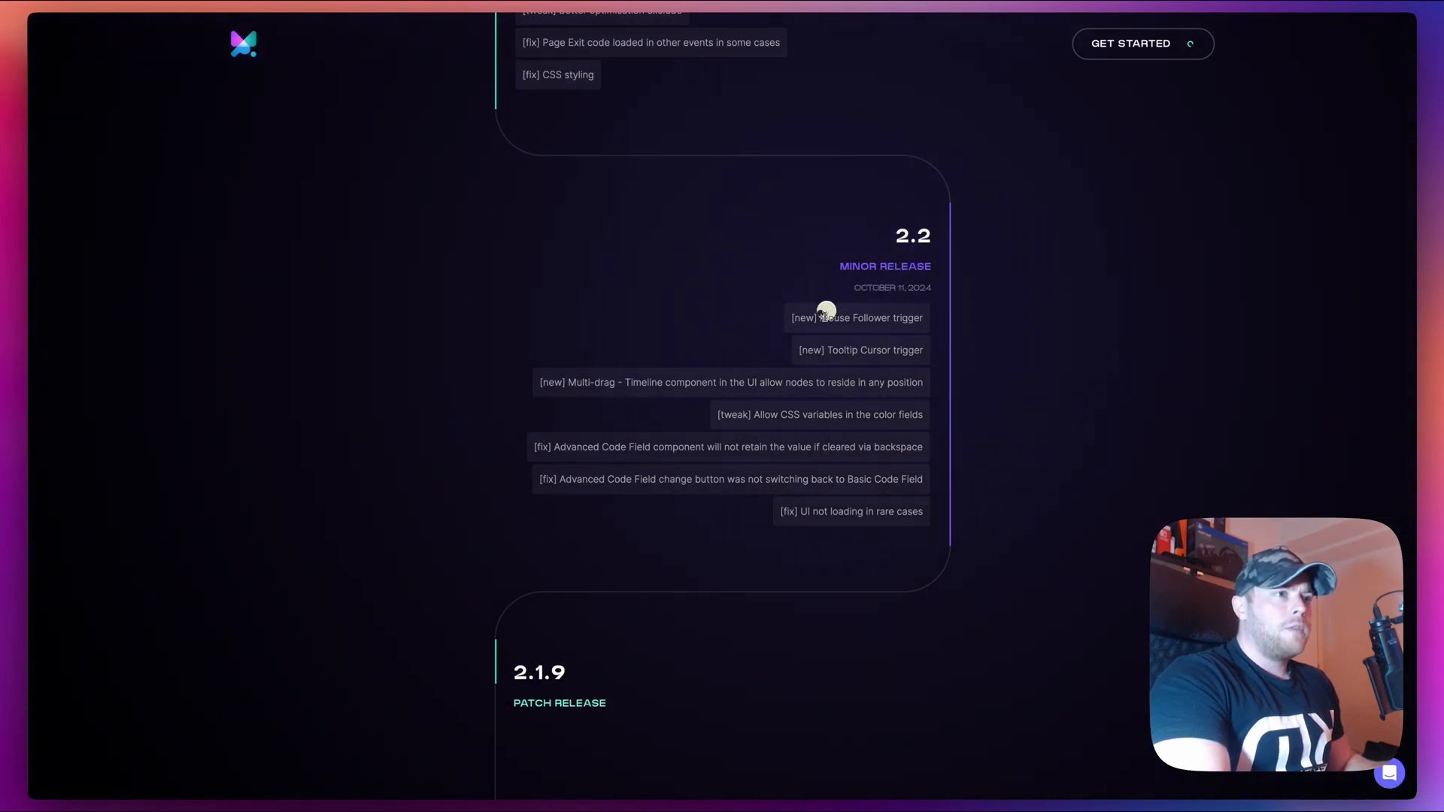
pyautogui.moveTo(590, 387)
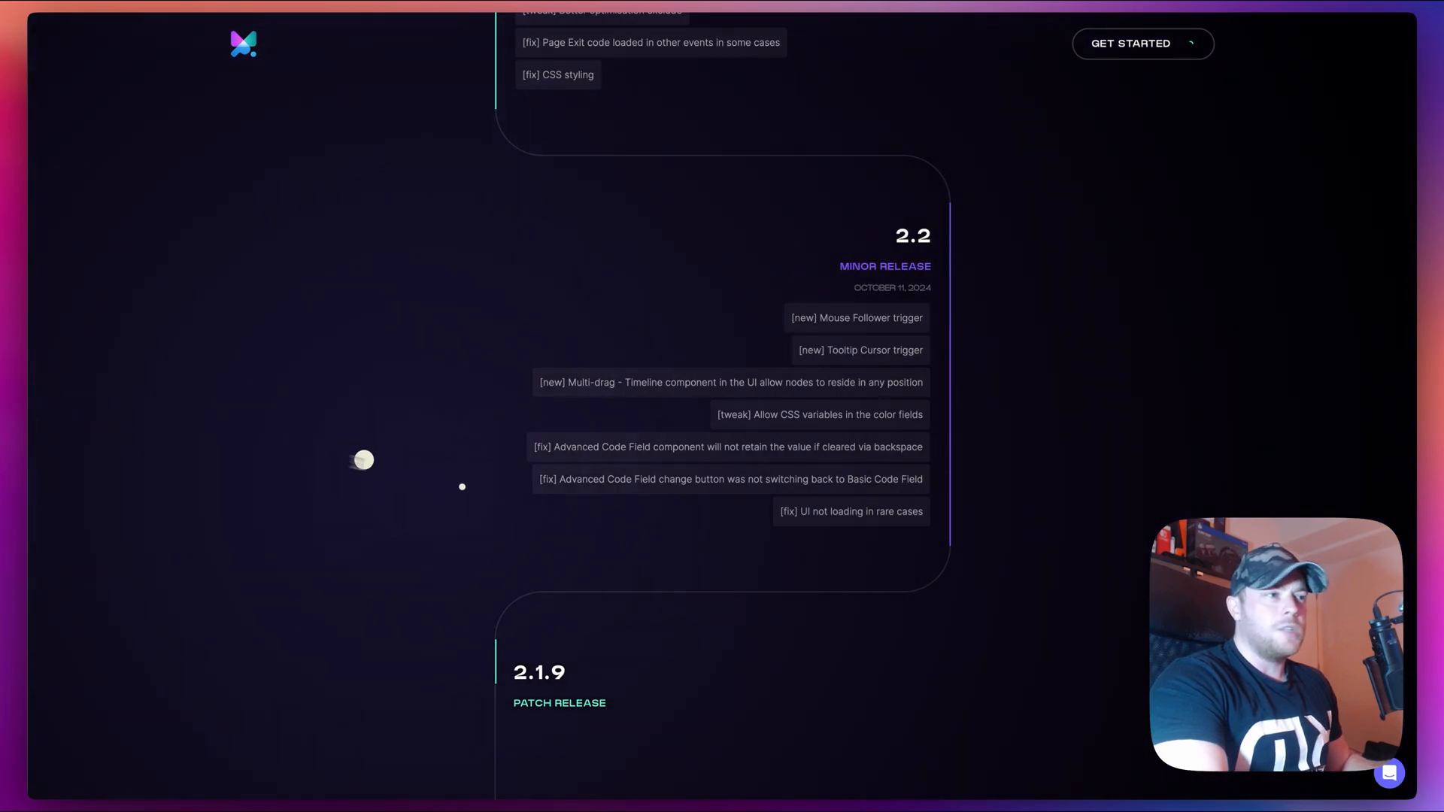
pyautogui.moveTo(403, 300)
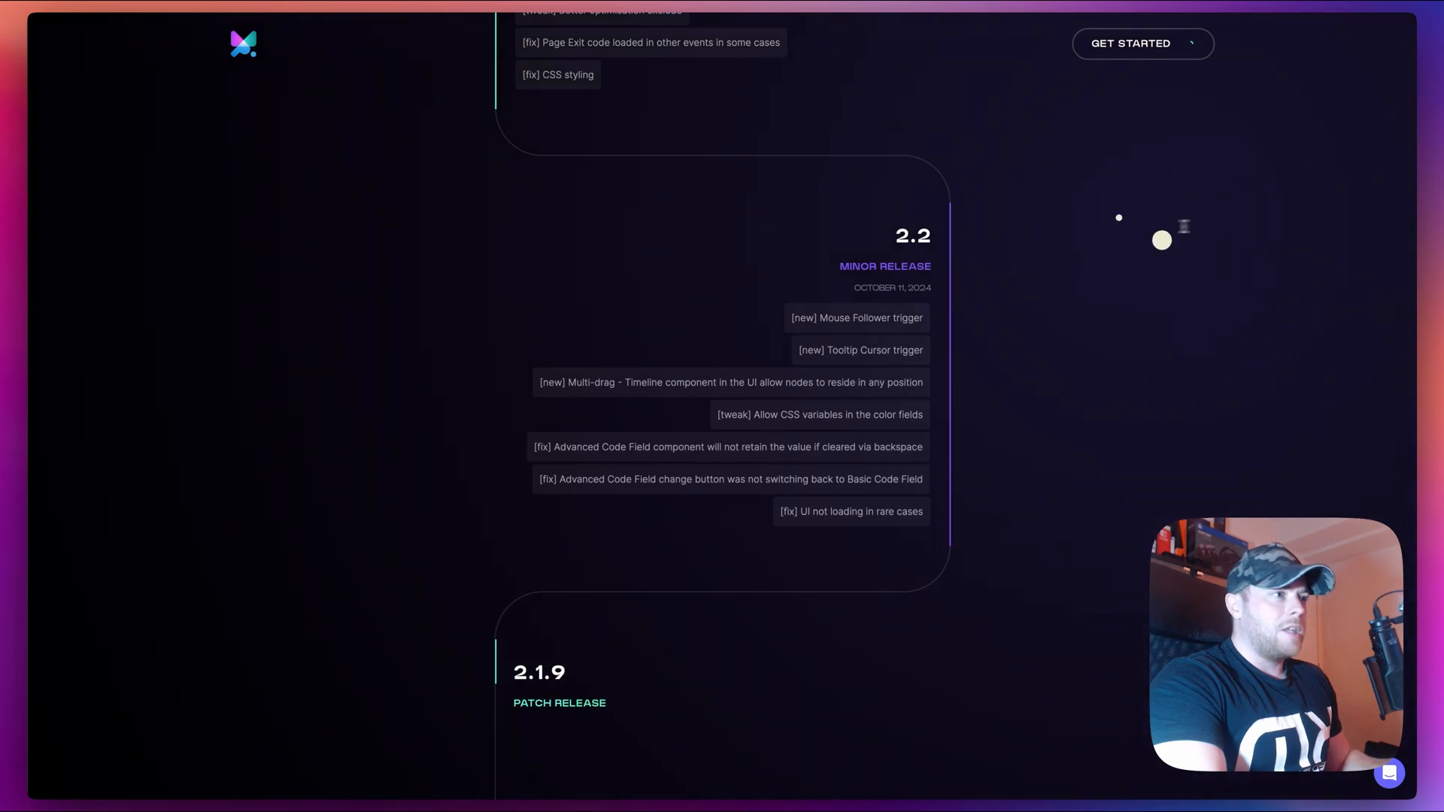
pyautogui.moveTo(822, 381)
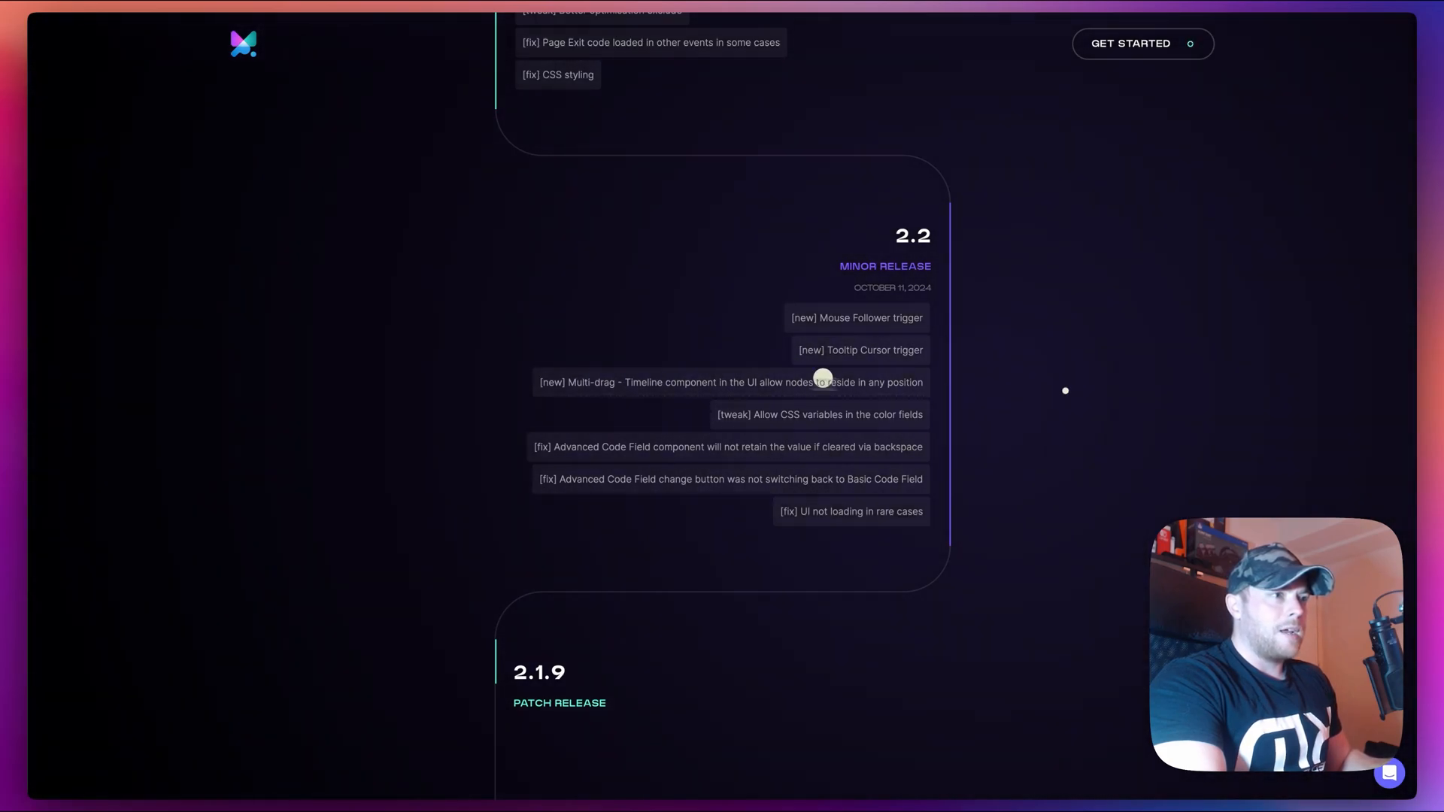
pyautogui.moveTo(512, 343)
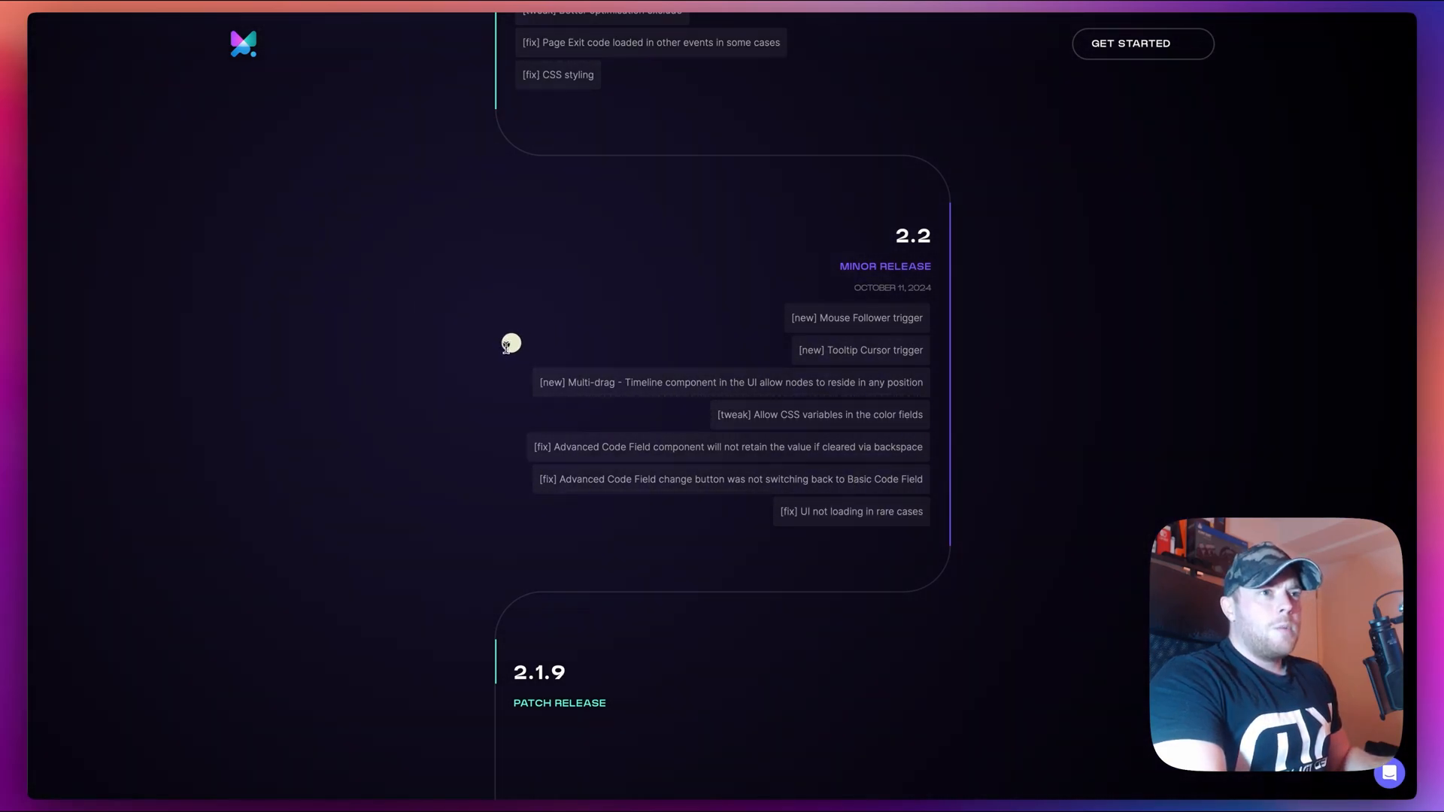
pyautogui.moveTo(436, 360)
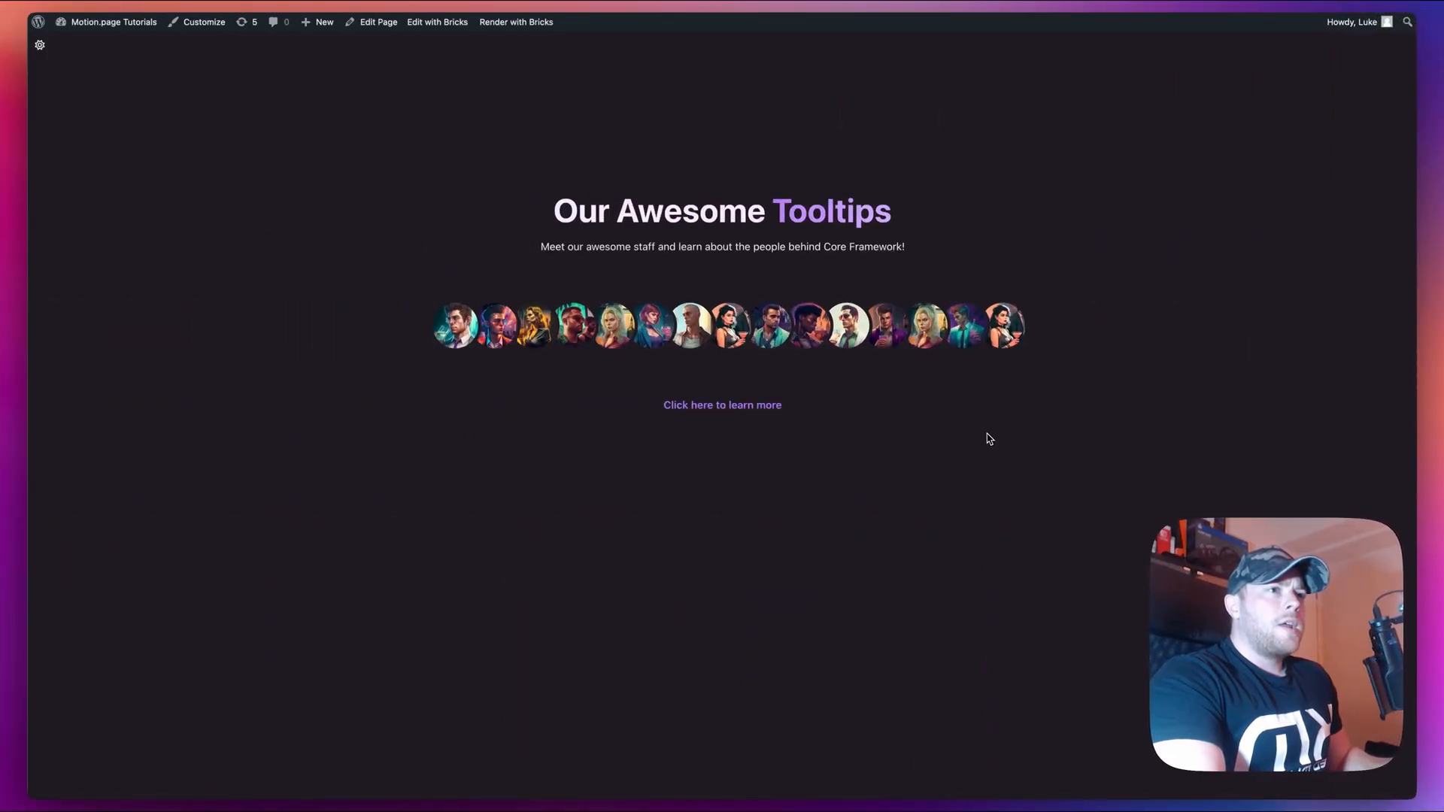
pyautogui.moveTo(722, 404)
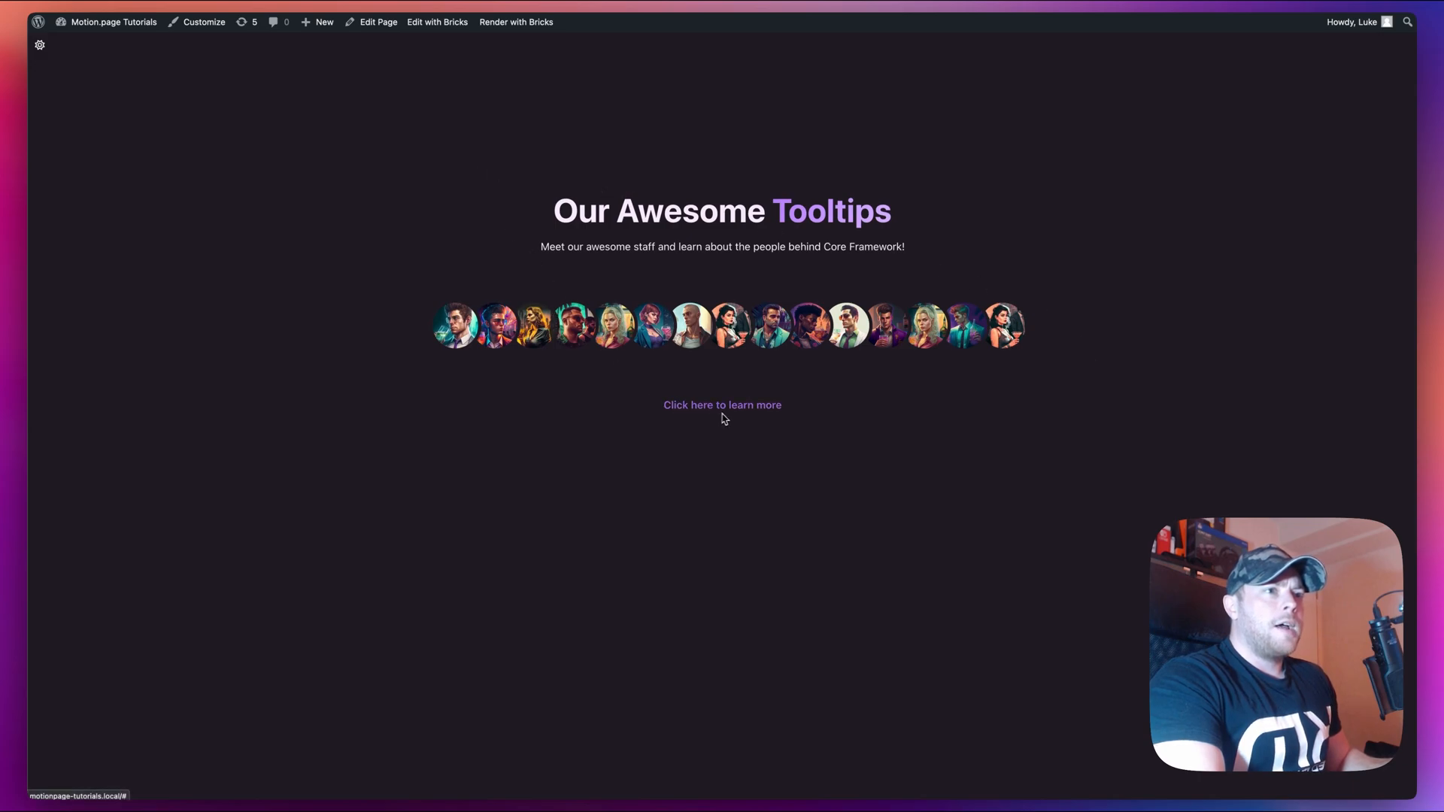
pyautogui.moveTo(1081, 294)
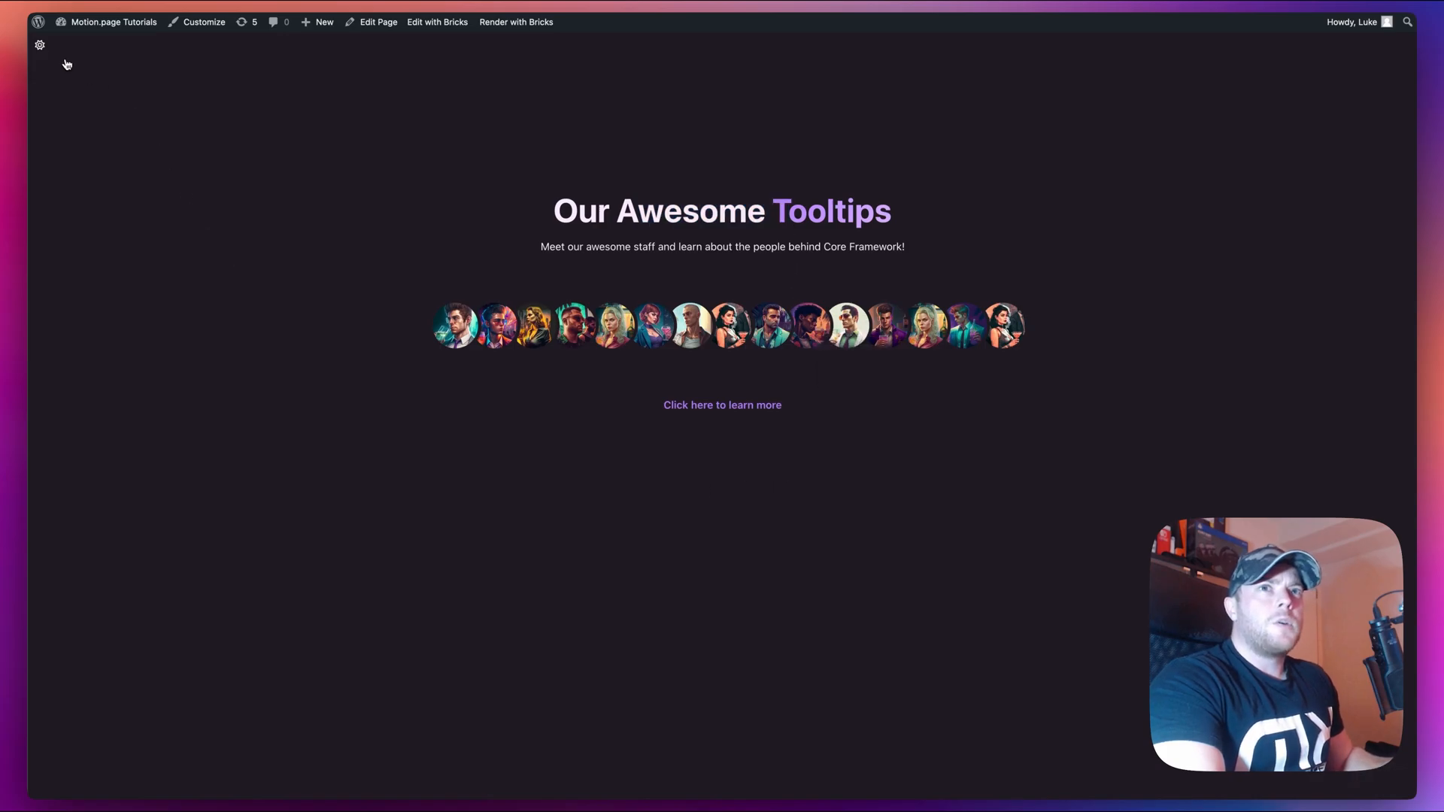
# - Toggle the Our Awesome Tooltips page into light mode, then back to dark
pyautogui.click(39, 44)
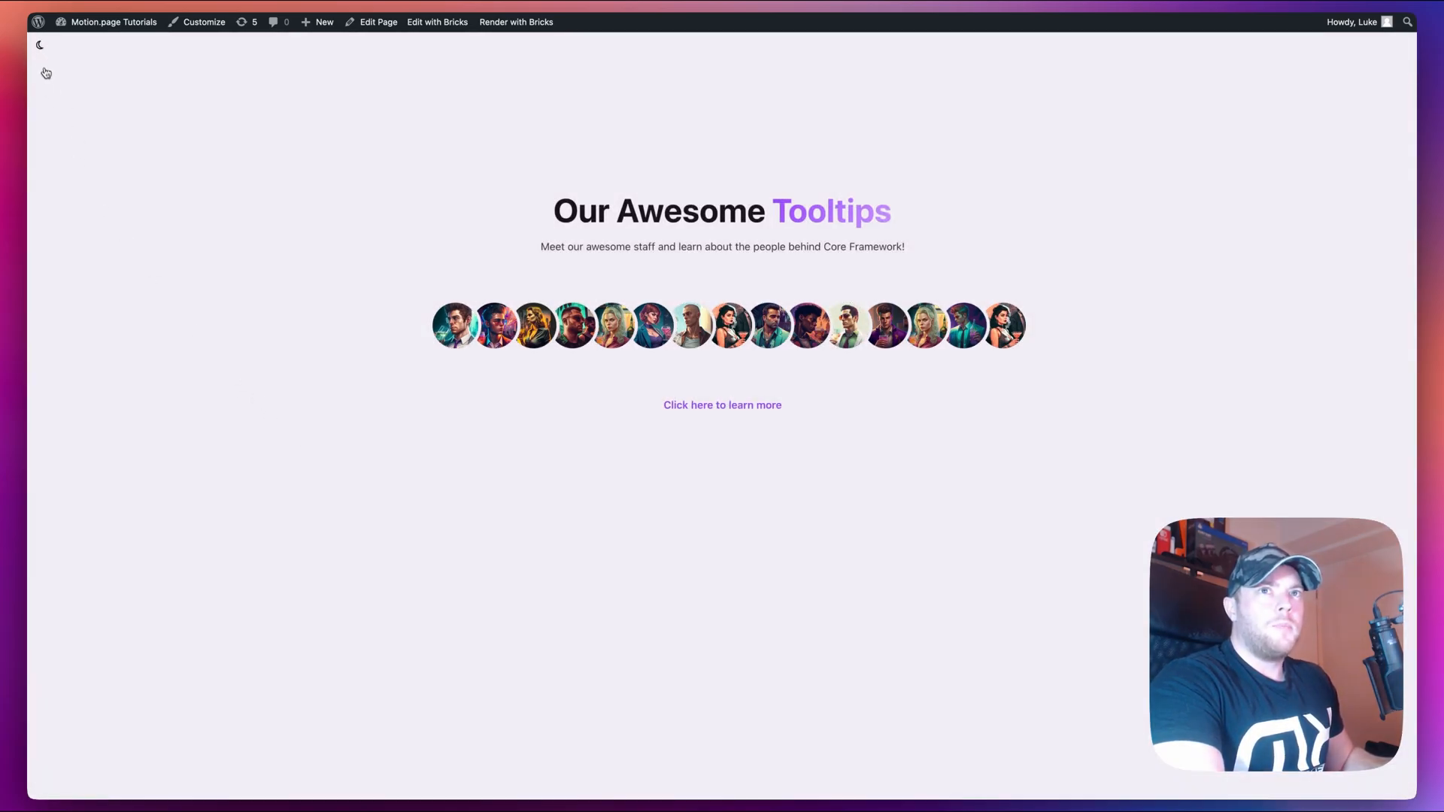
pyautogui.click(40, 44)
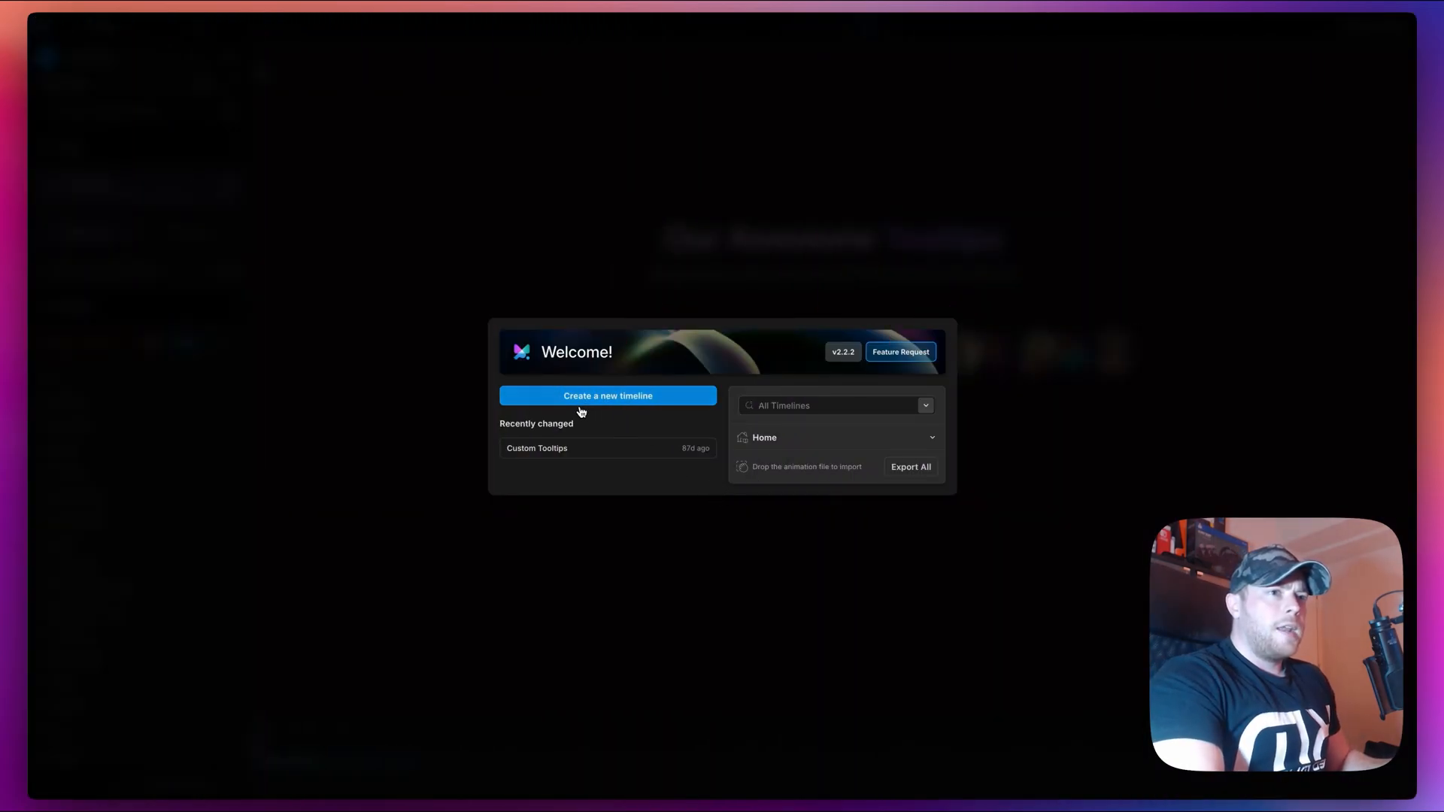
# - Start a new timeline, rename it 'My Cursor', and set its trigger to Mouse Follower
pyautogui.click(607, 395)
pyautogui.write('My')
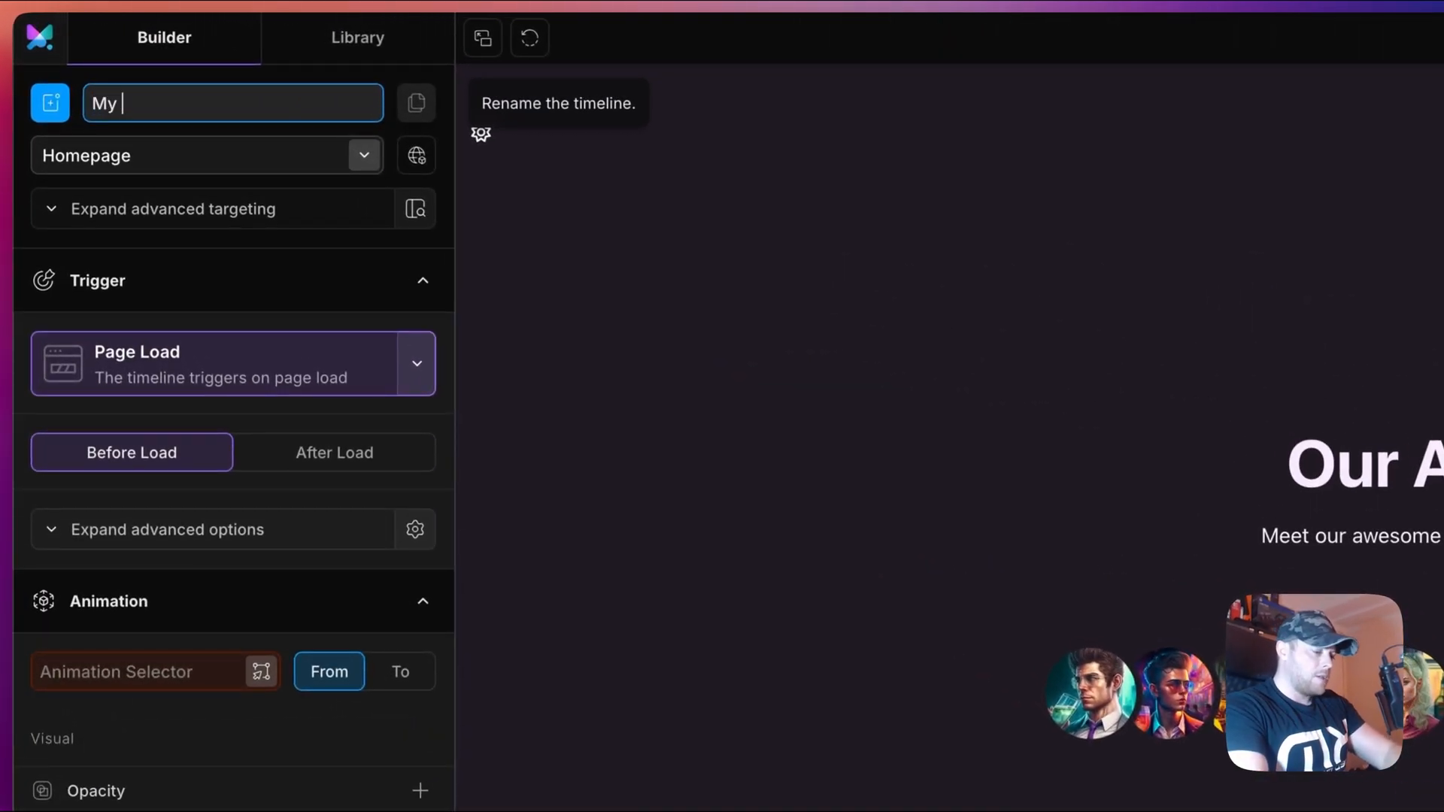
pyautogui.write('Cursor')
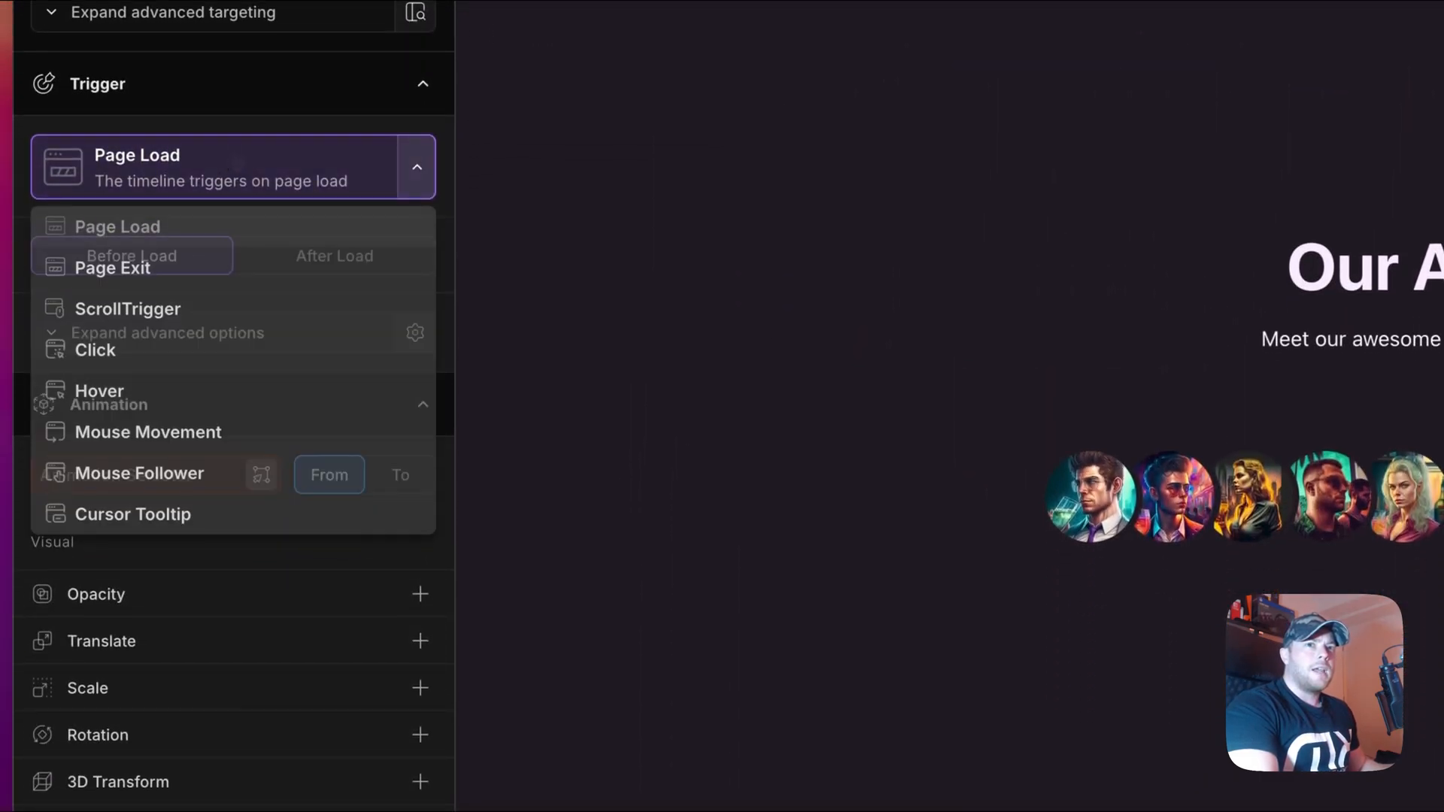
pyautogui.click(139, 473)
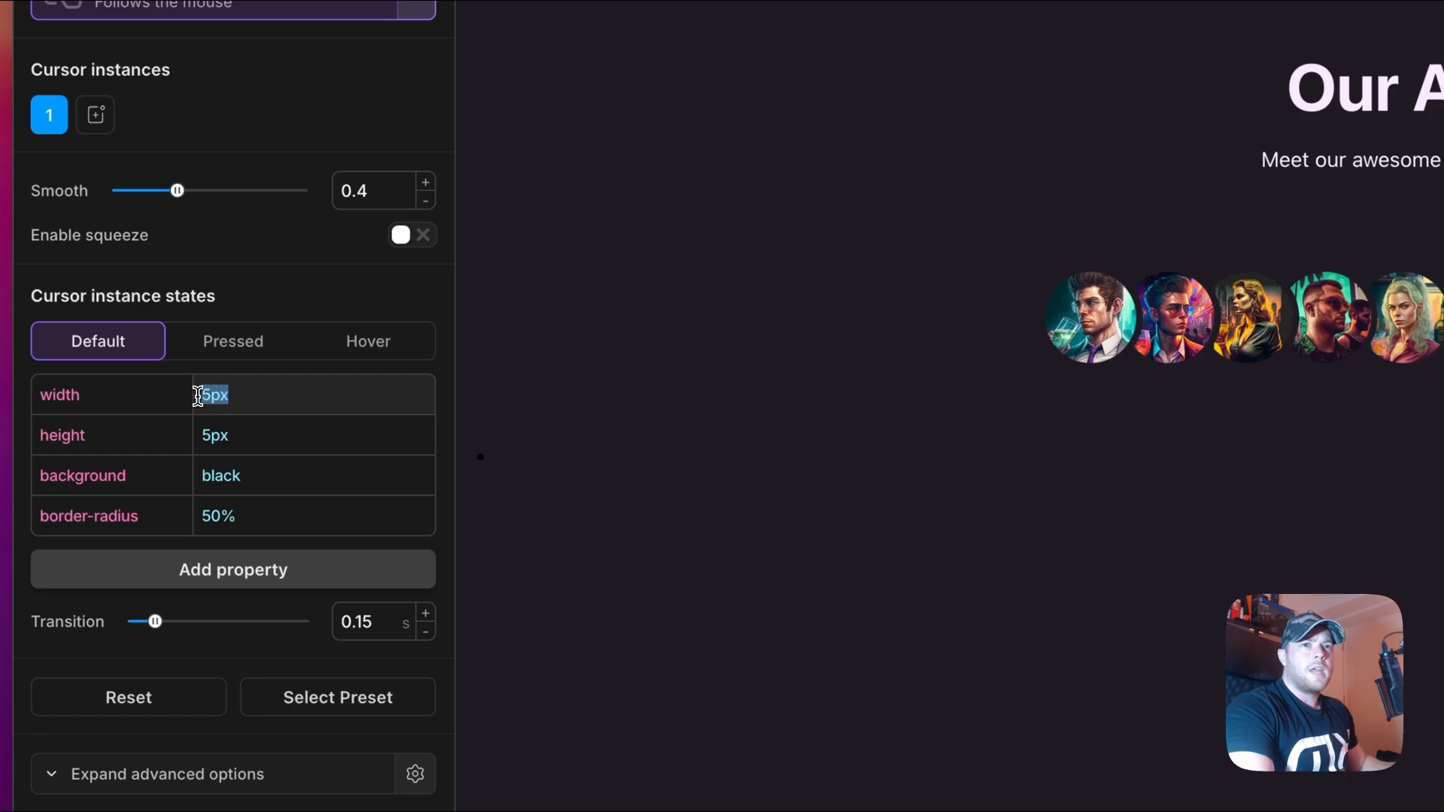
# - Set the default cursor width to 100vw and replace height with aspect-ratio 1/1
pyautogui.write('100vw')
pyautogui.write('aspect-ratio')
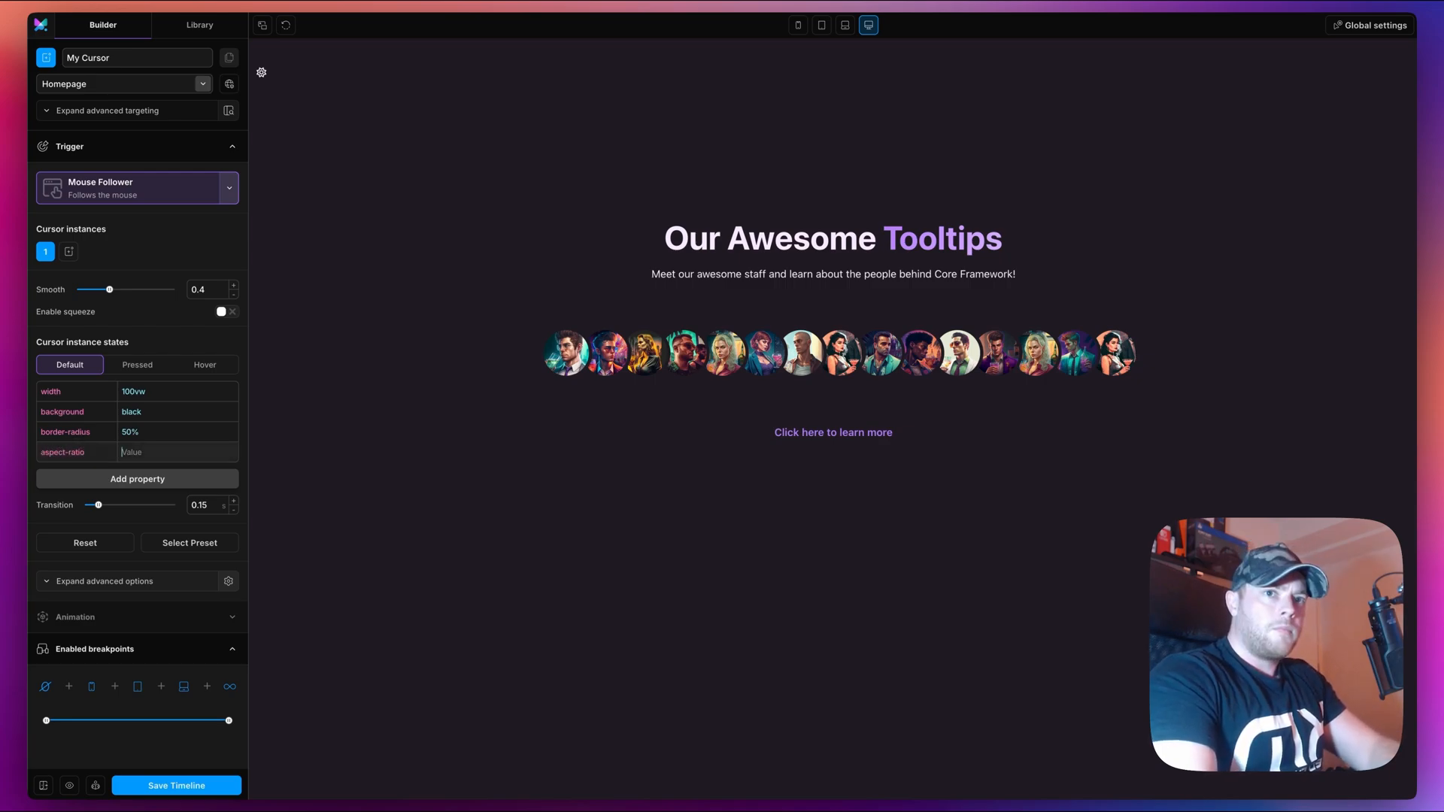
pyautogui.write('1/1')
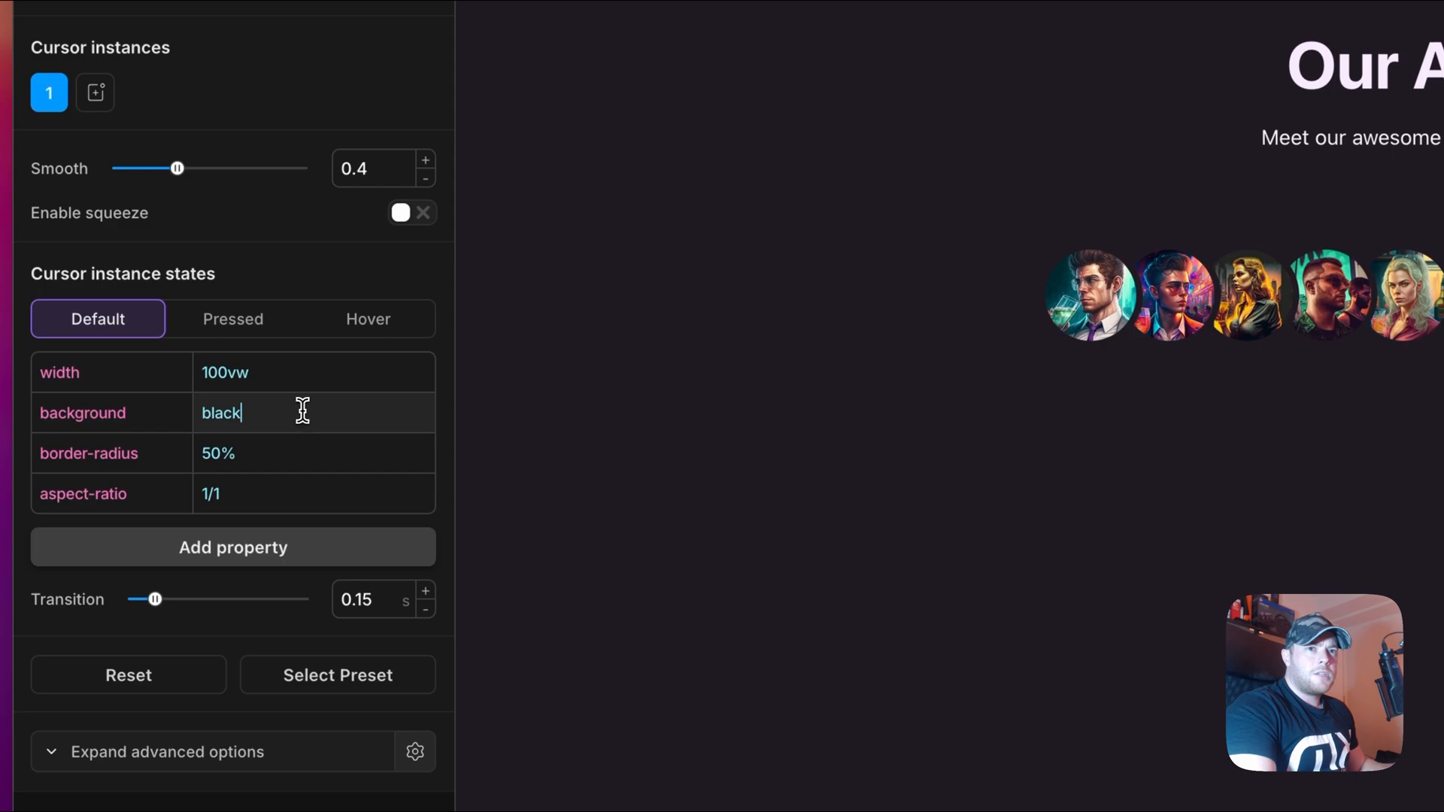
# - Set a primary-to-transparent radial-gradient background, delete border-radius, and add opacity
pyautogui.doubleClick(220, 413)
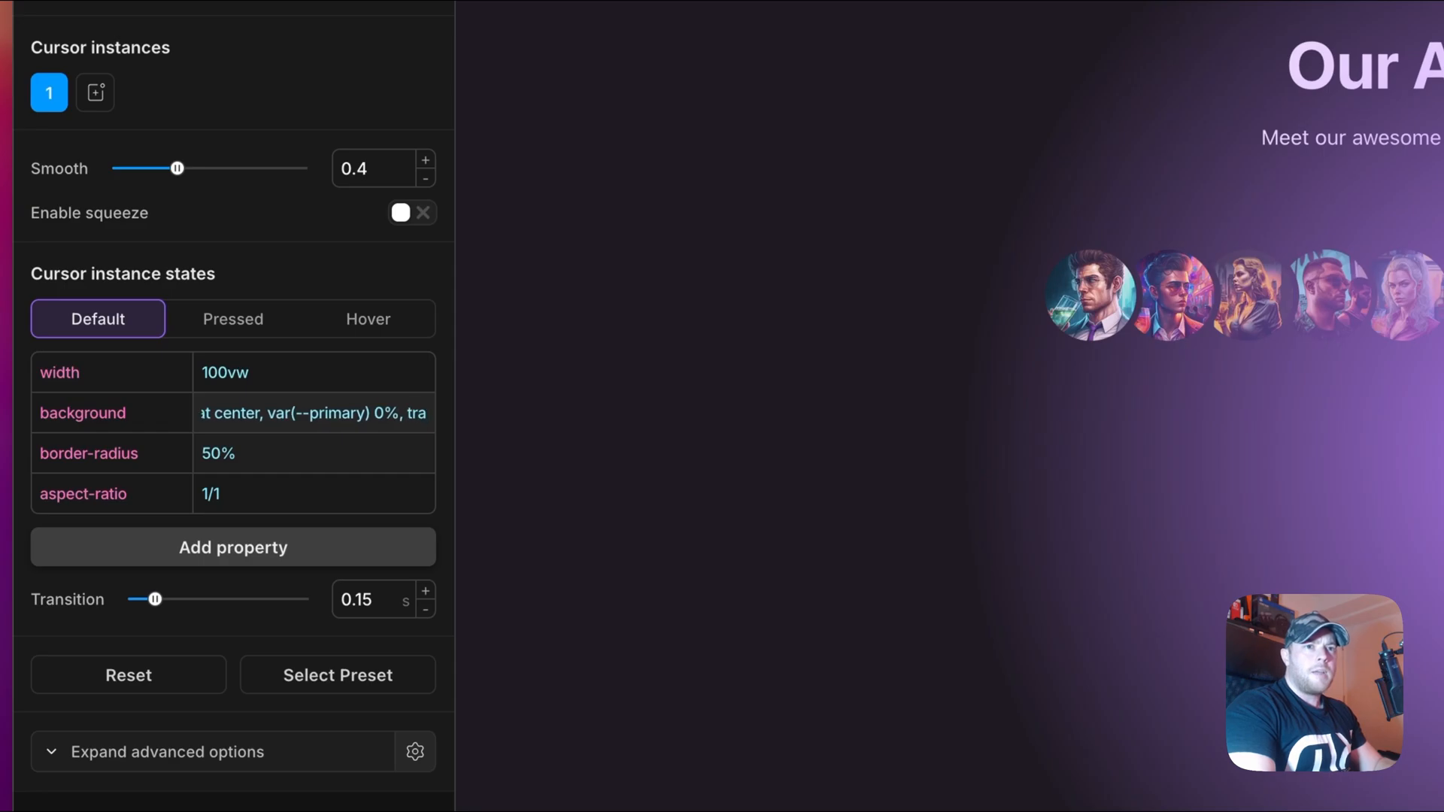
pyautogui.moveTo(403, 458)
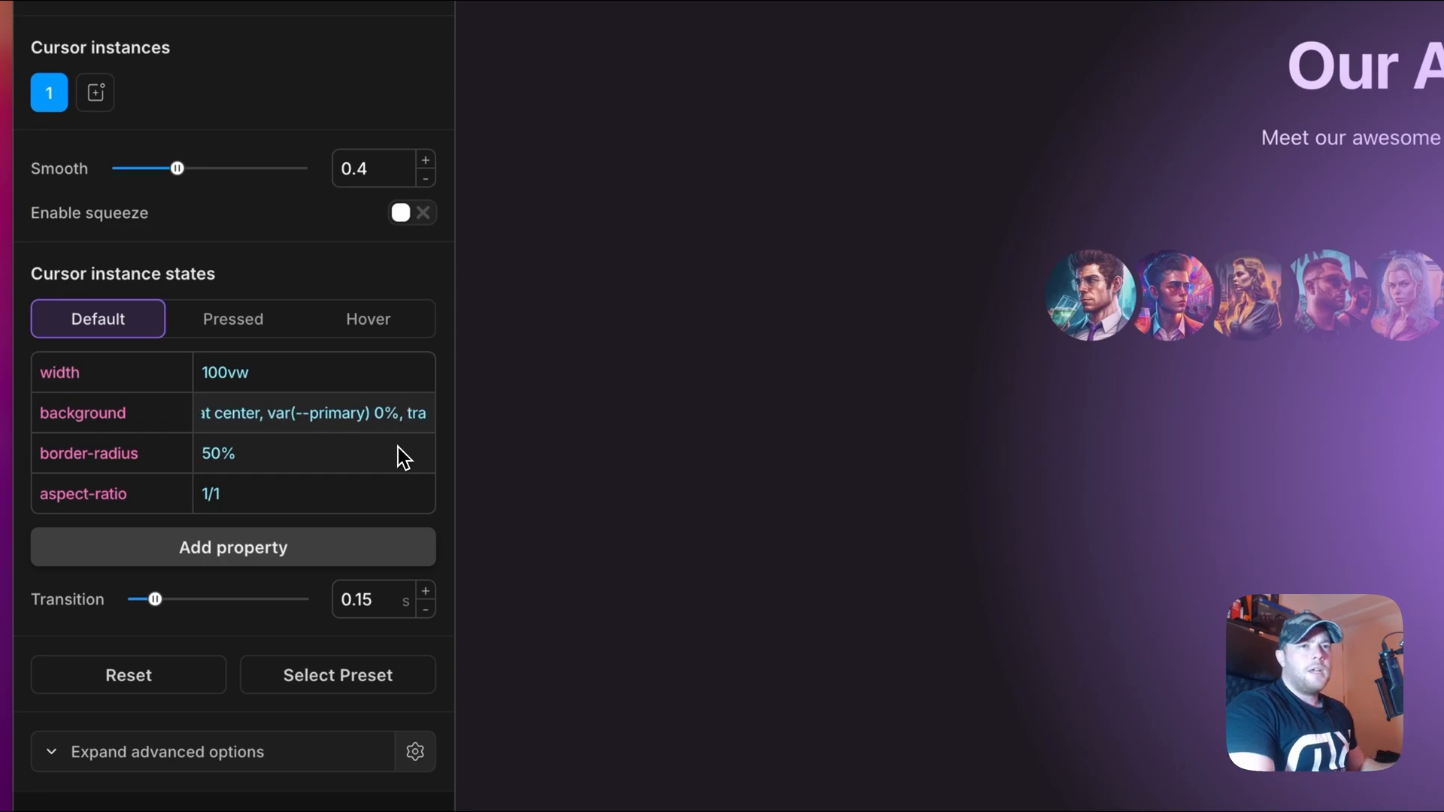
pyautogui.moveTo(344, 424)
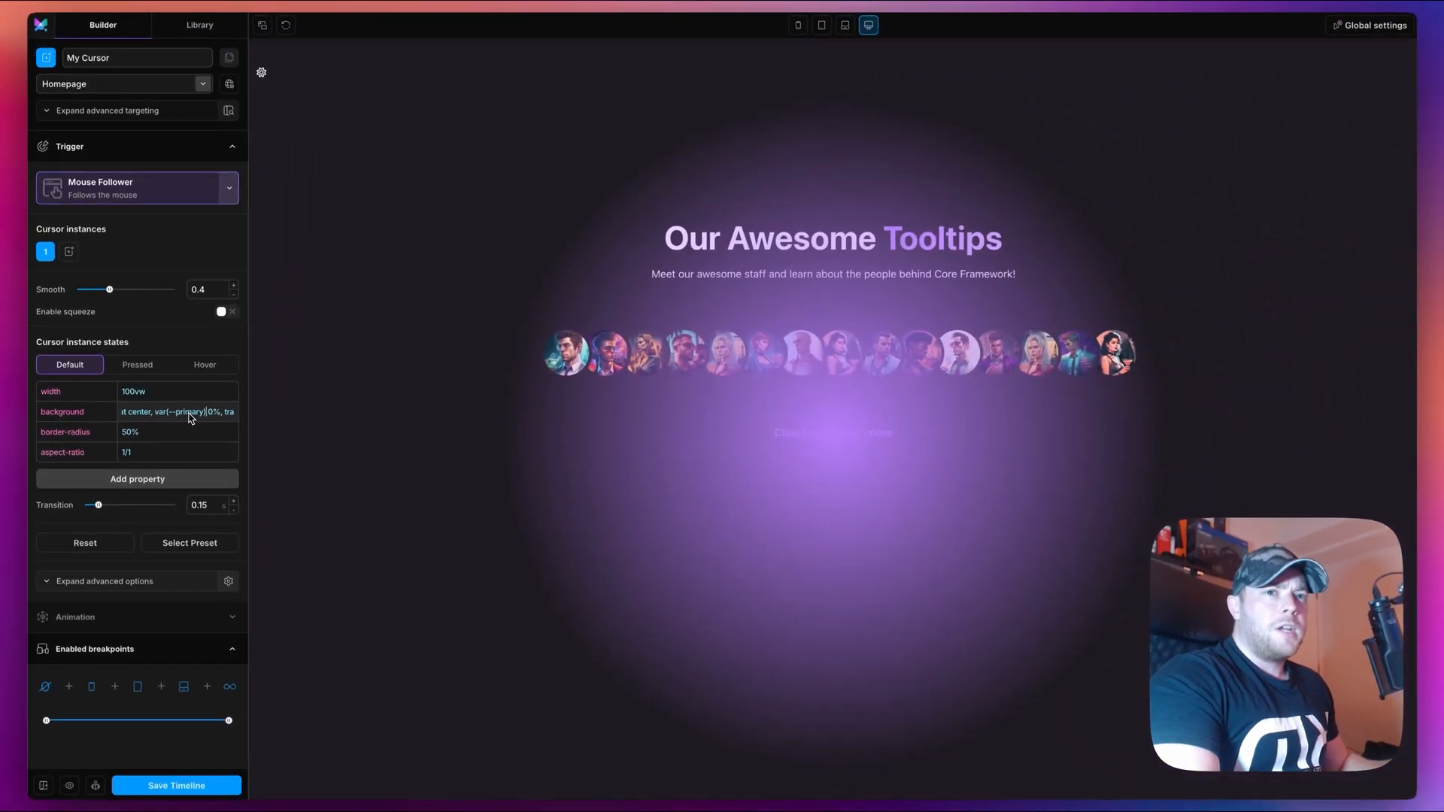
pyautogui.moveTo(816, 381)
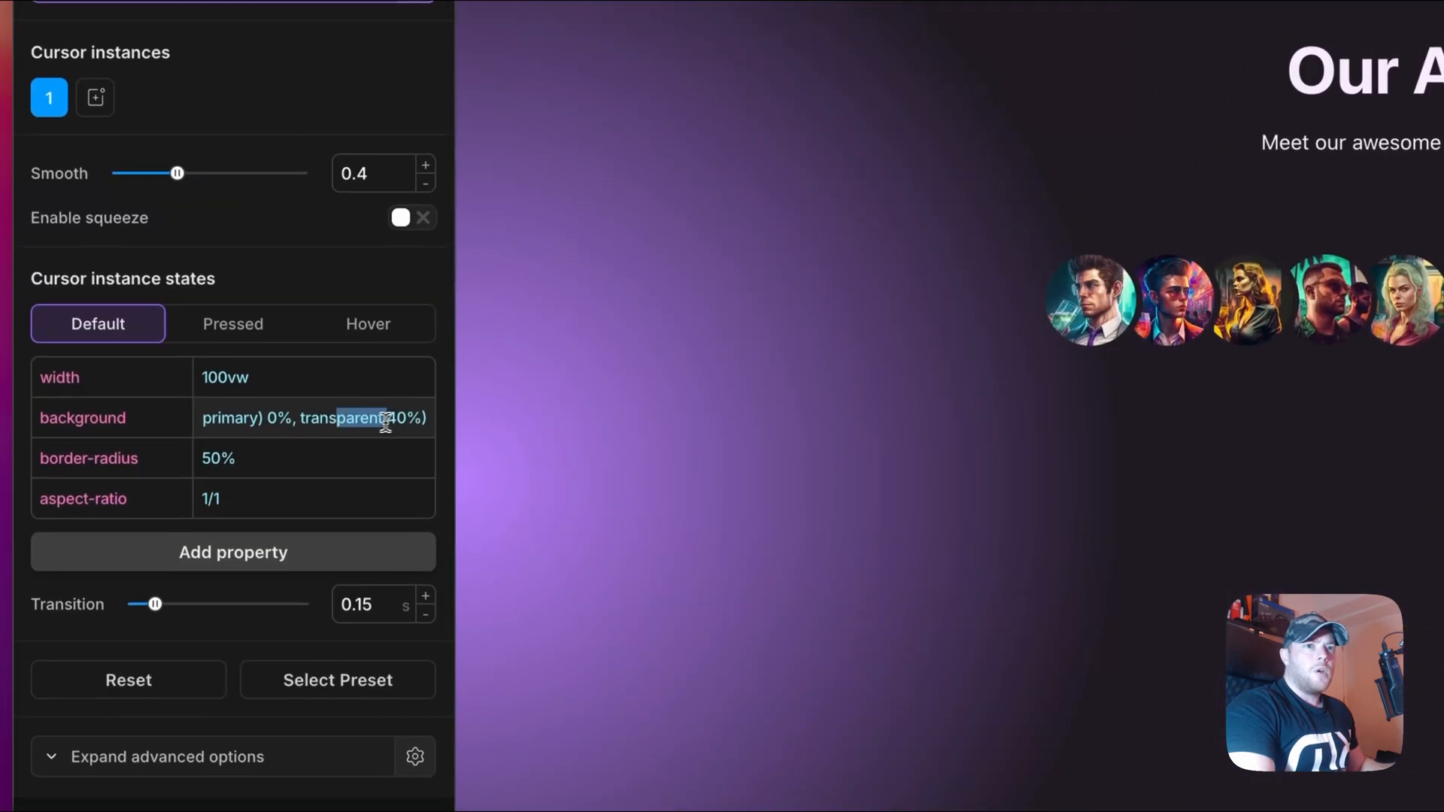
pyautogui.scroll(-3)
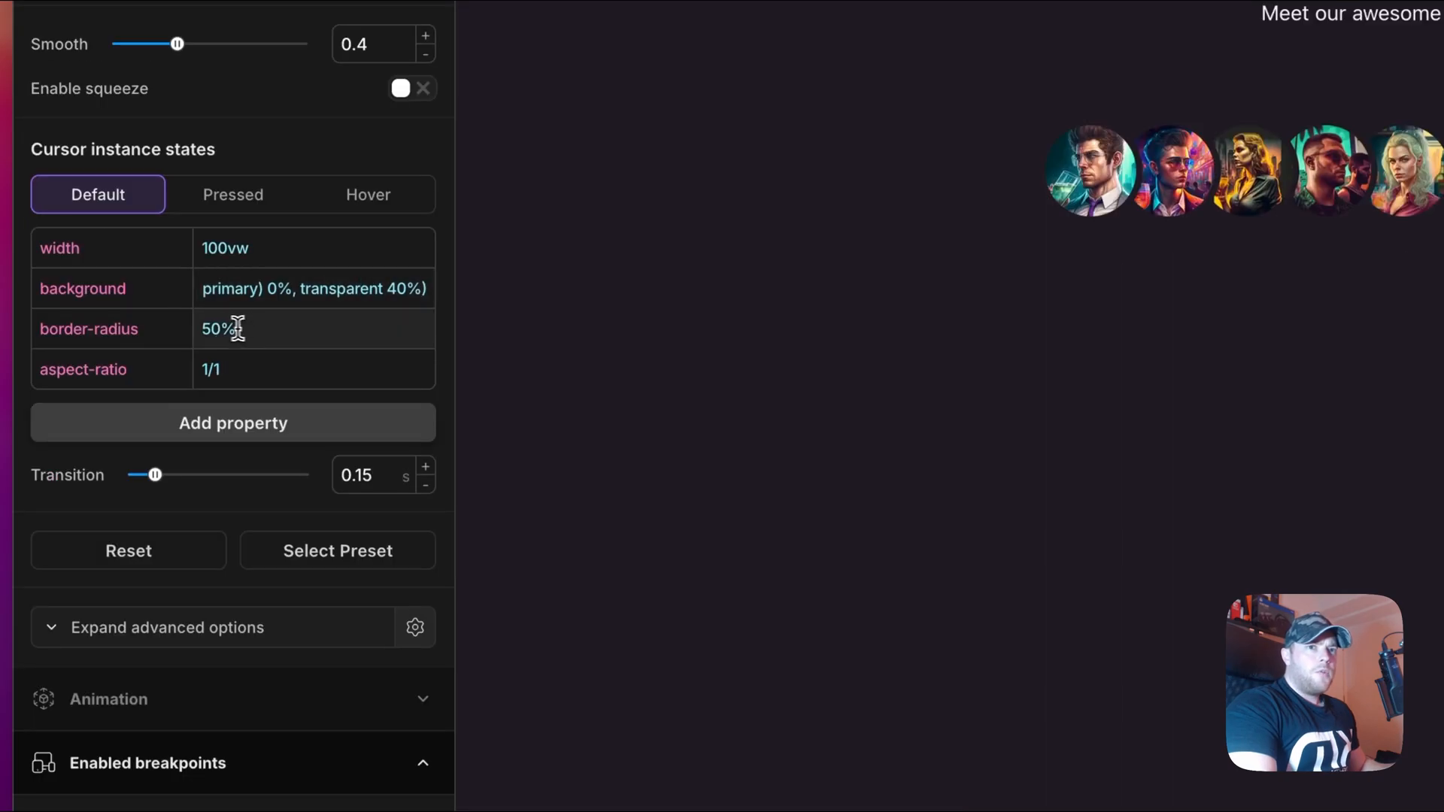
pyautogui.rightClick(218, 329)
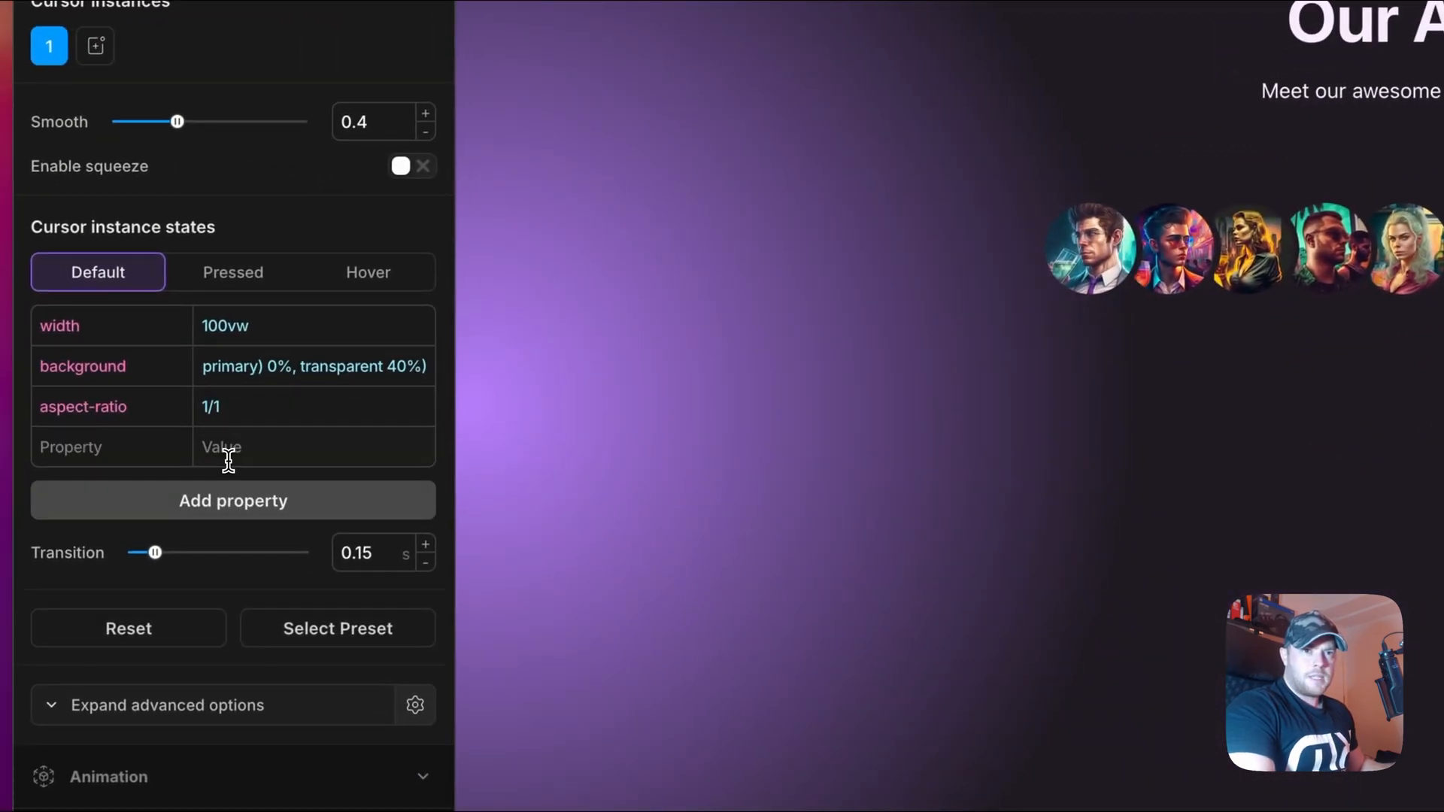
pyautogui.write('opacity')
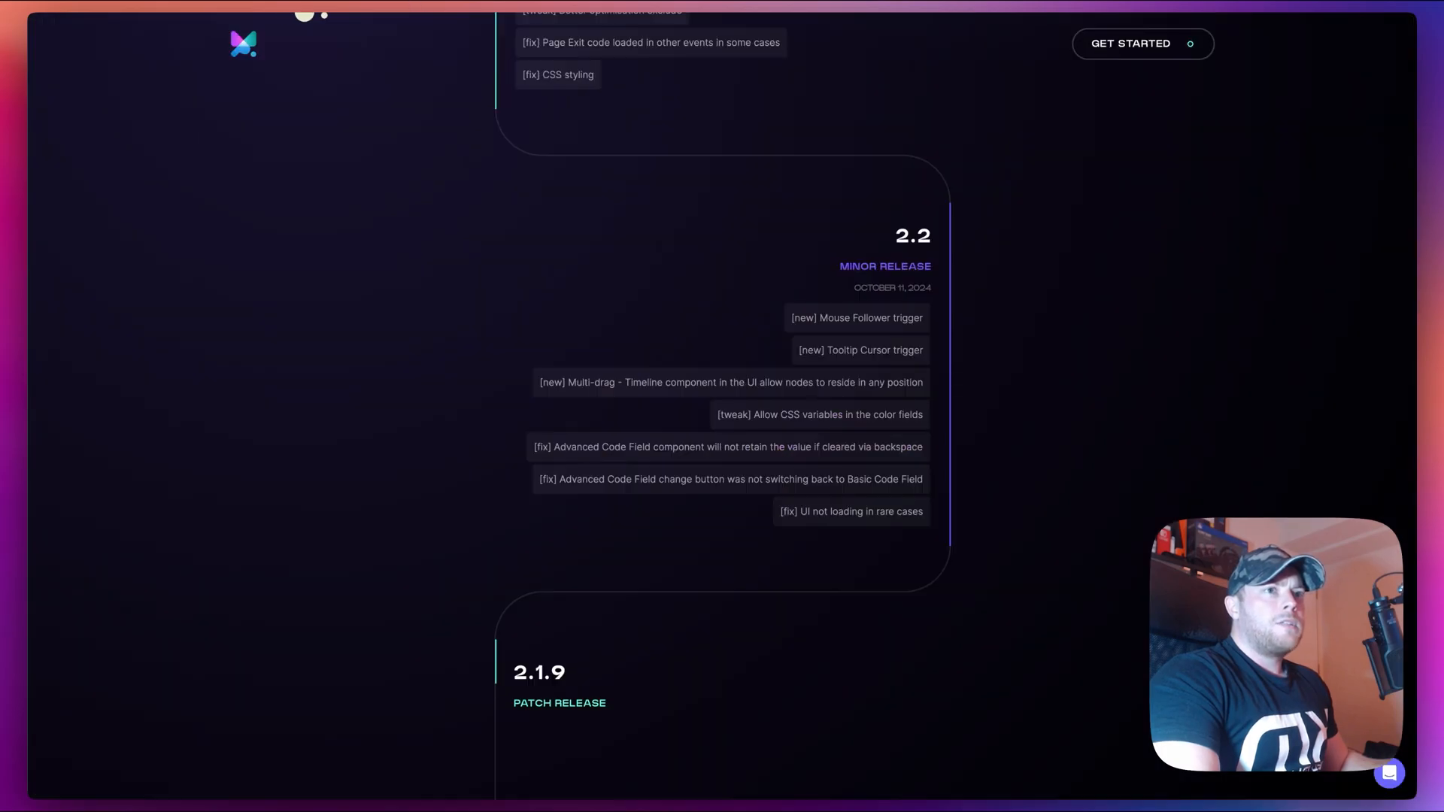
pyautogui.moveTo(386, 230)
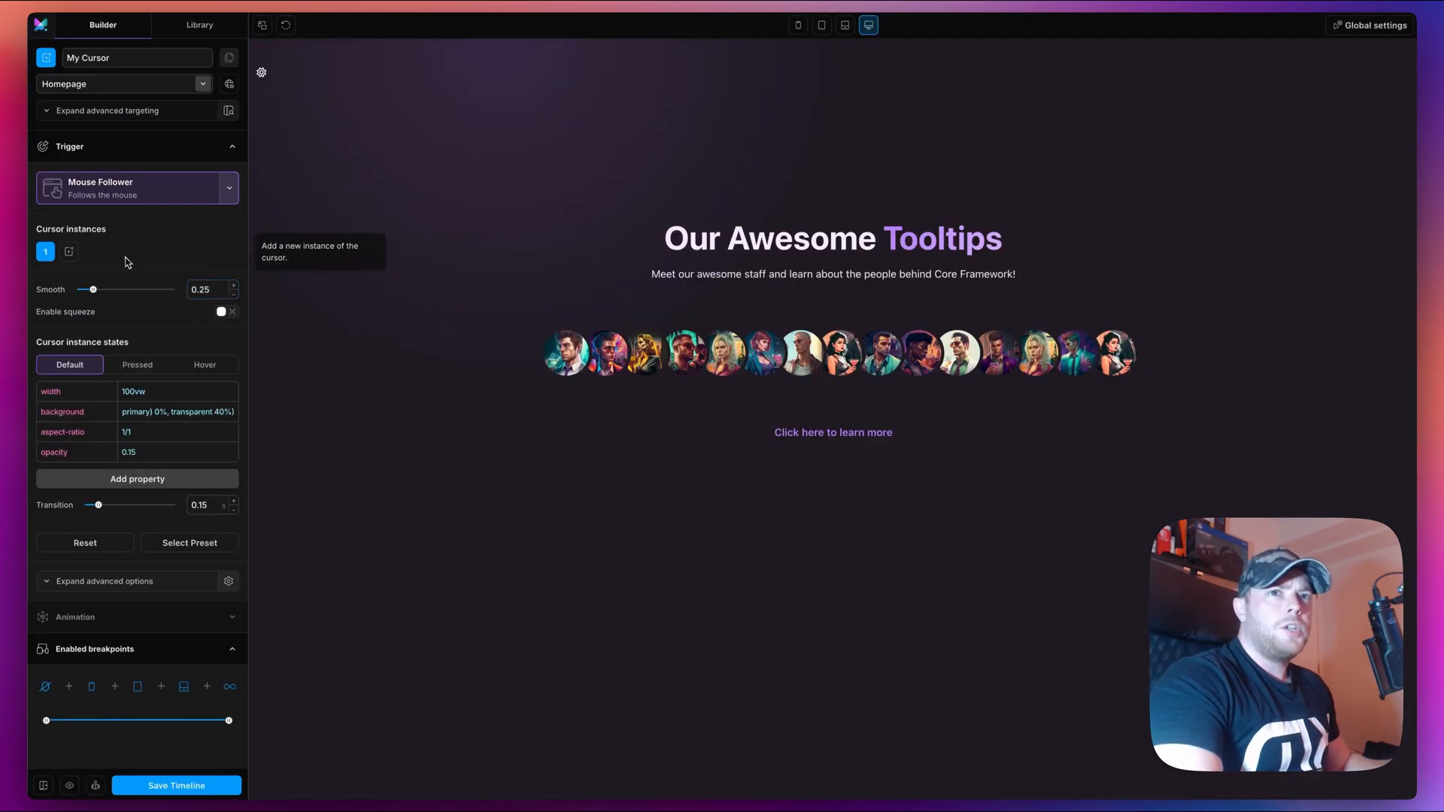
# - Add a second cursor instance, delete its border, set background white, add border-radius 50%
pyautogui.click(91, 252)
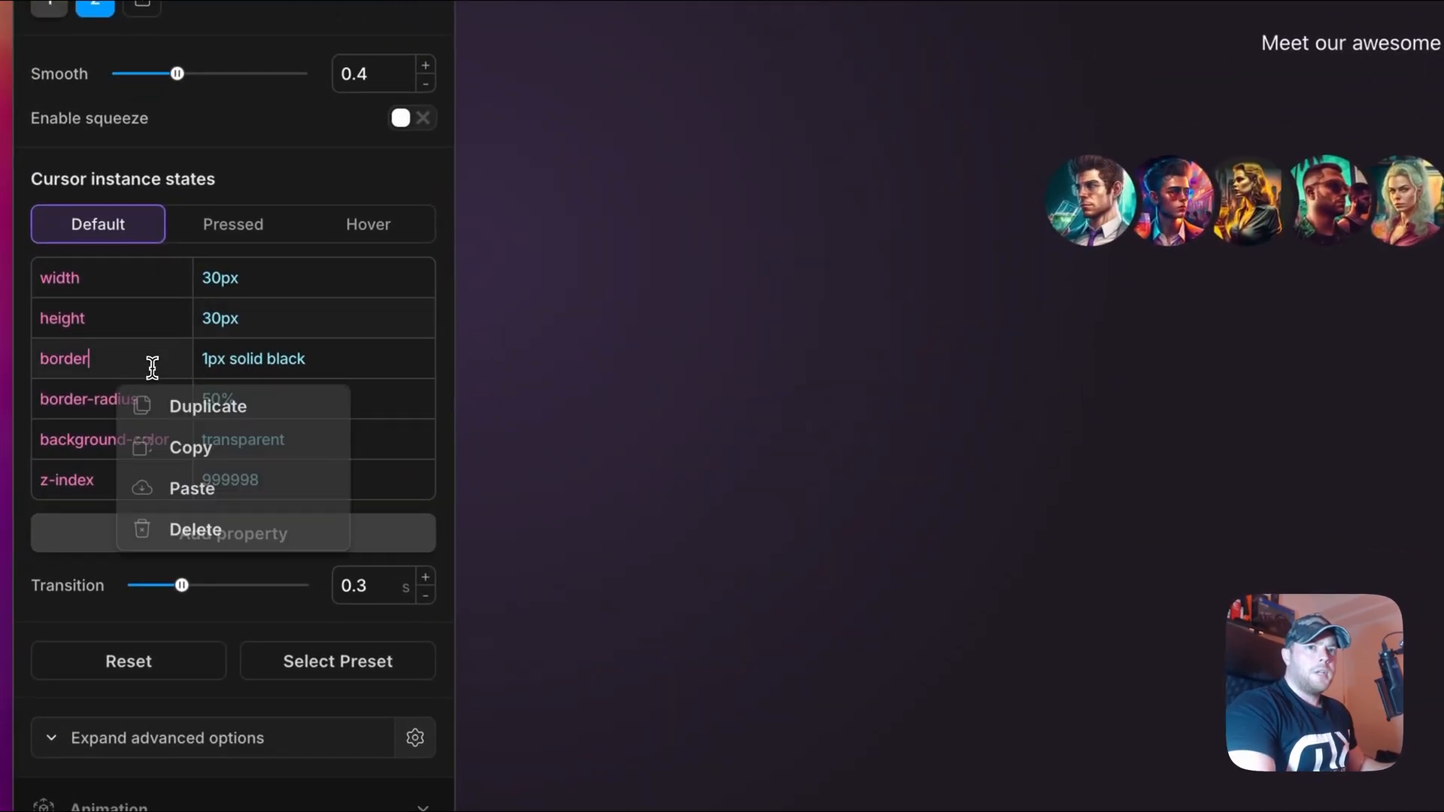
pyautogui.click(194, 530)
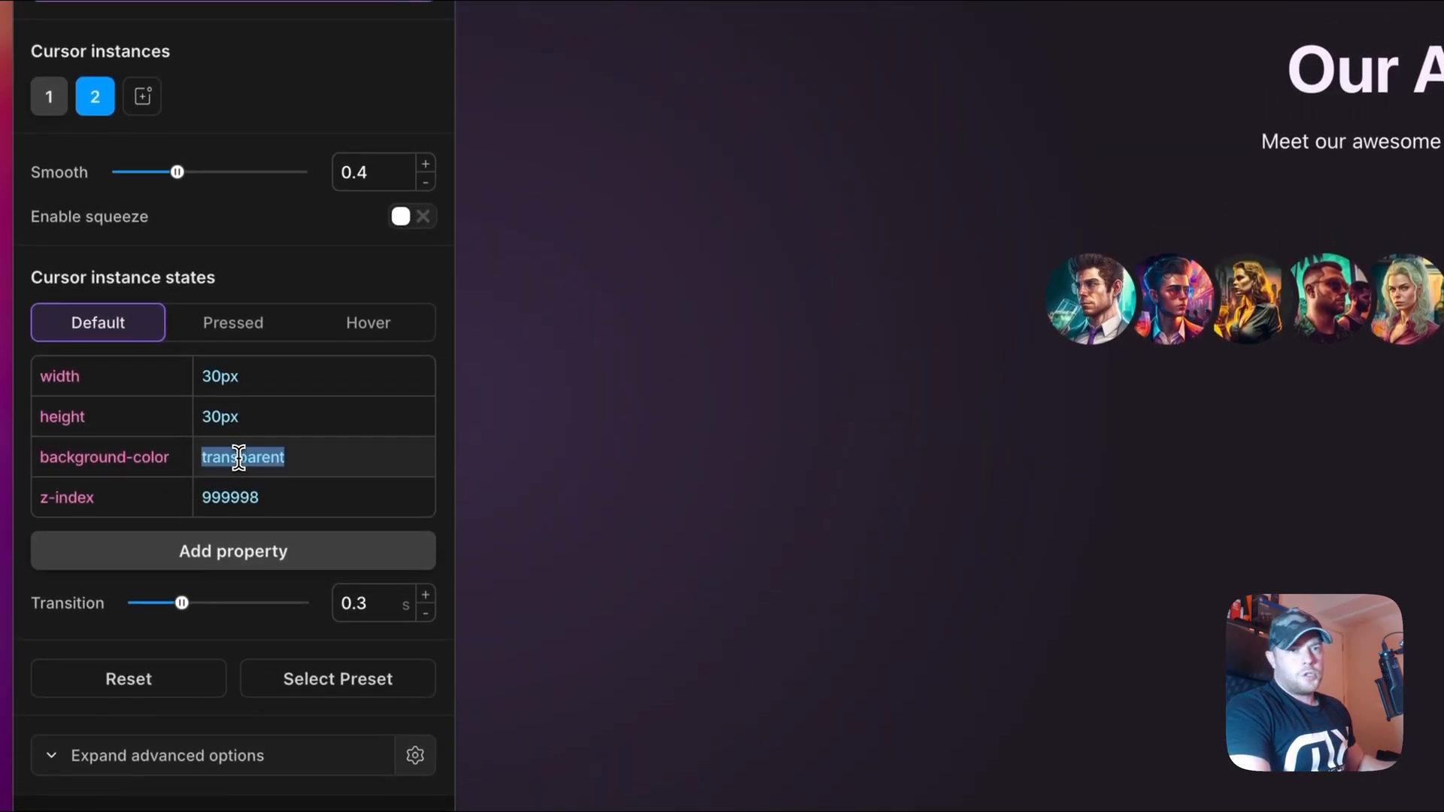
pyautogui.write('white')
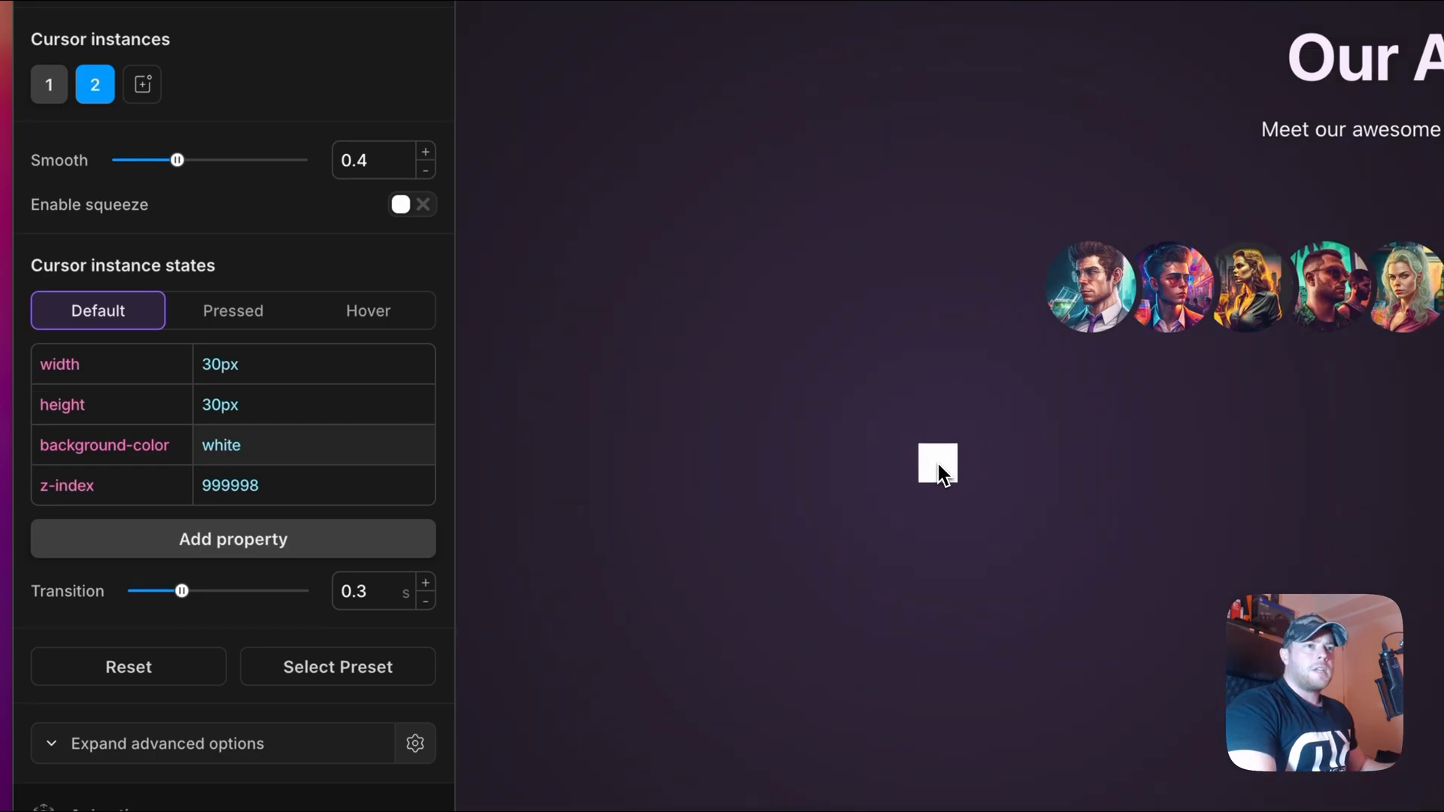
pyautogui.click(221, 445)
pyautogui.write('border-radius')
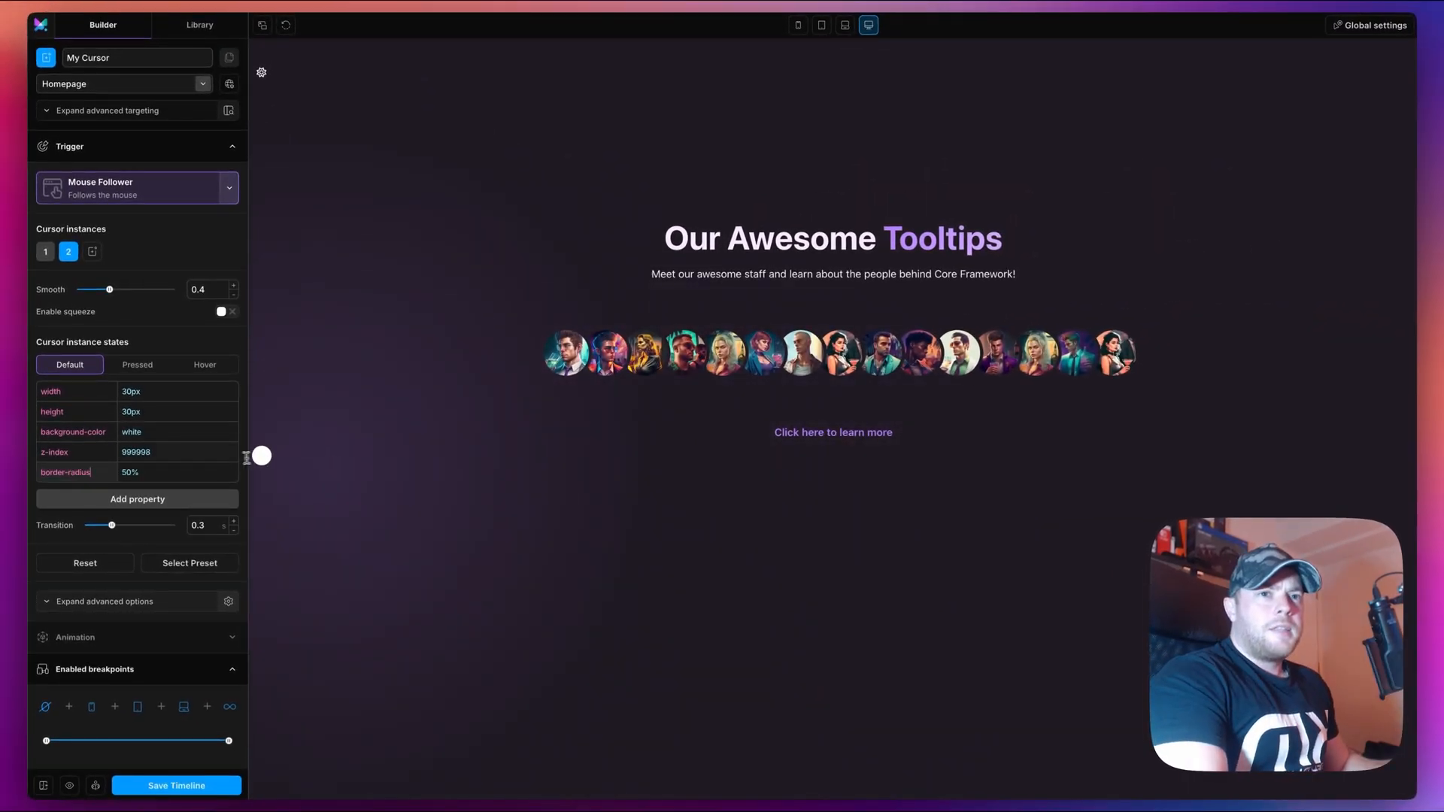
# - Add mix-blend-mode with value difference to the white dot cursor
pyautogui.click(137, 498)
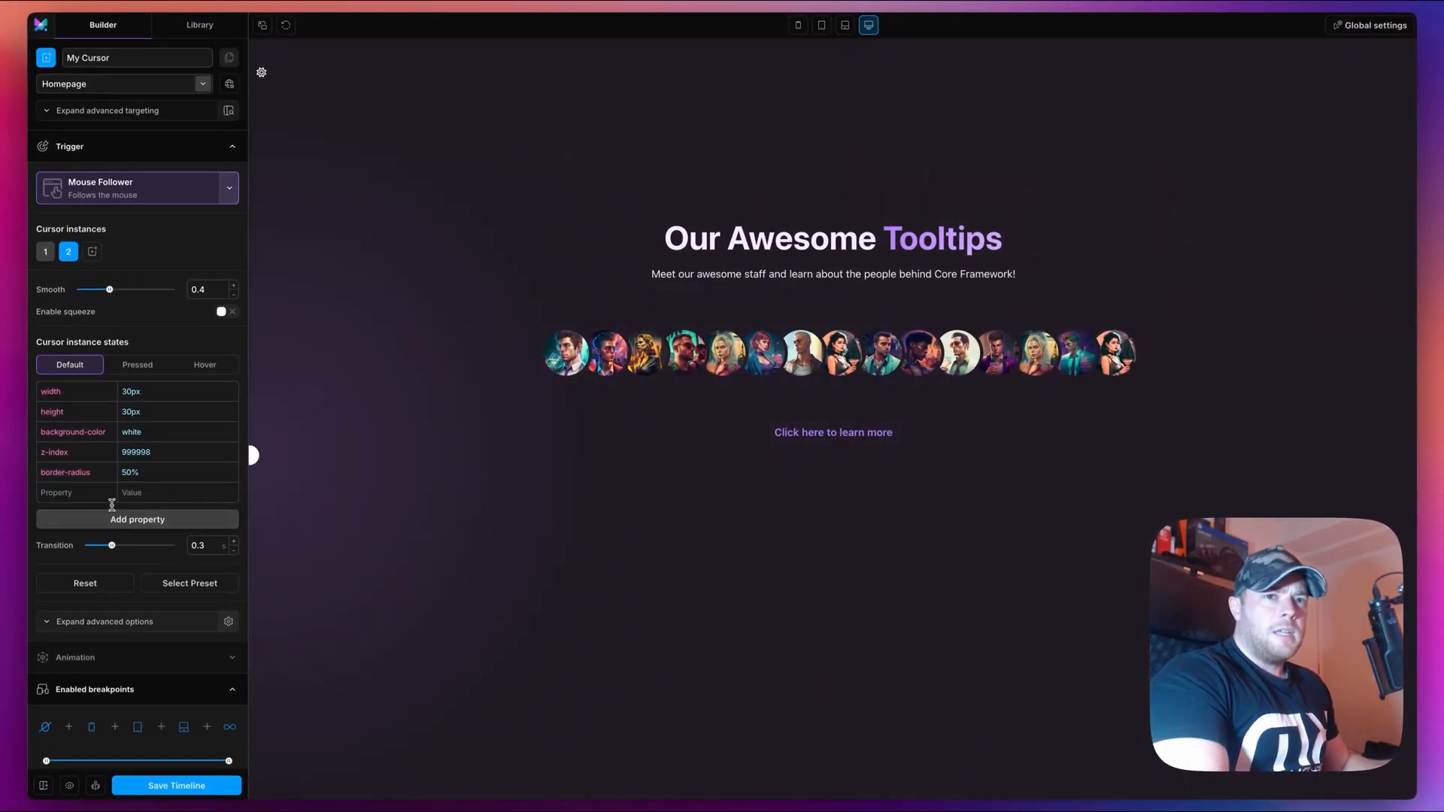
pyautogui.write('mix-blend-mode')
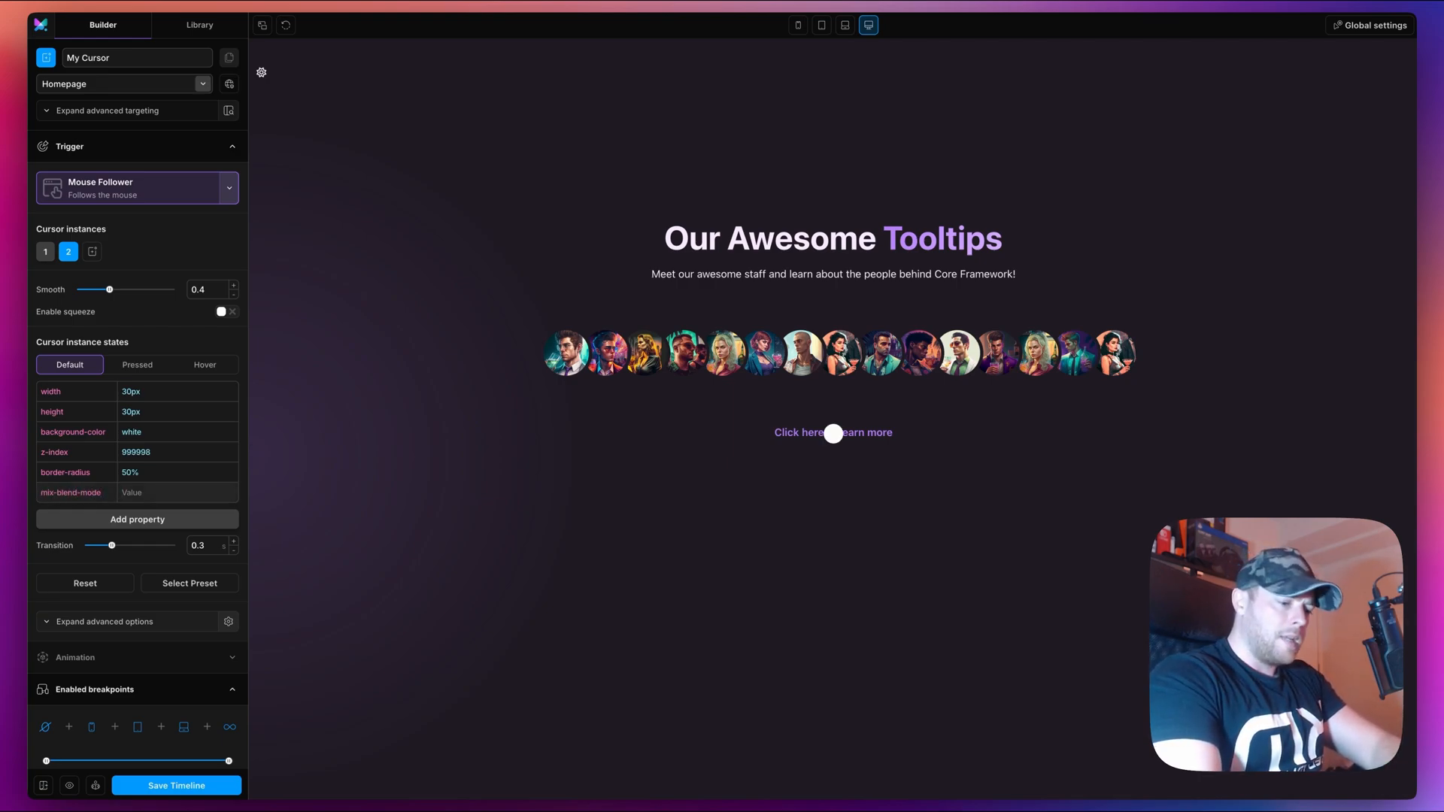
pyautogui.write('difference')
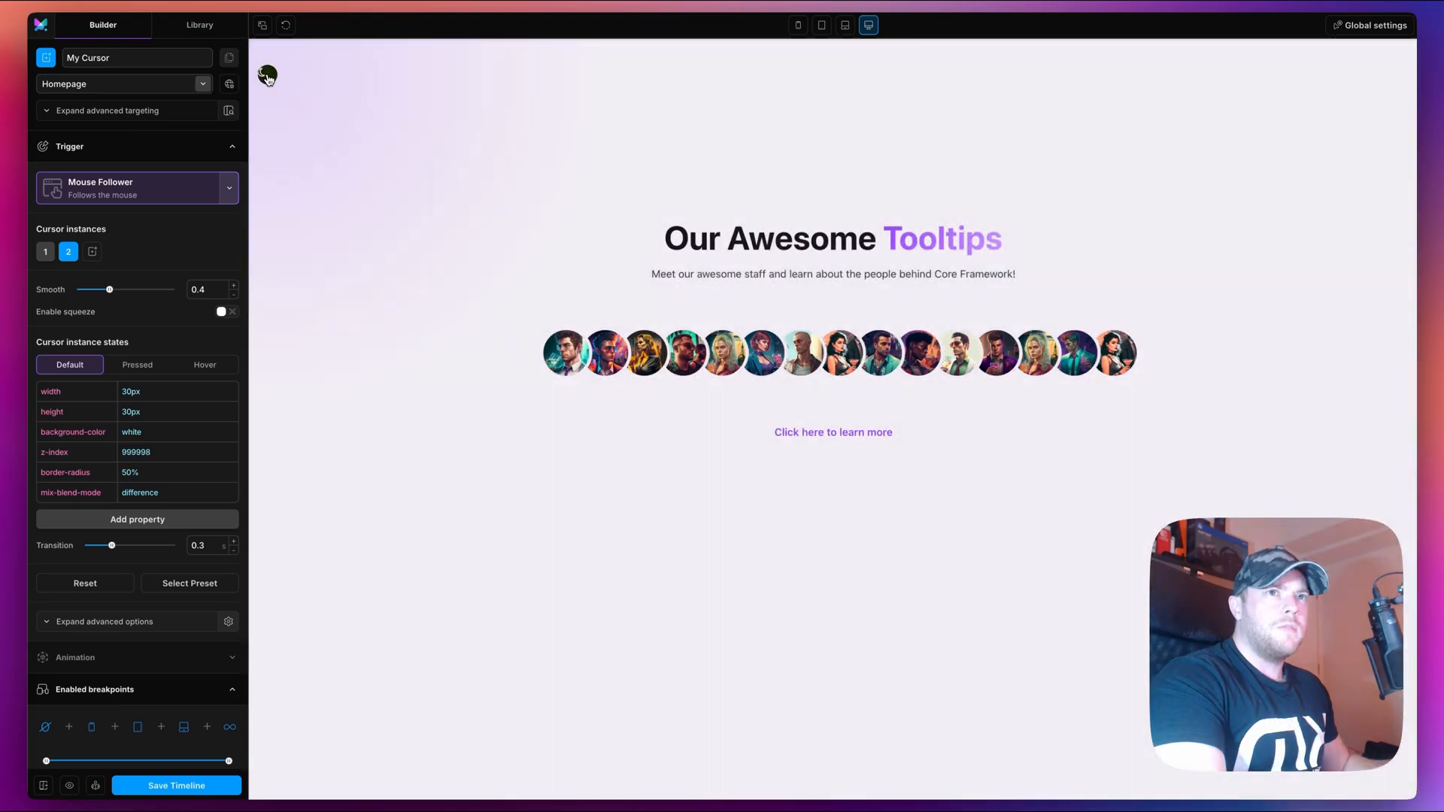
pyautogui.moveTo(438, 520)
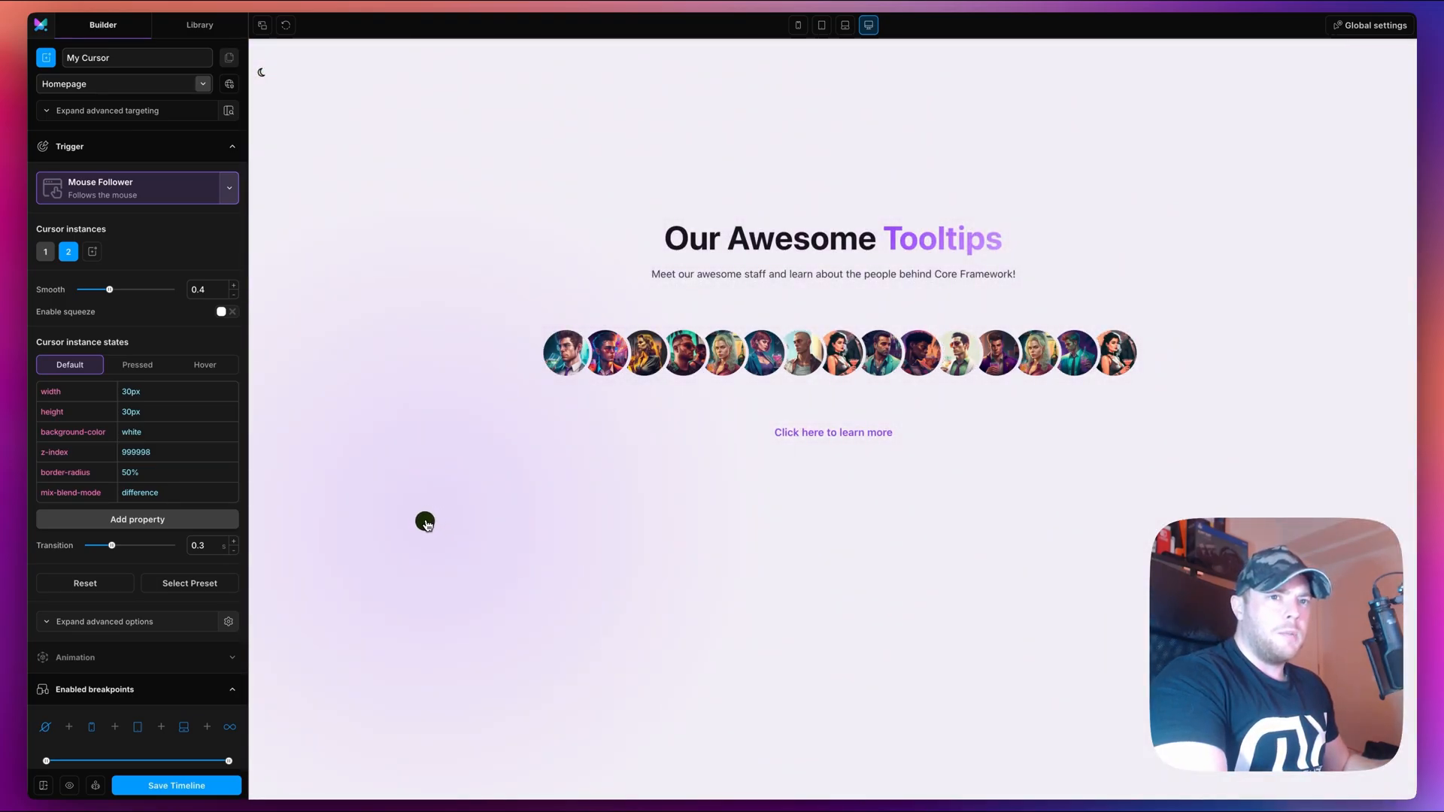
pyautogui.moveTo(381, 513)
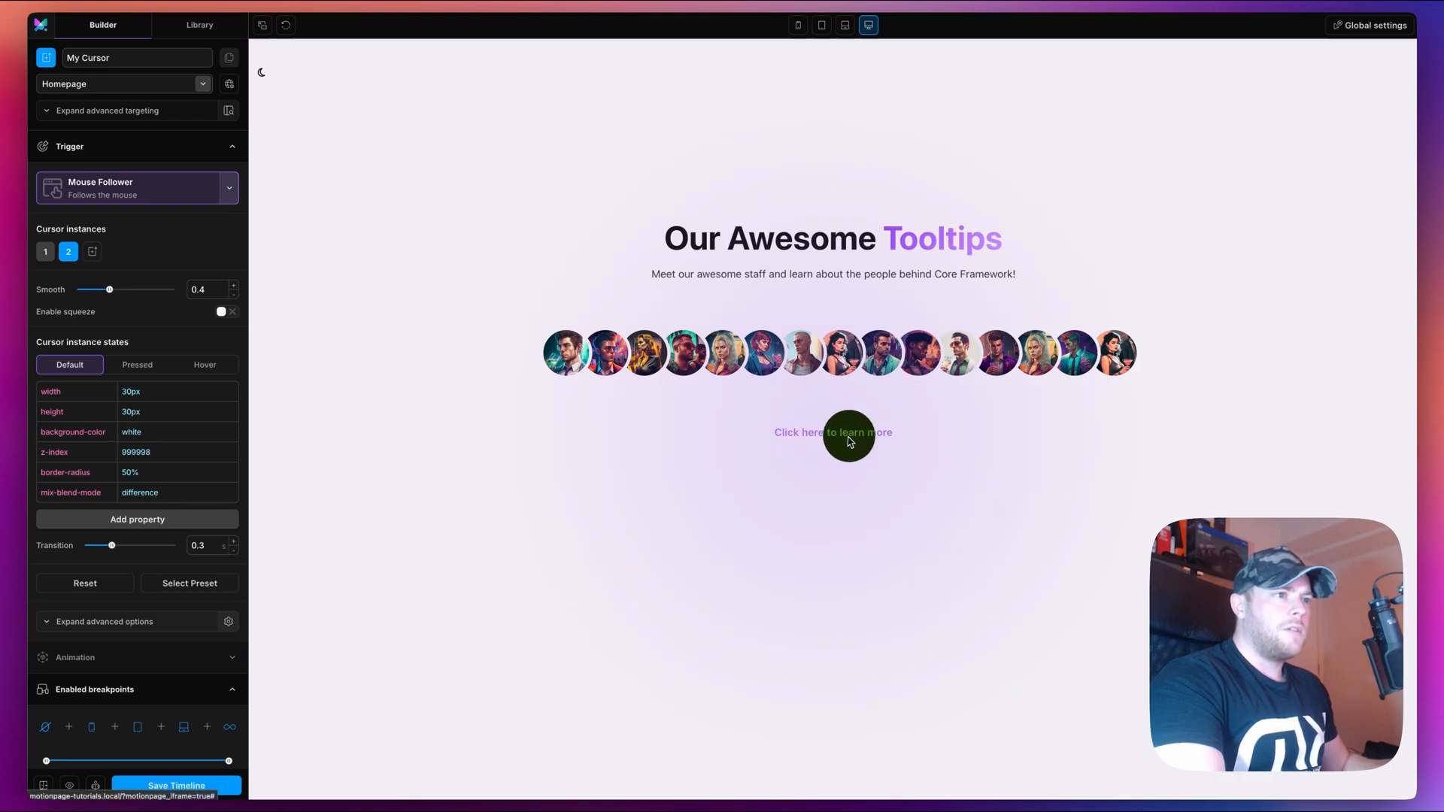
pyautogui.moveTo(856, 244)
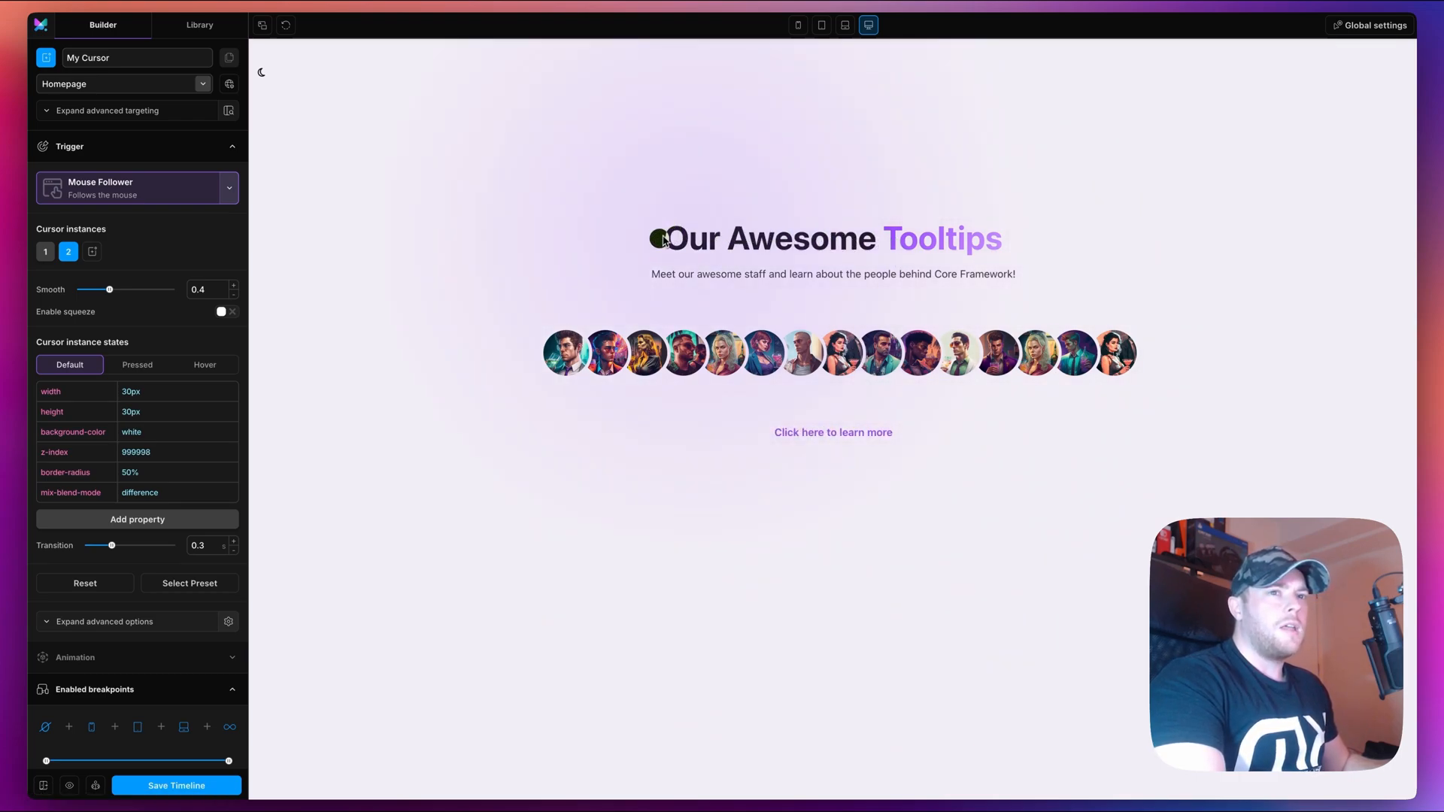
pyautogui.moveTo(785, 445)
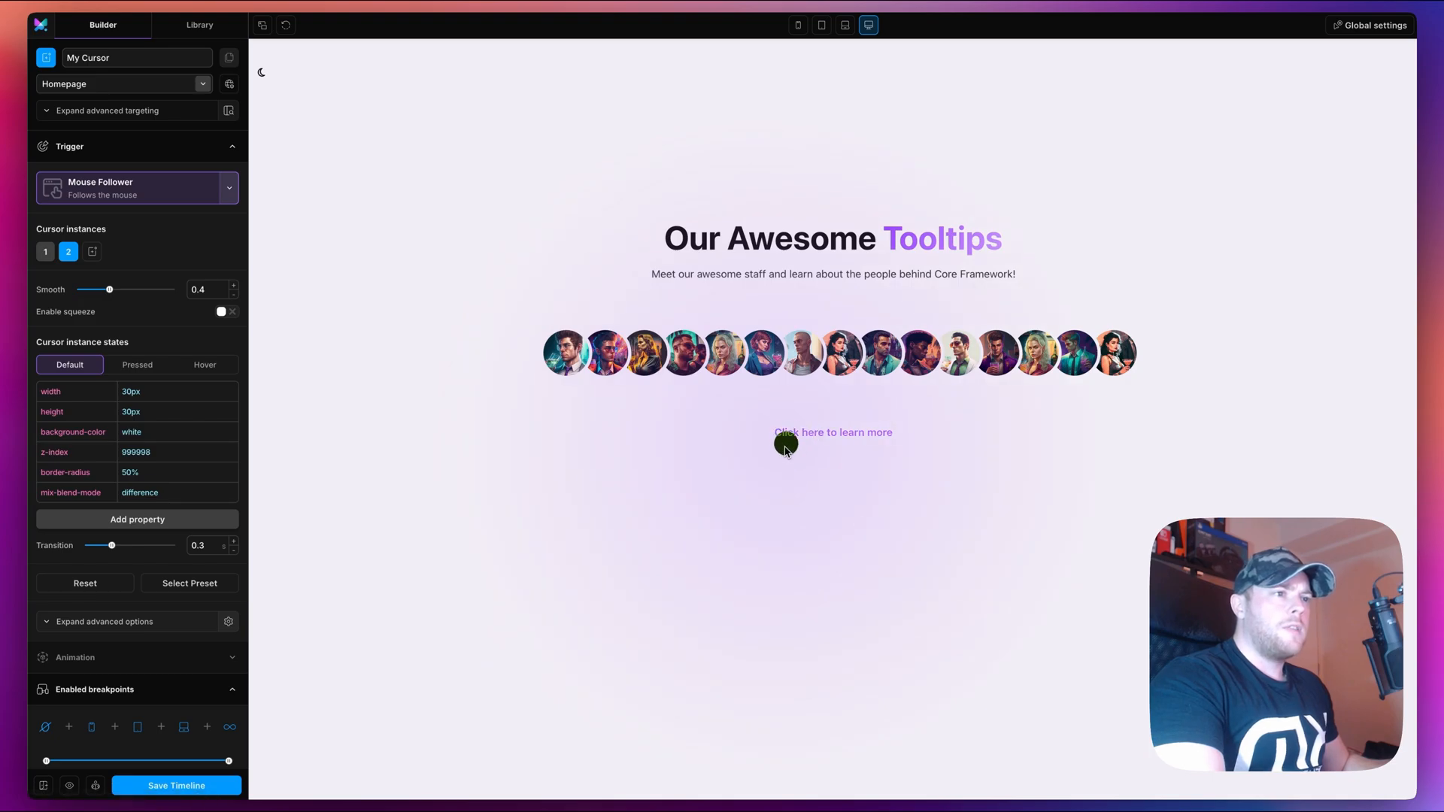
pyautogui.moveTo(559, 413)
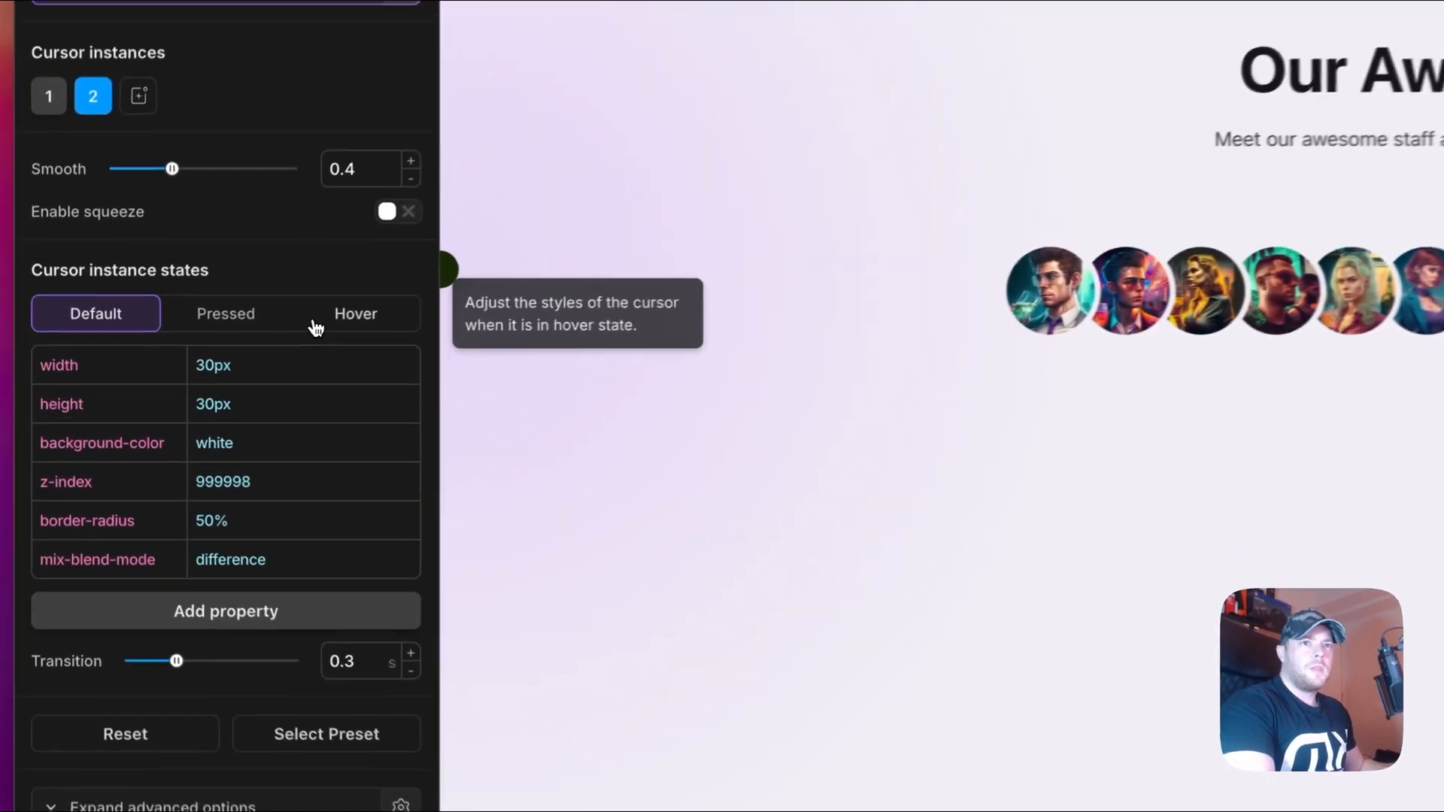
# - Open and enable the second cursor's Hover state with 80px width and height
pyautogui.click(355, 313)
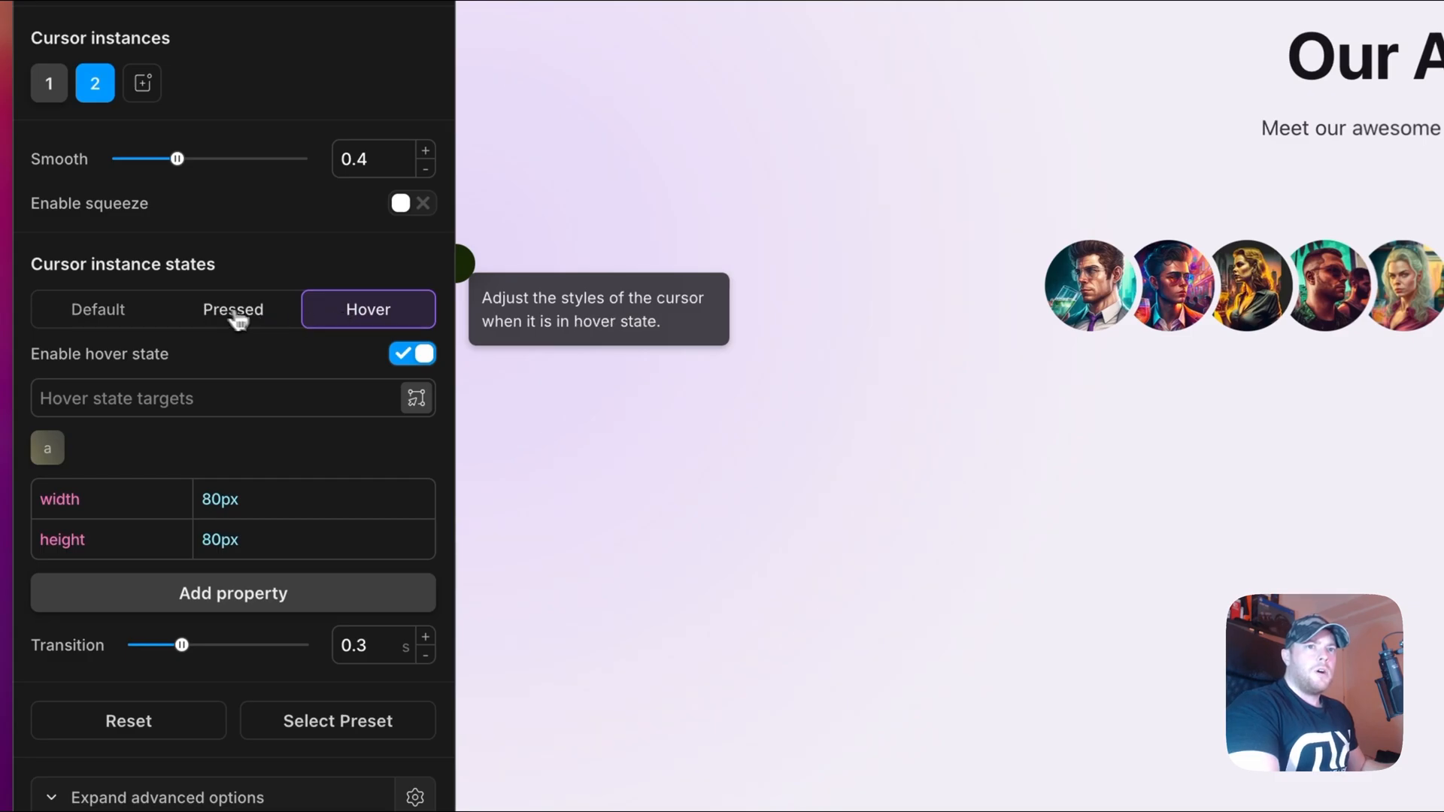
pyautogui.click(221, 500)
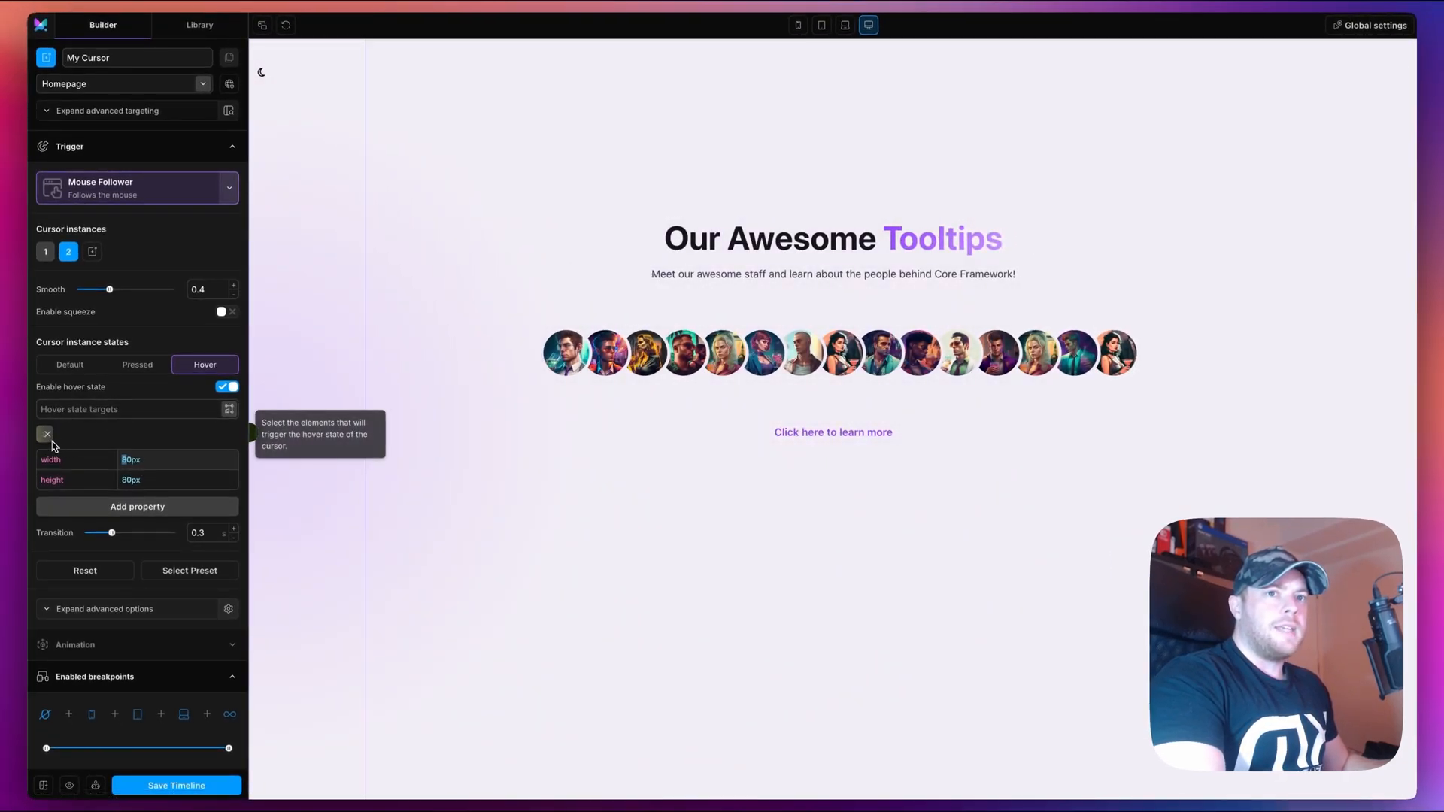
# - Return to the second cursor's Default state styles
pyautogui.click(69, 364)
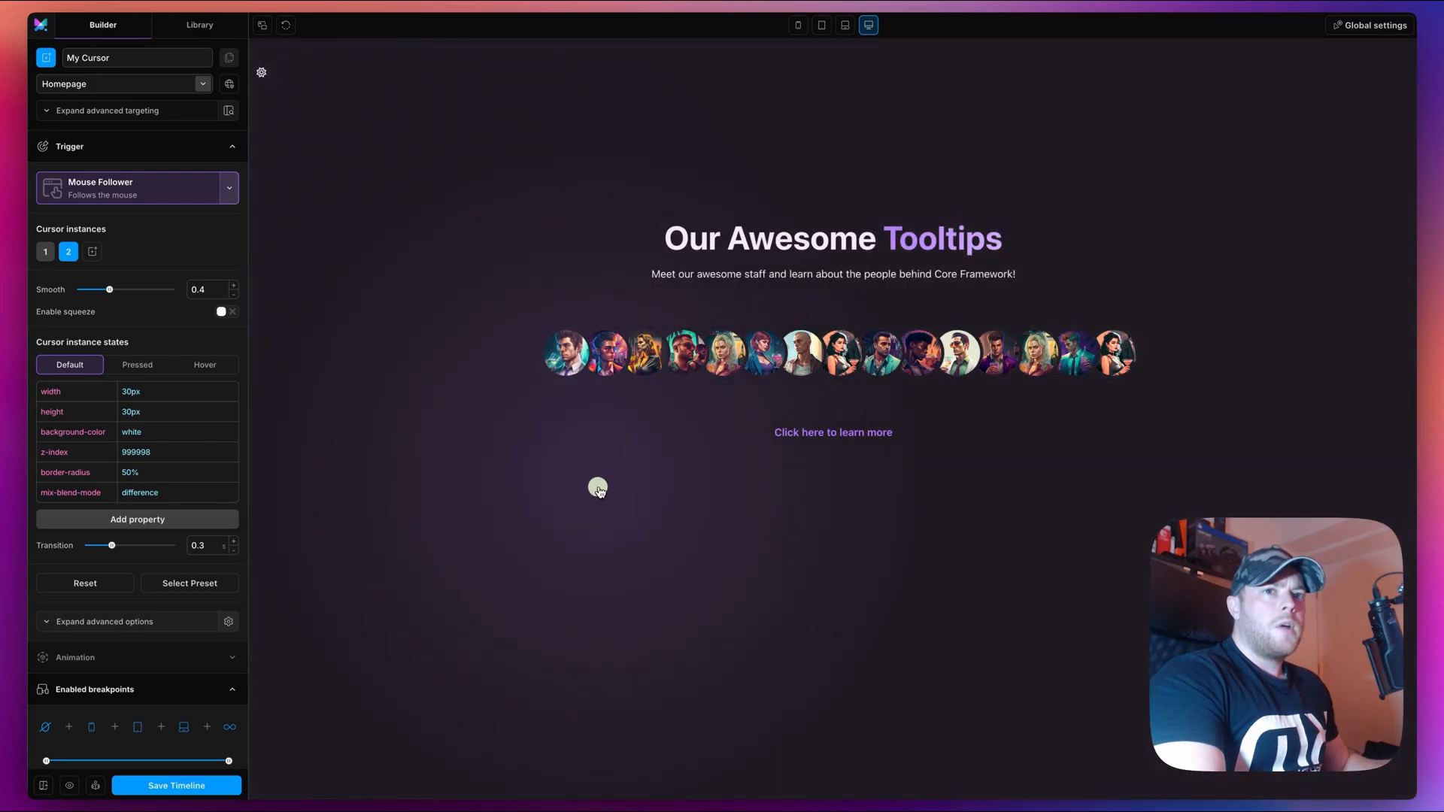
pyautogui.moveTo(550, 477)
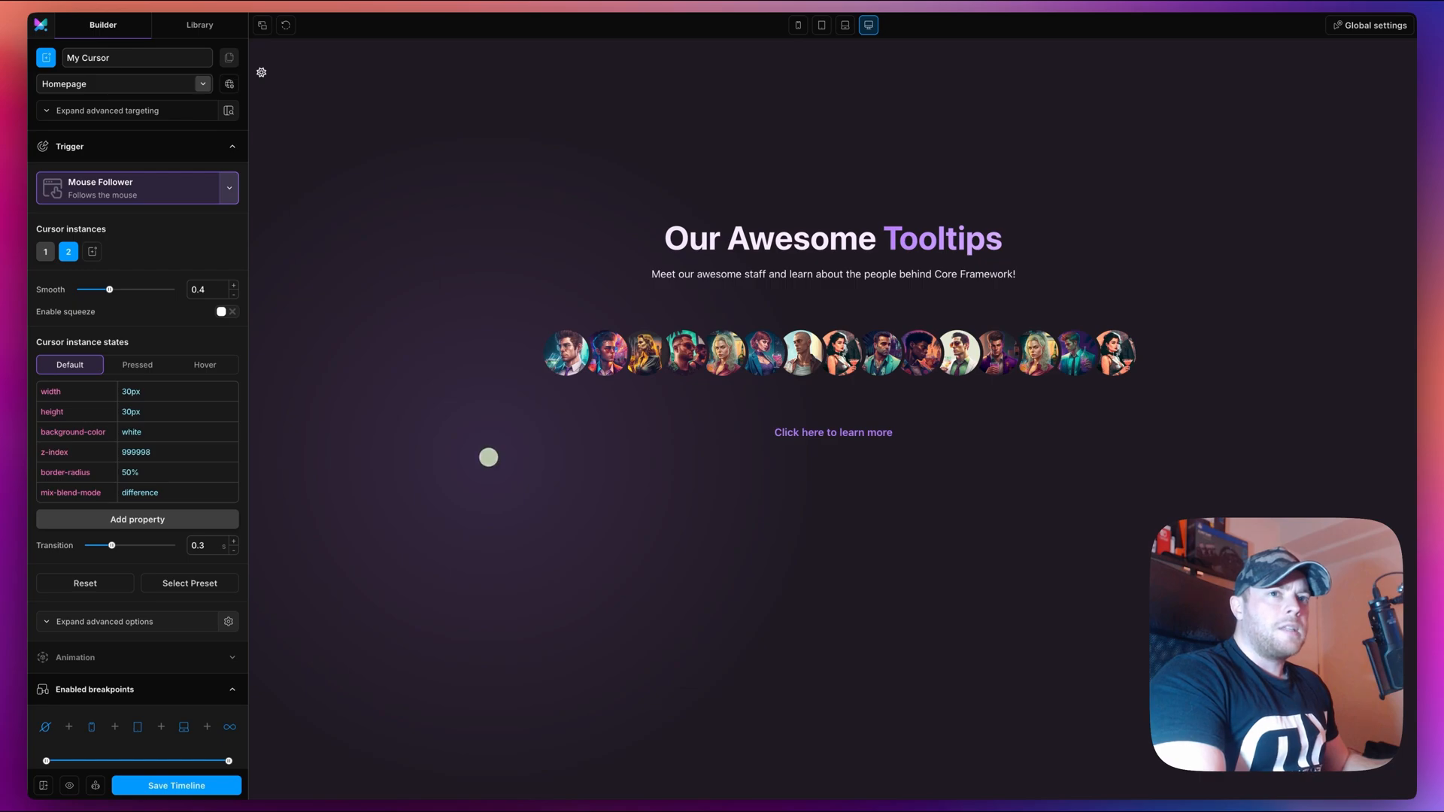
pyautogui.moveTo(497, 461)
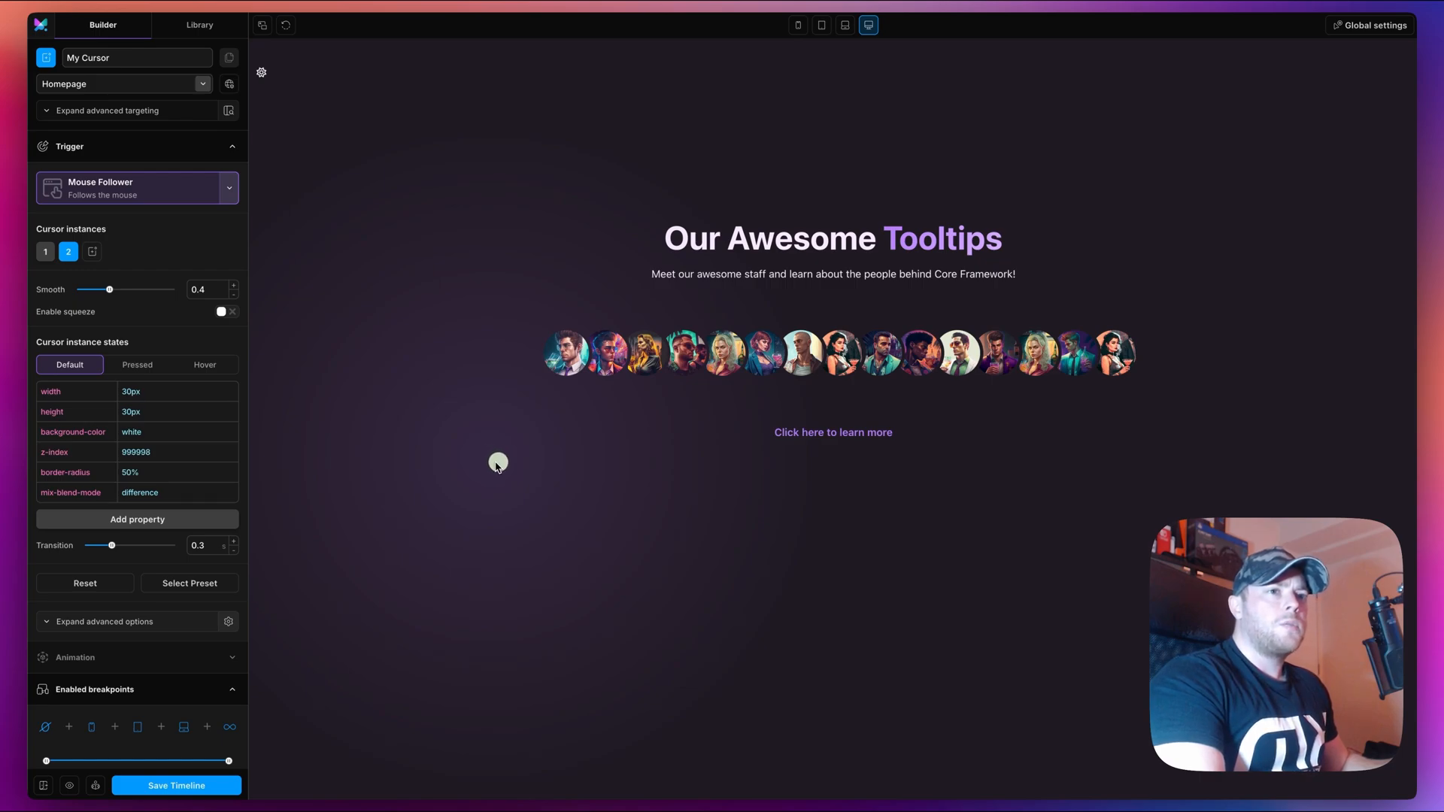
pyautogui.moveTo(491, 460)
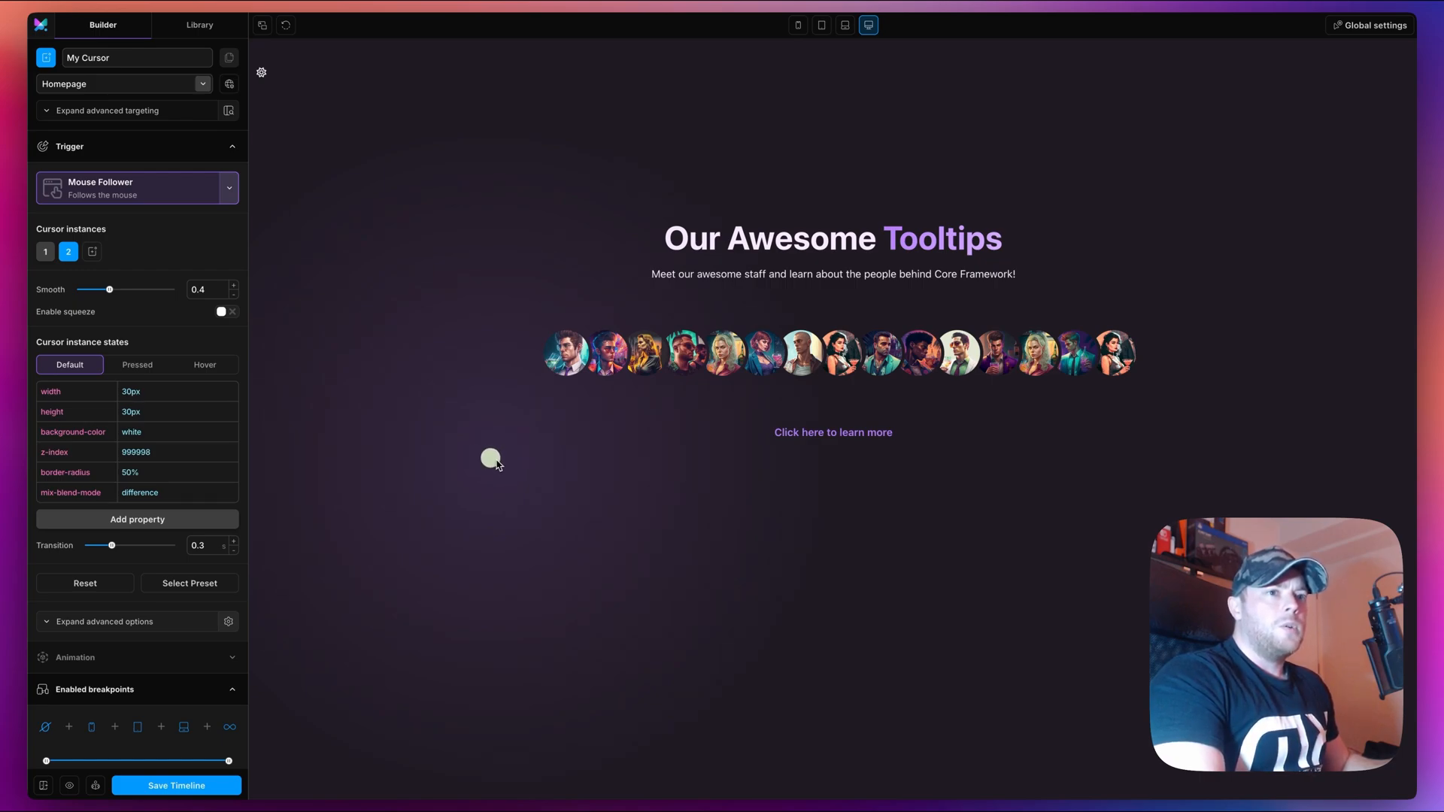
pyautogui.moveTo(484, 465)
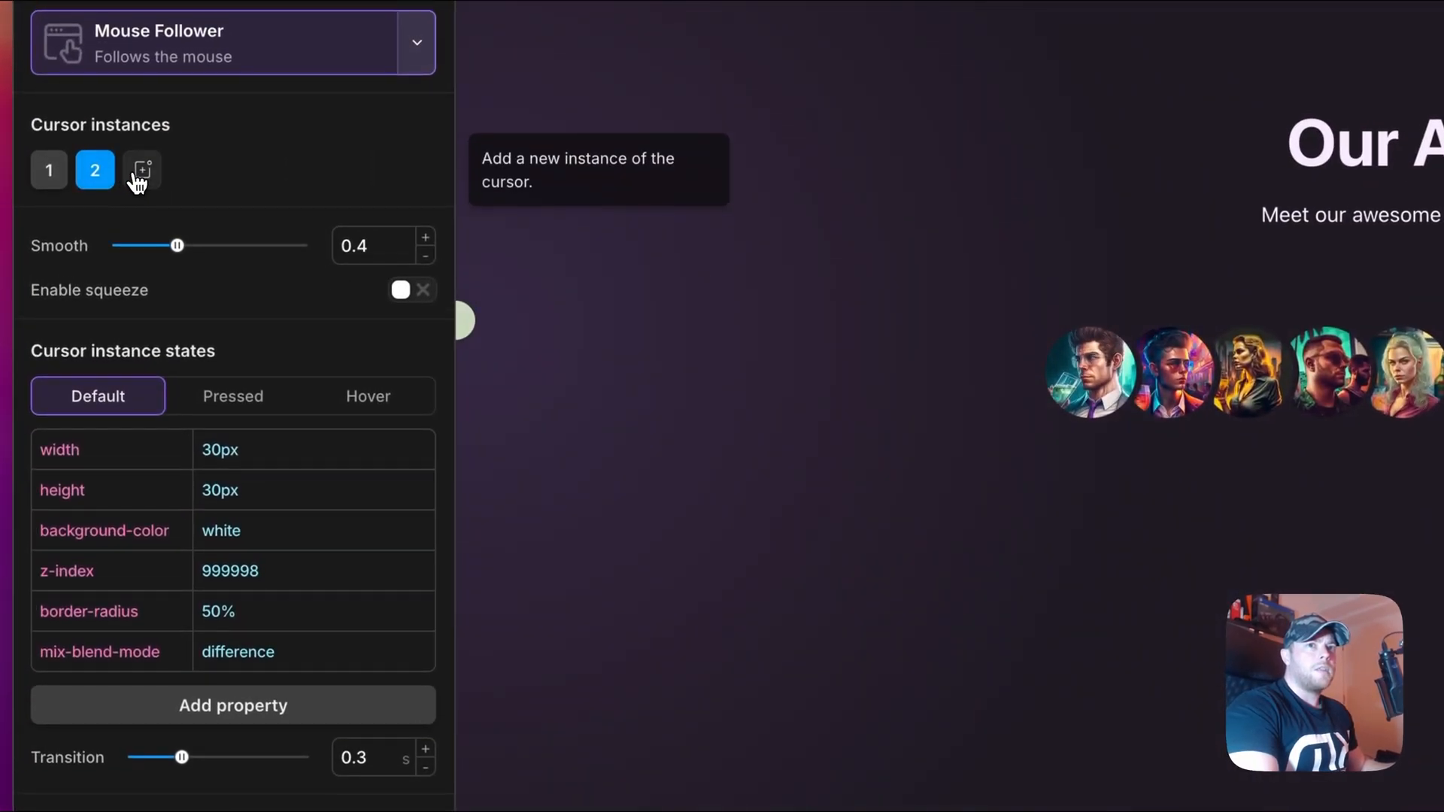
# - Add a third cursor instance and edit its default width and height toward 10px
pyautogui.click(140, 170)
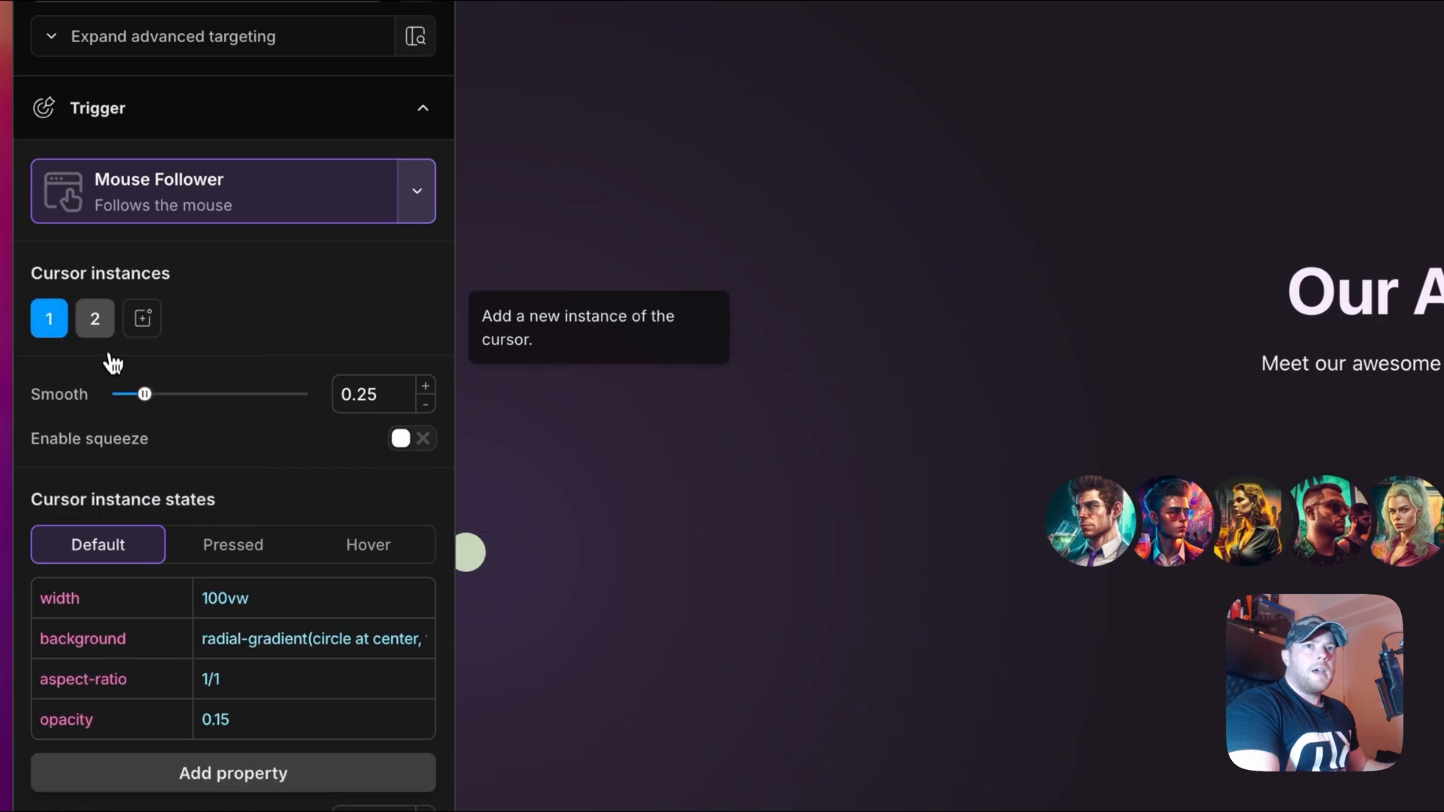
pyautogui.click(94, 318)
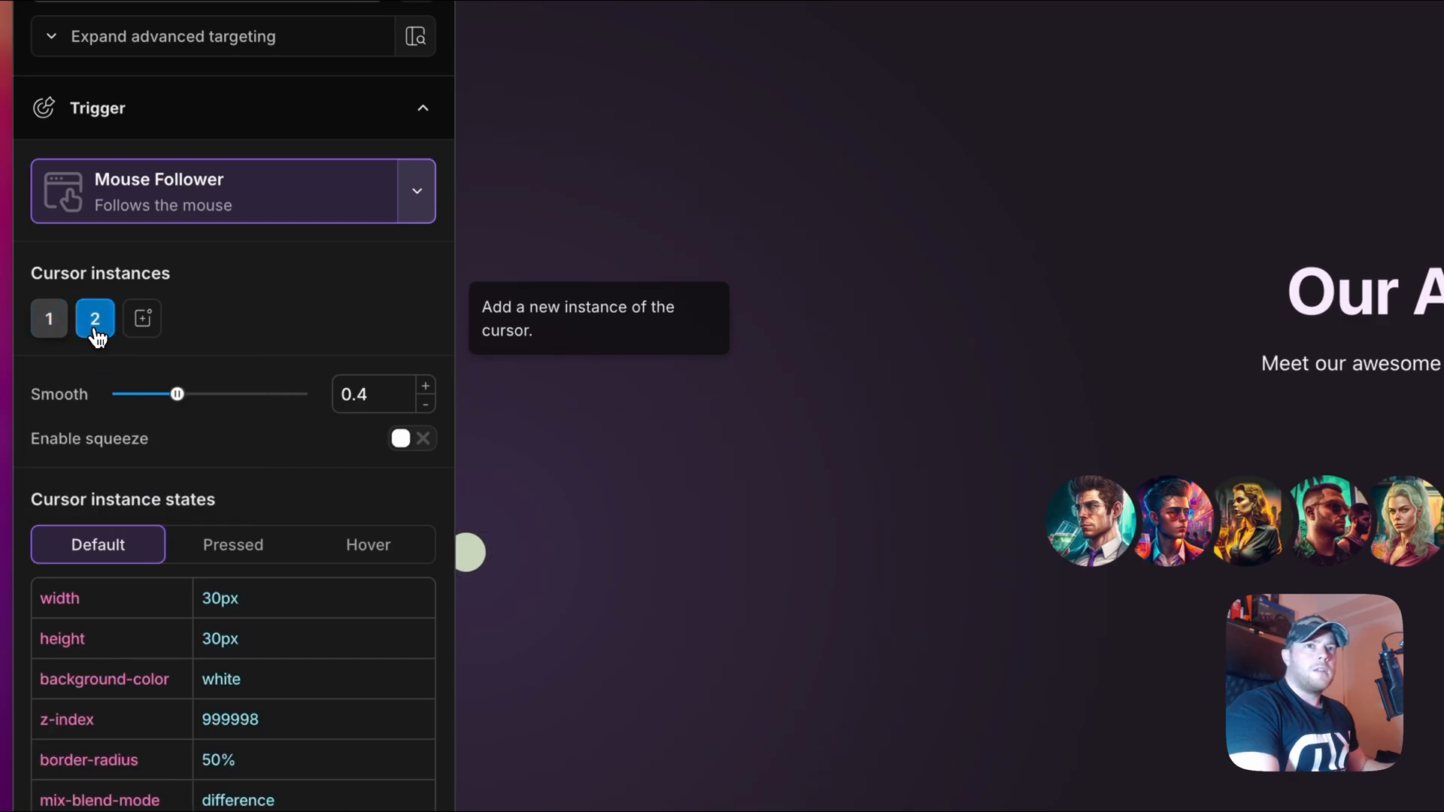
pyautogui.click(142, 317)
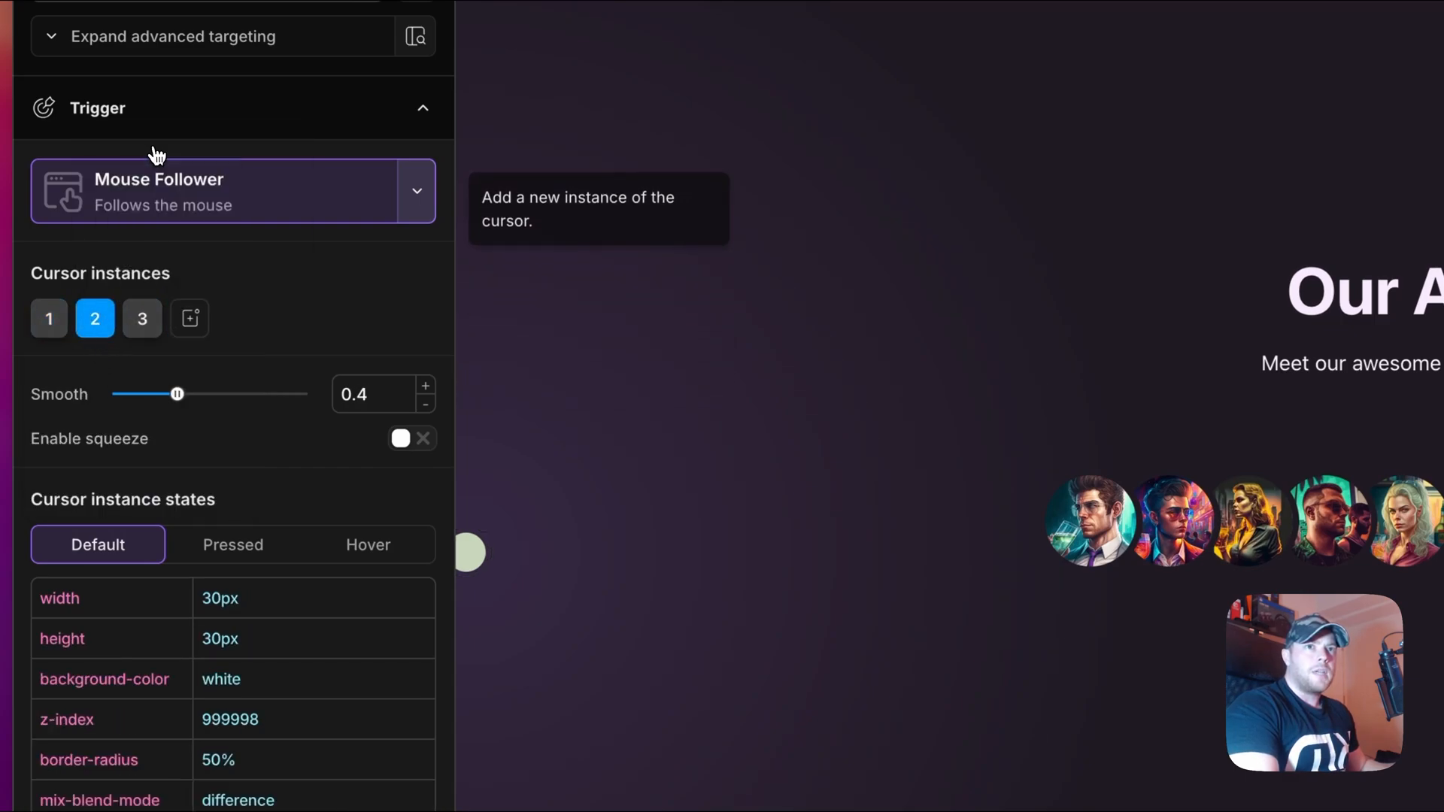
pyautogui.click(142, 317)
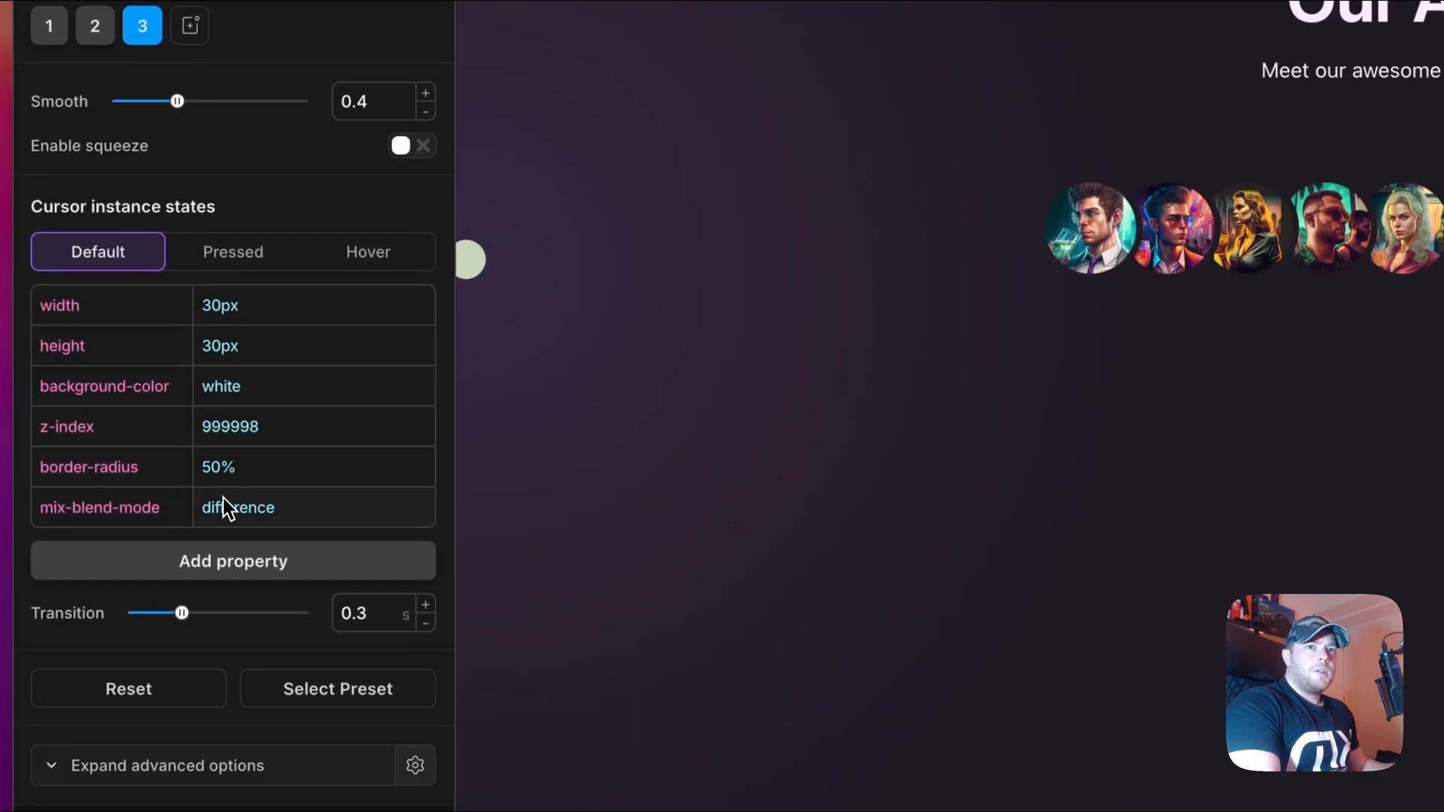
pyautogui.click(219, 304)
pyautogui.write('10')
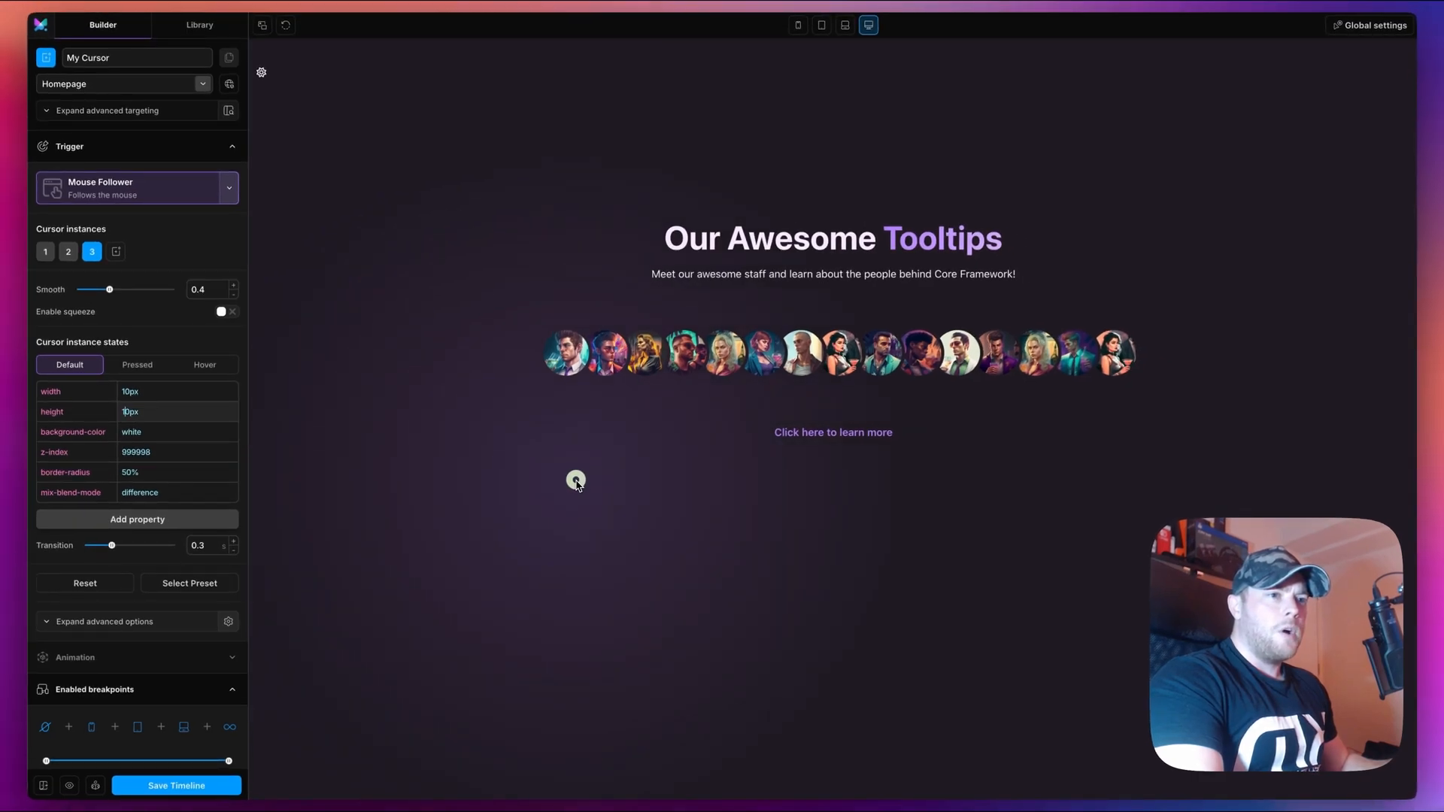
pyautogui.moveTo(585, 485)
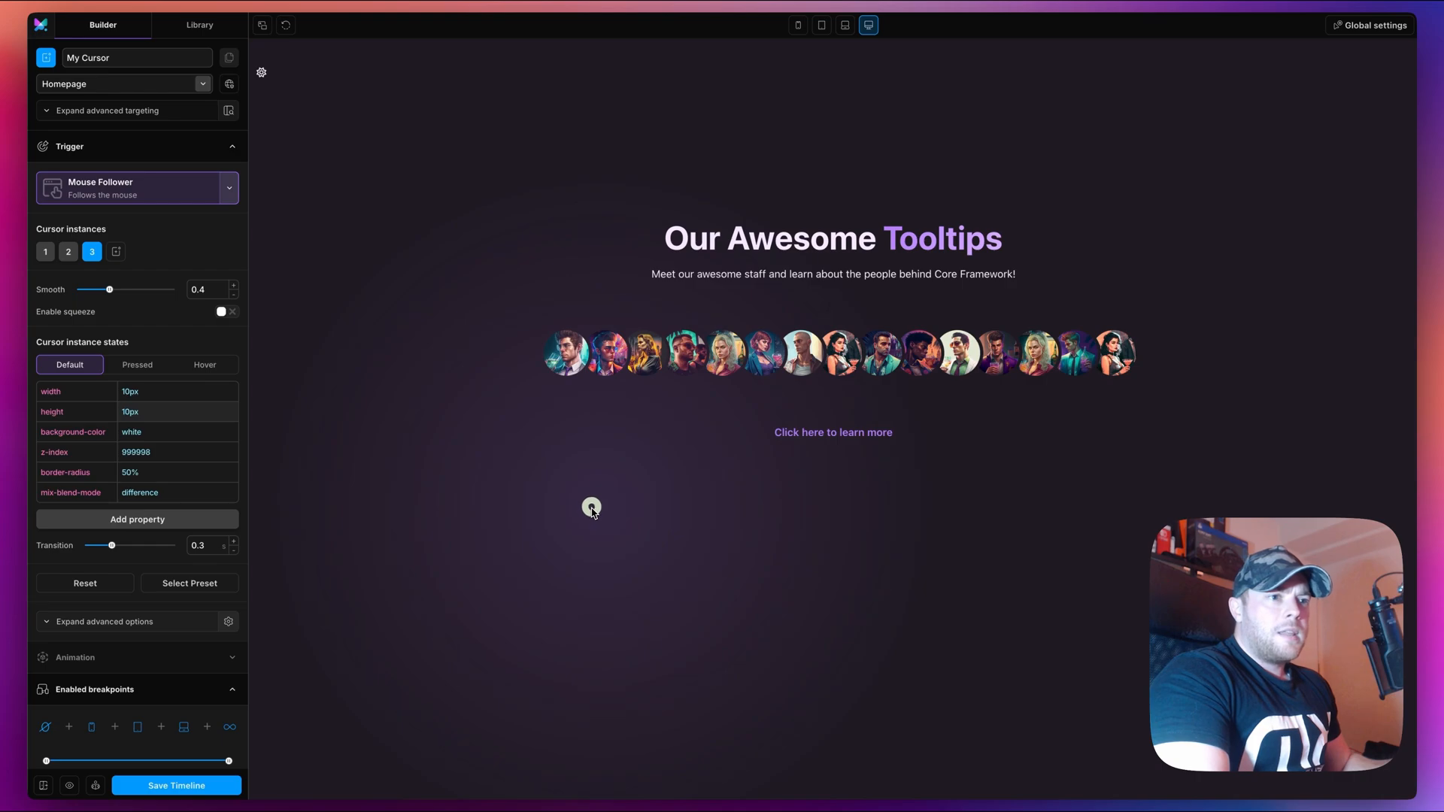
pyautogui.moveTo(115, 252)
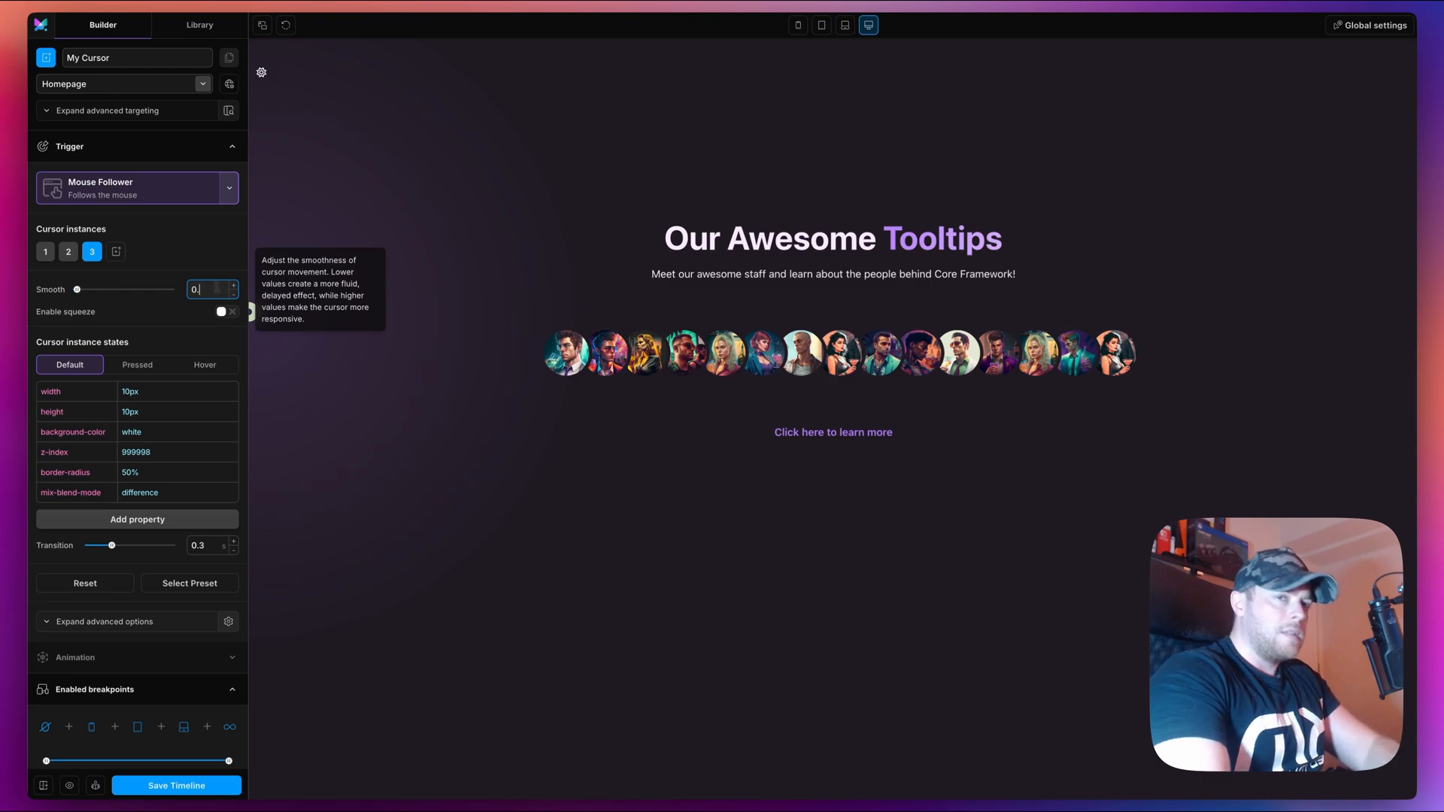
# - Raise the inner dot's smoothing to 0.6 and show its Pressed-state styles
pyautogui.moveTo(78, 289); pyautogui.dragTo(134, 289)
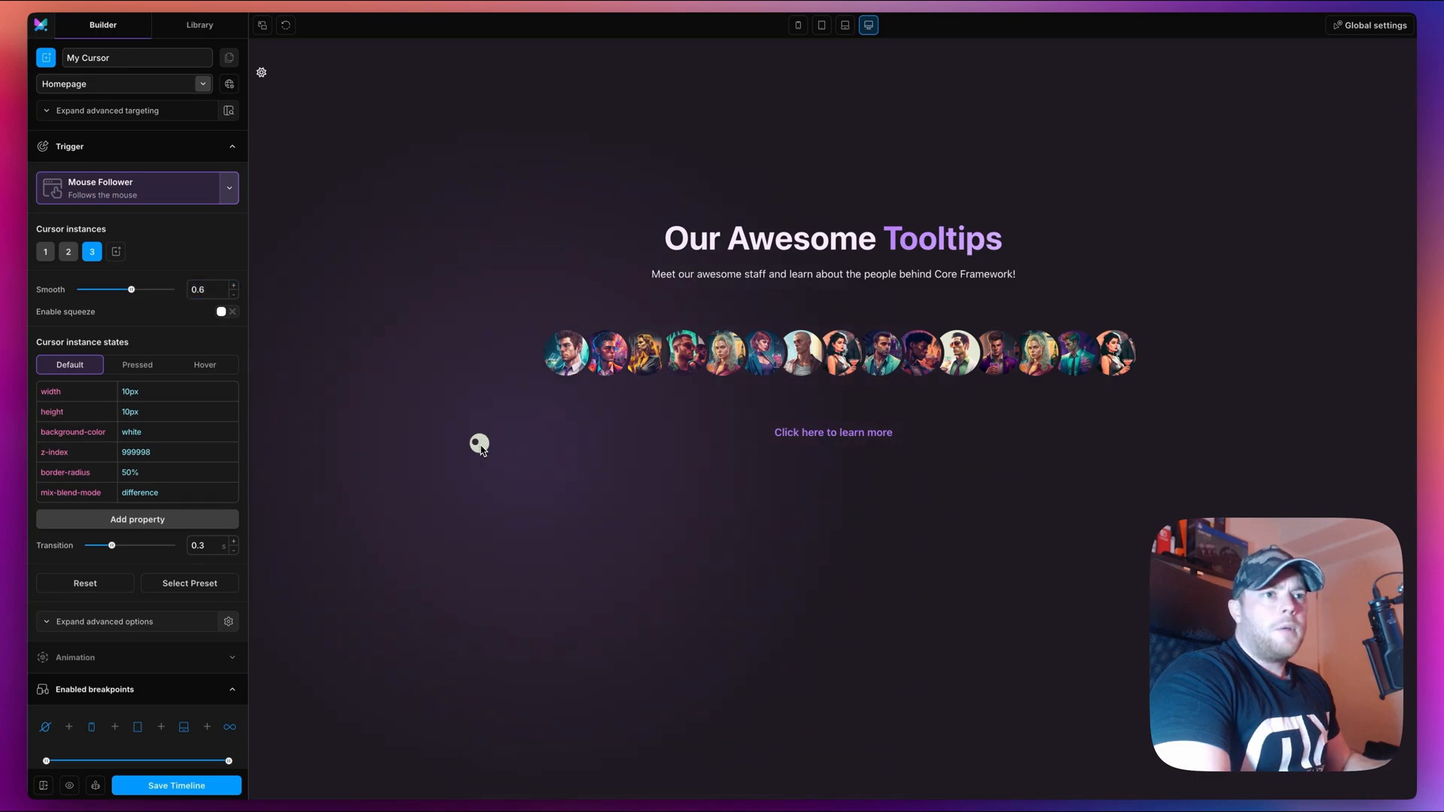
pyautogui.moveTo(137, 365)
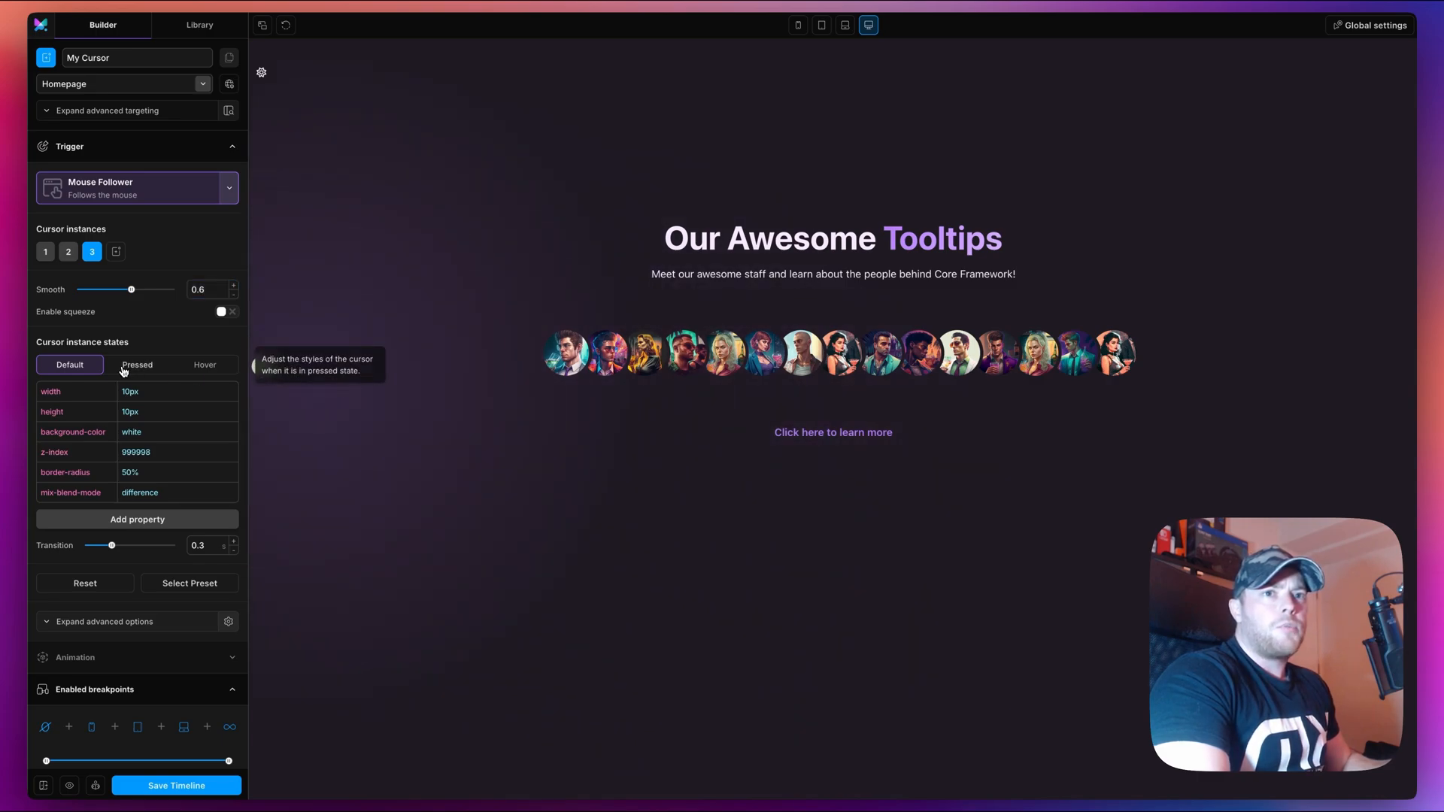
pyautogui.click(137, 364)
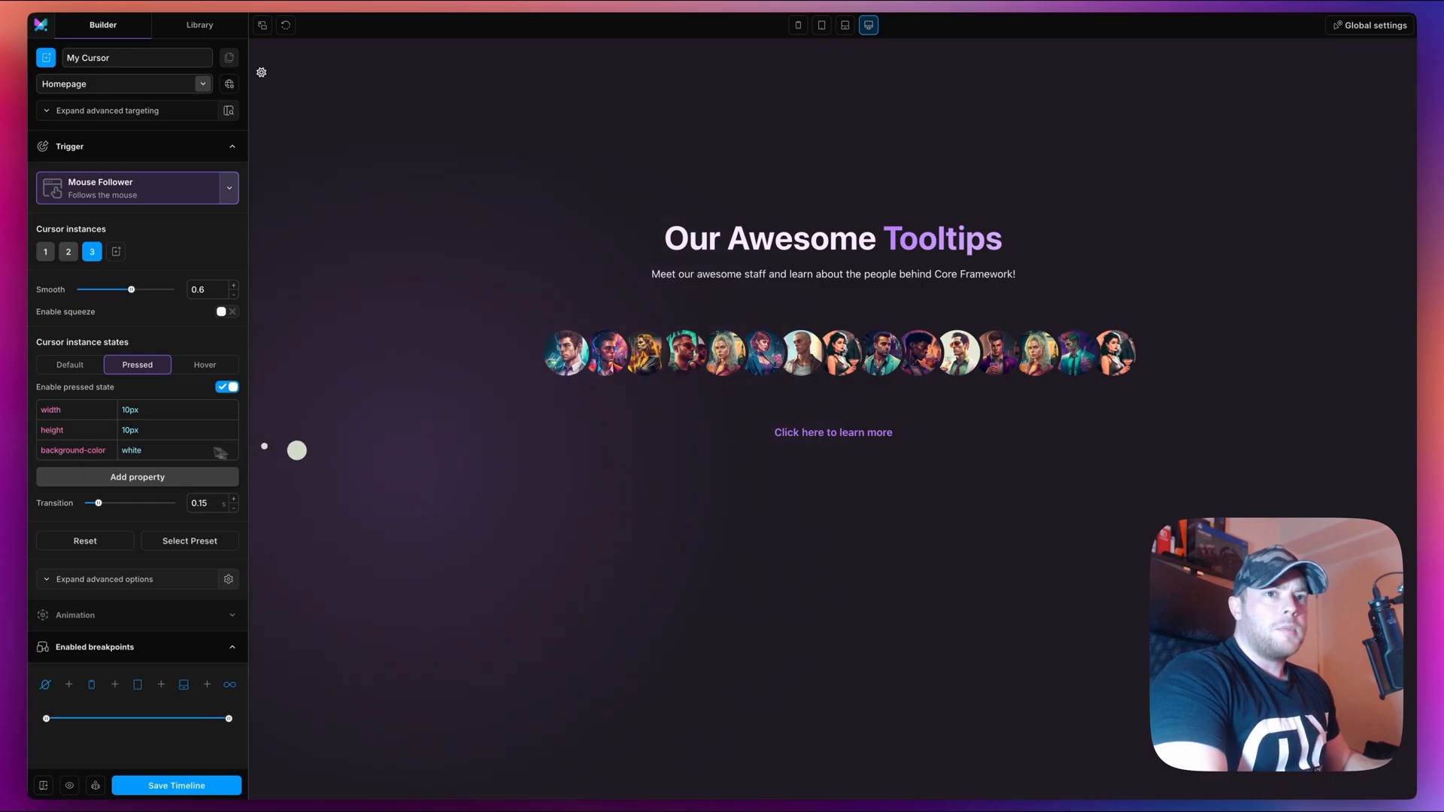
pyautogui.moveTo(412, 498)
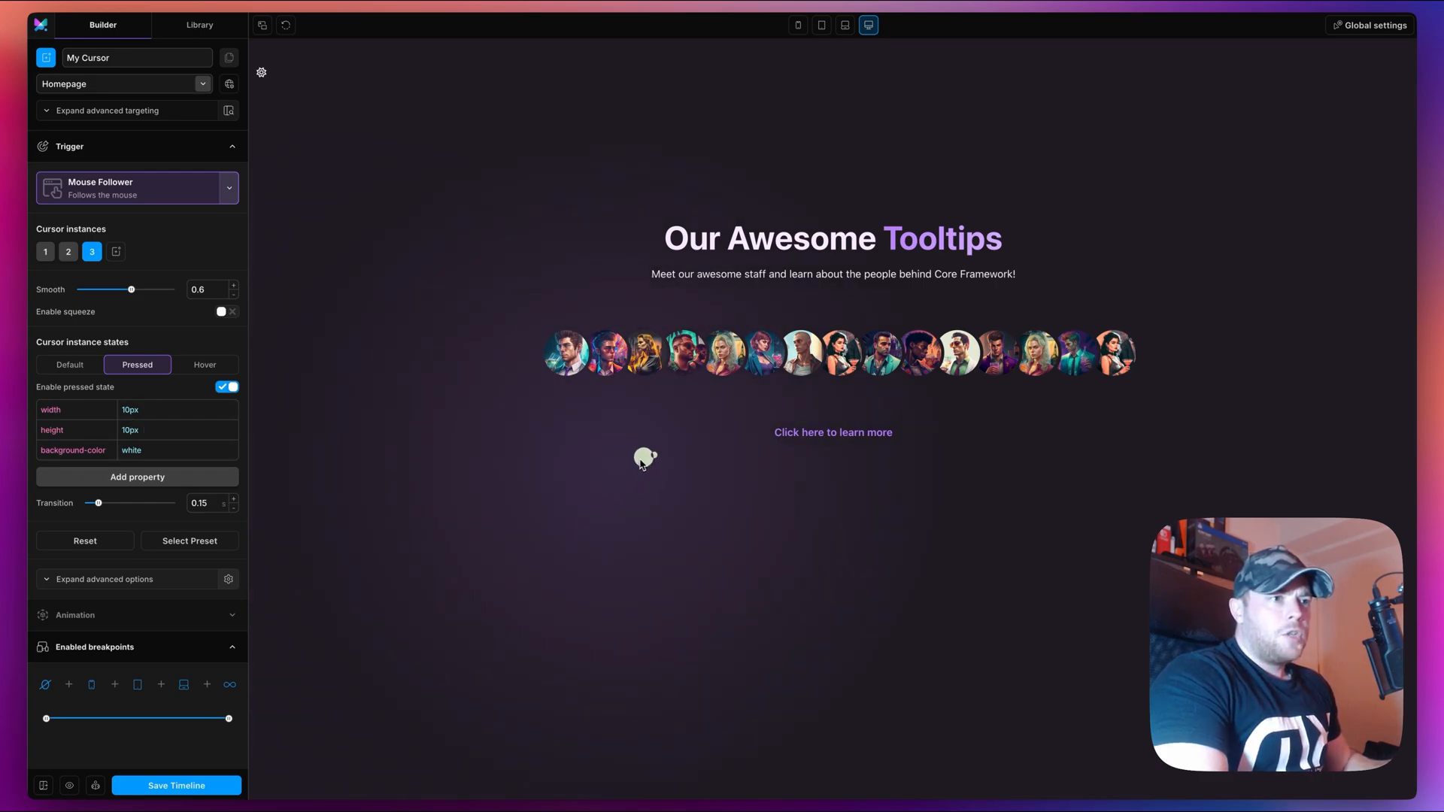
pyautogui.moveTo(832, 431)
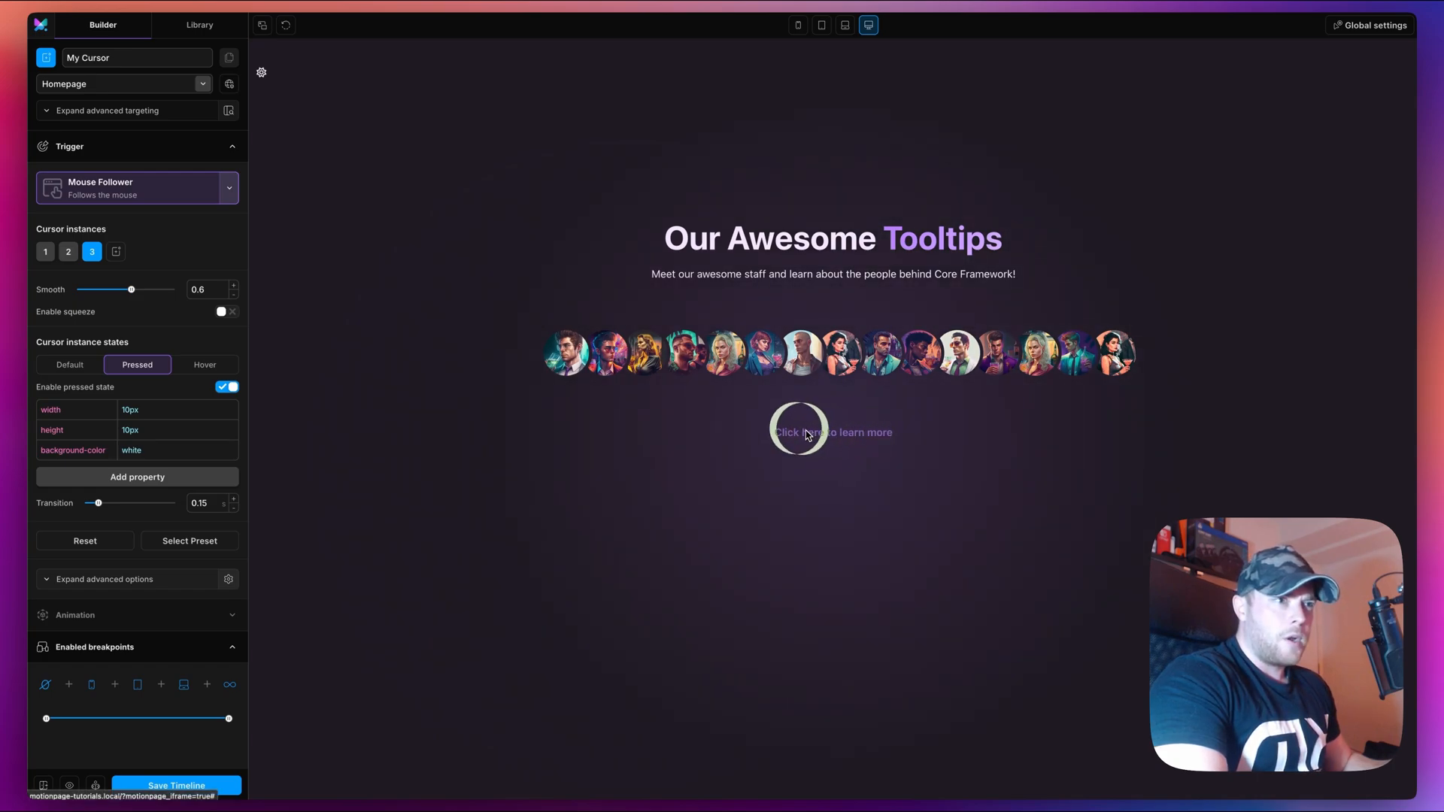
pyautogui.moveTo(94, 264)
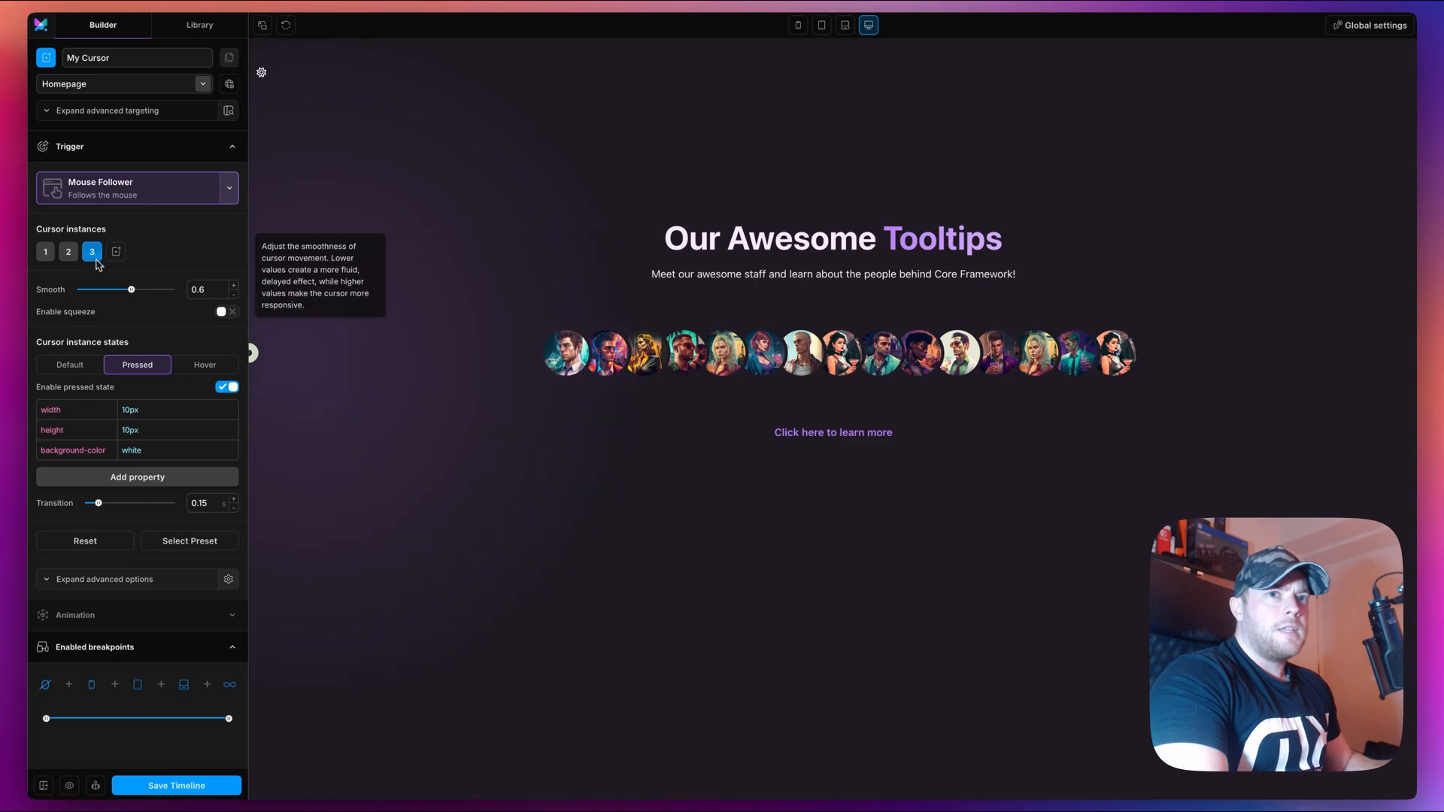
# - Delete the dot's hover height property and set its hover width to 0
pyautogui.click(205, 365)
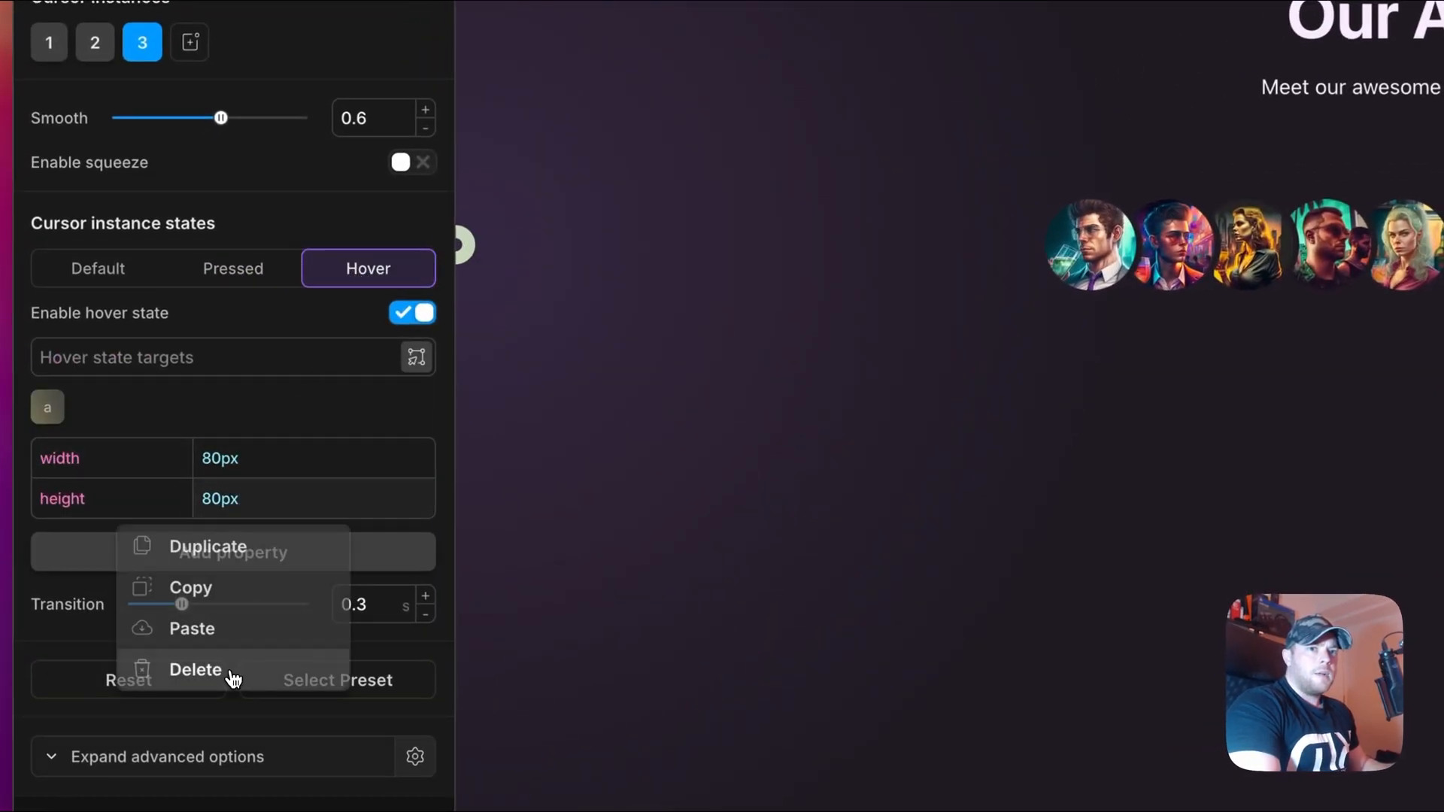
pyautogui.click(195, 669)
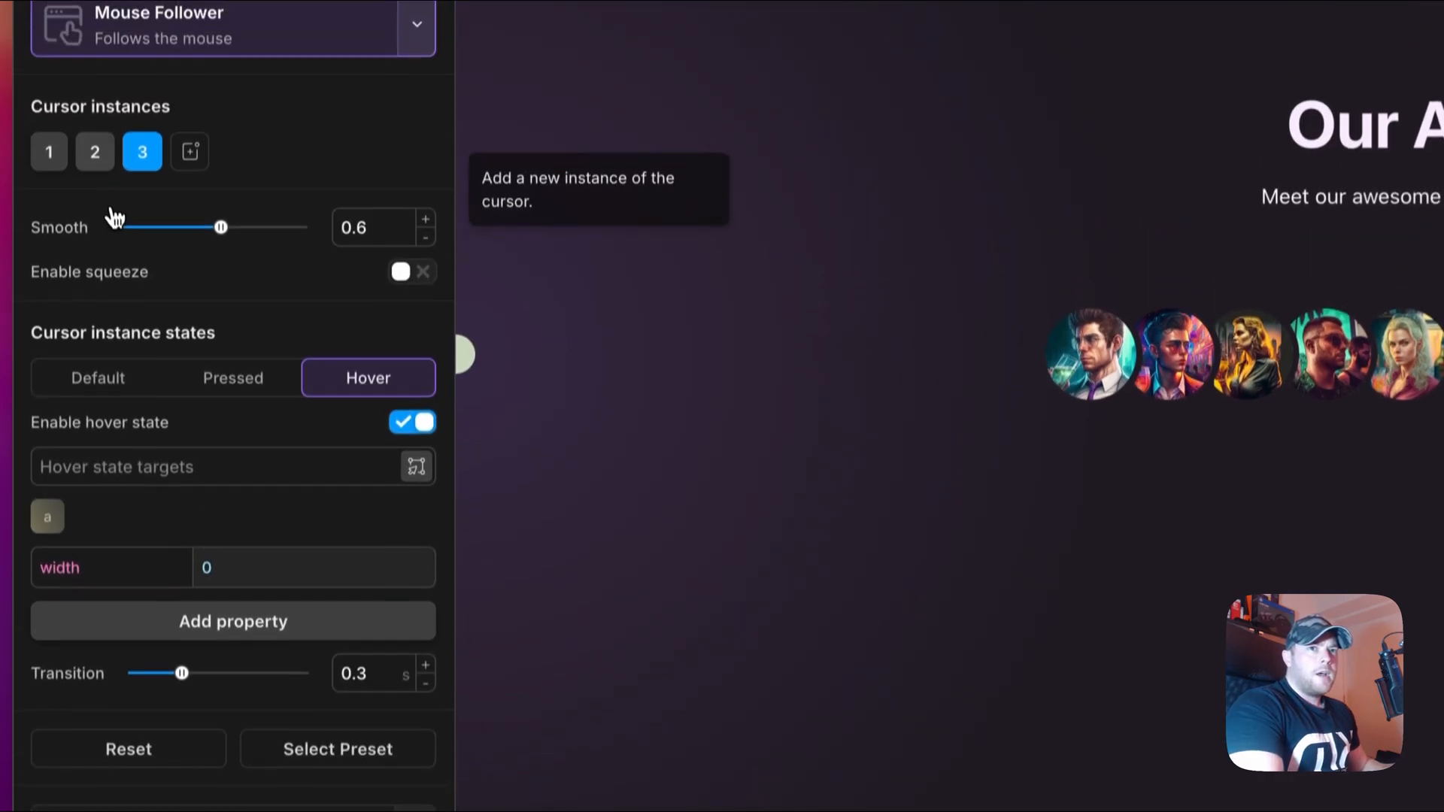
pyautogui.click(94, 176)
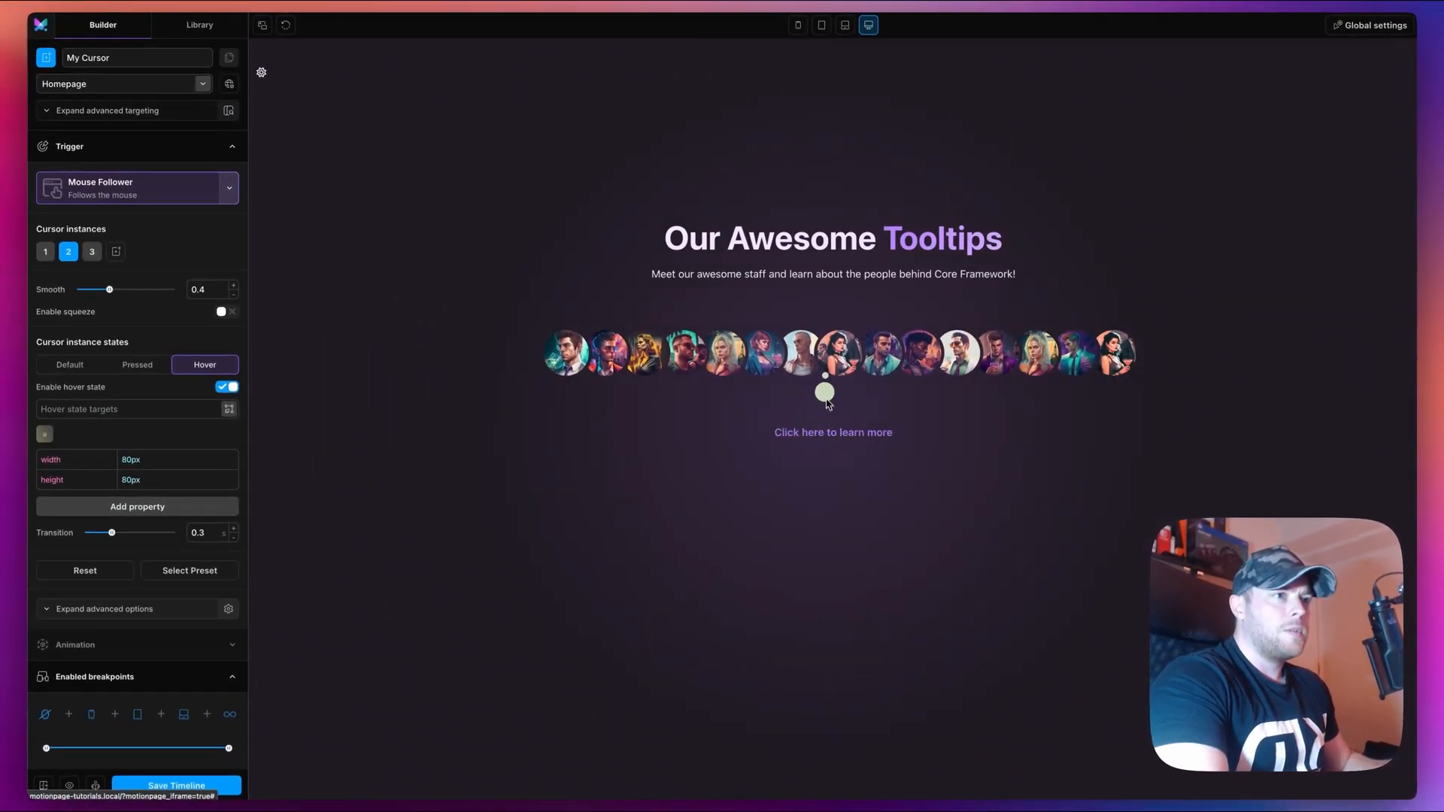
pyautogui.moveTo(1112, 352)
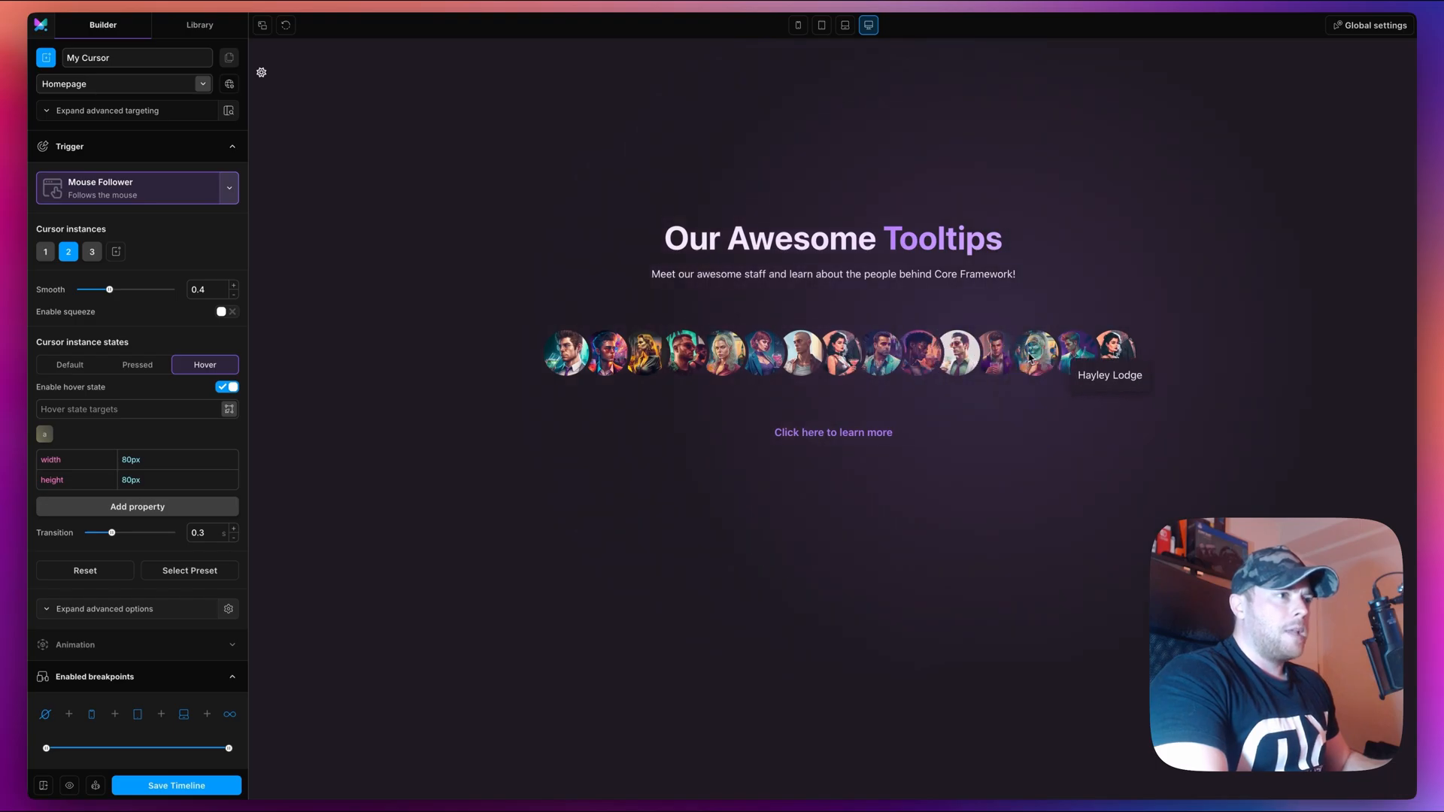
pyautogui.moveTo(938, 275)
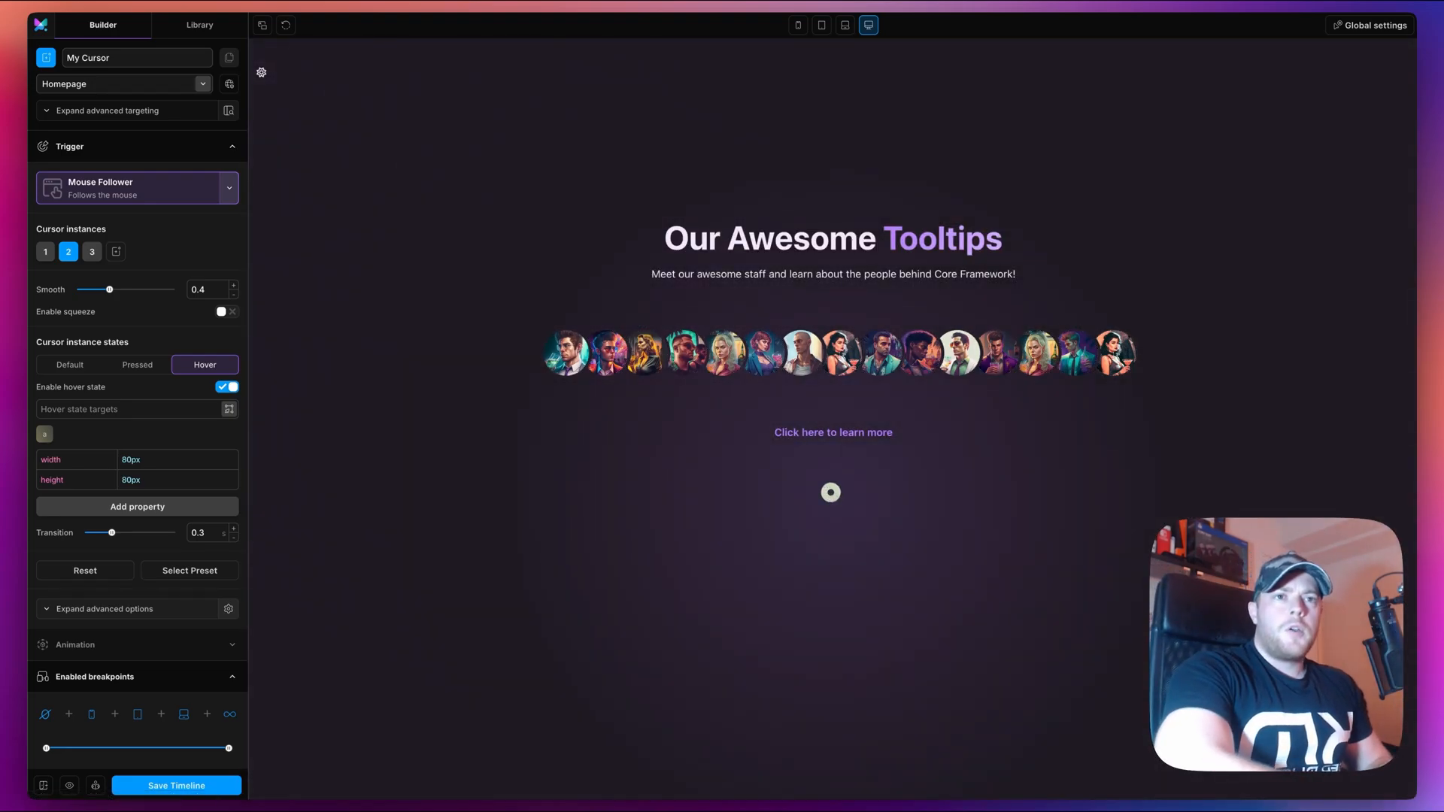
pyautogui.moveTo(716, 491)
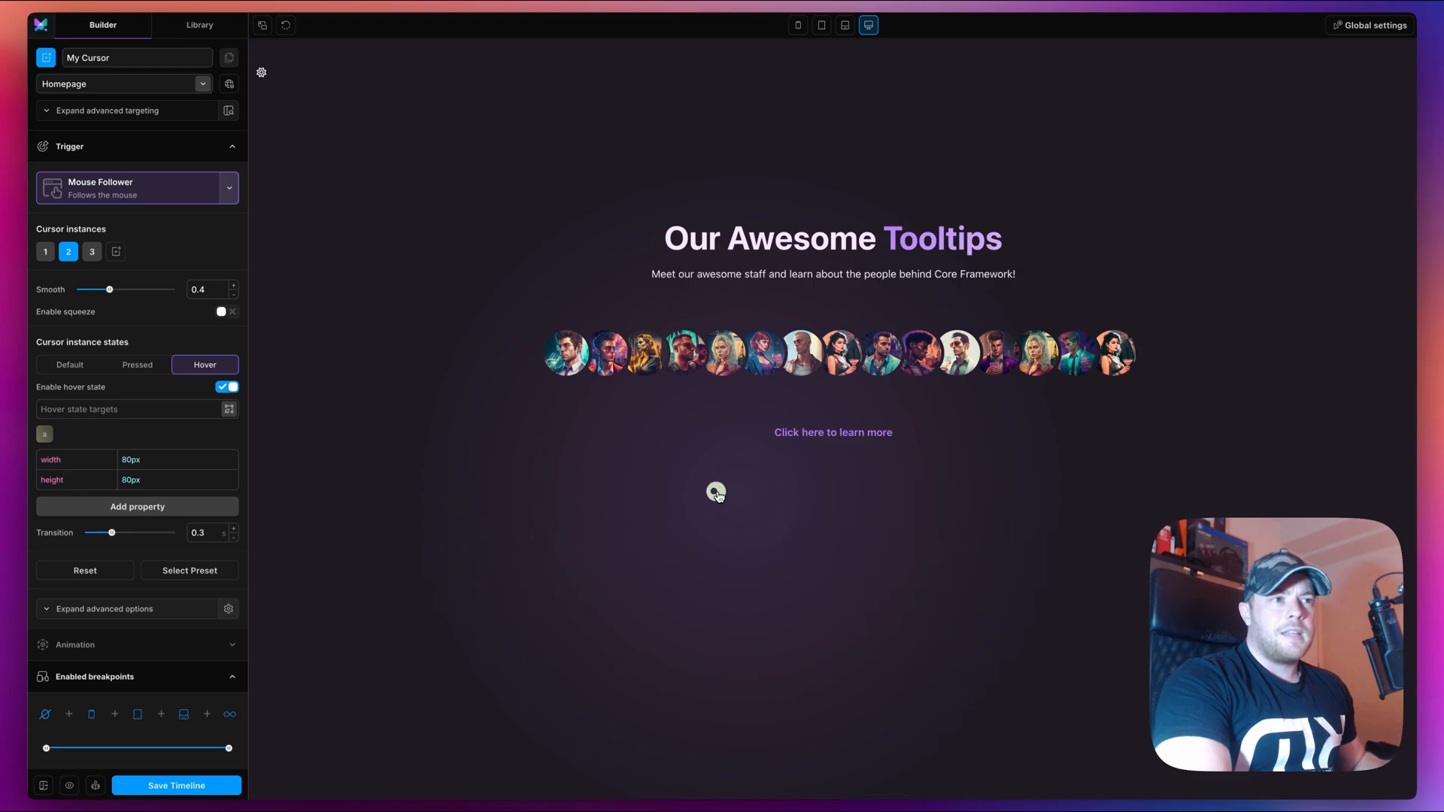
pyautogui.moveTo(487, 347)
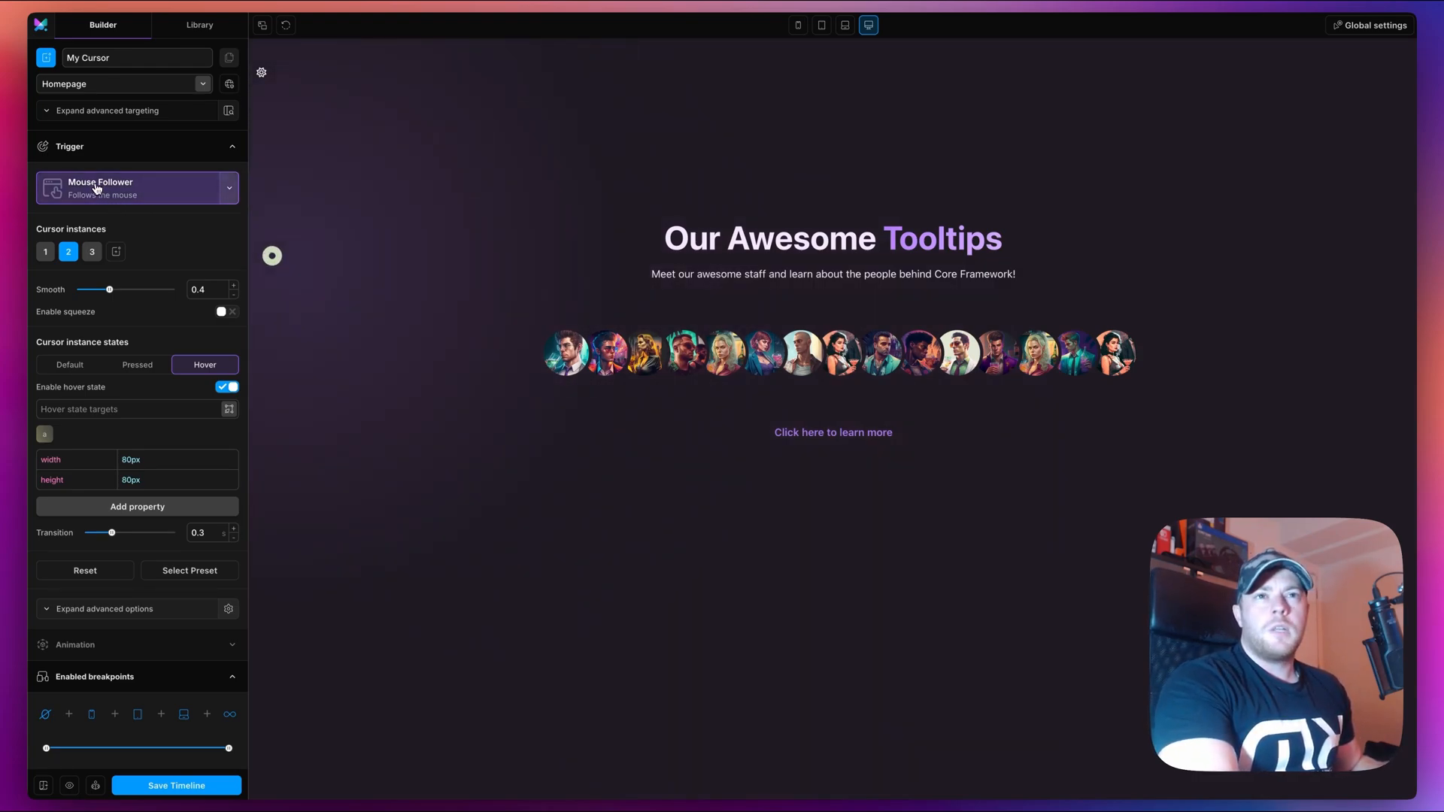
pyautogui.moveTo(502, 567)
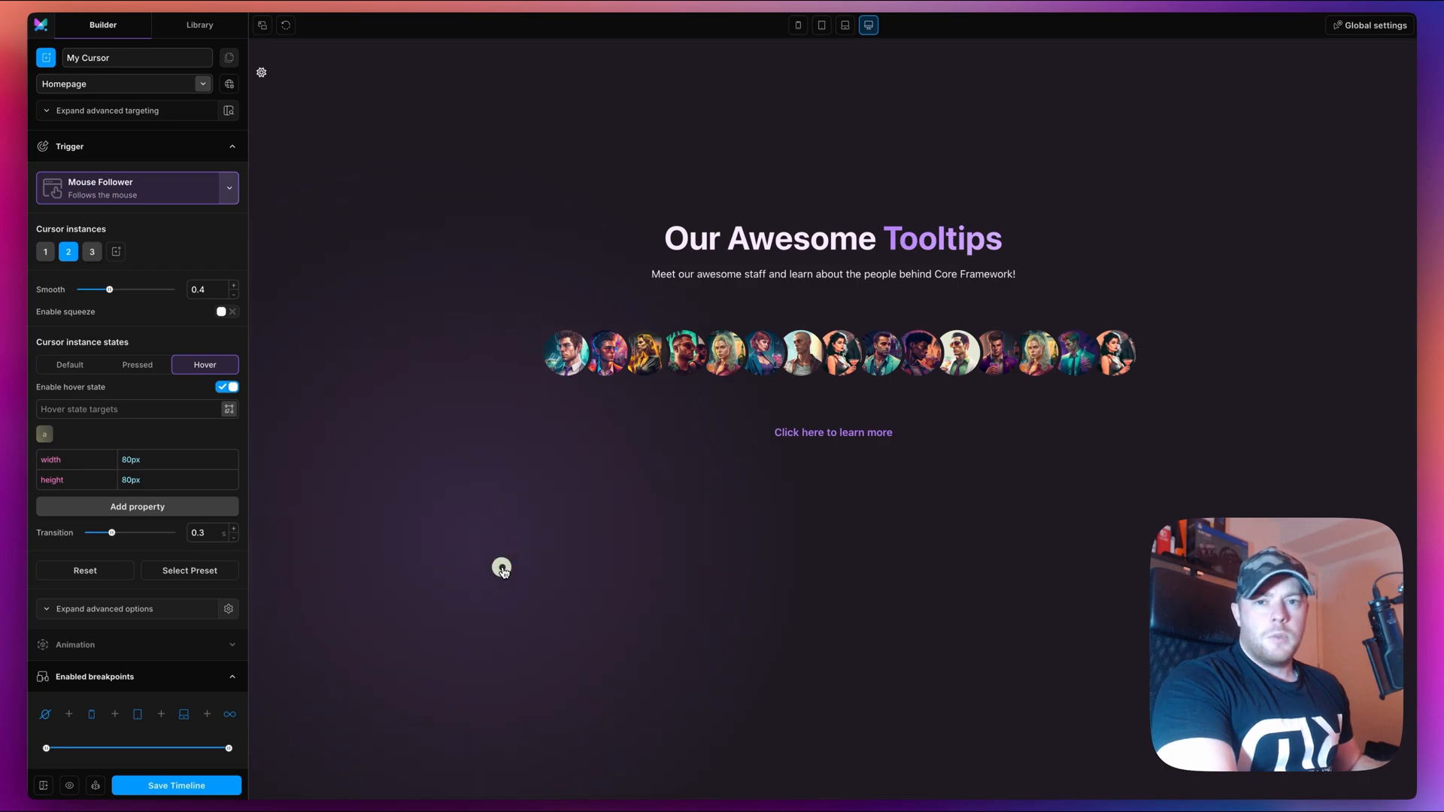
pyautogui.moveTo(116, 251)
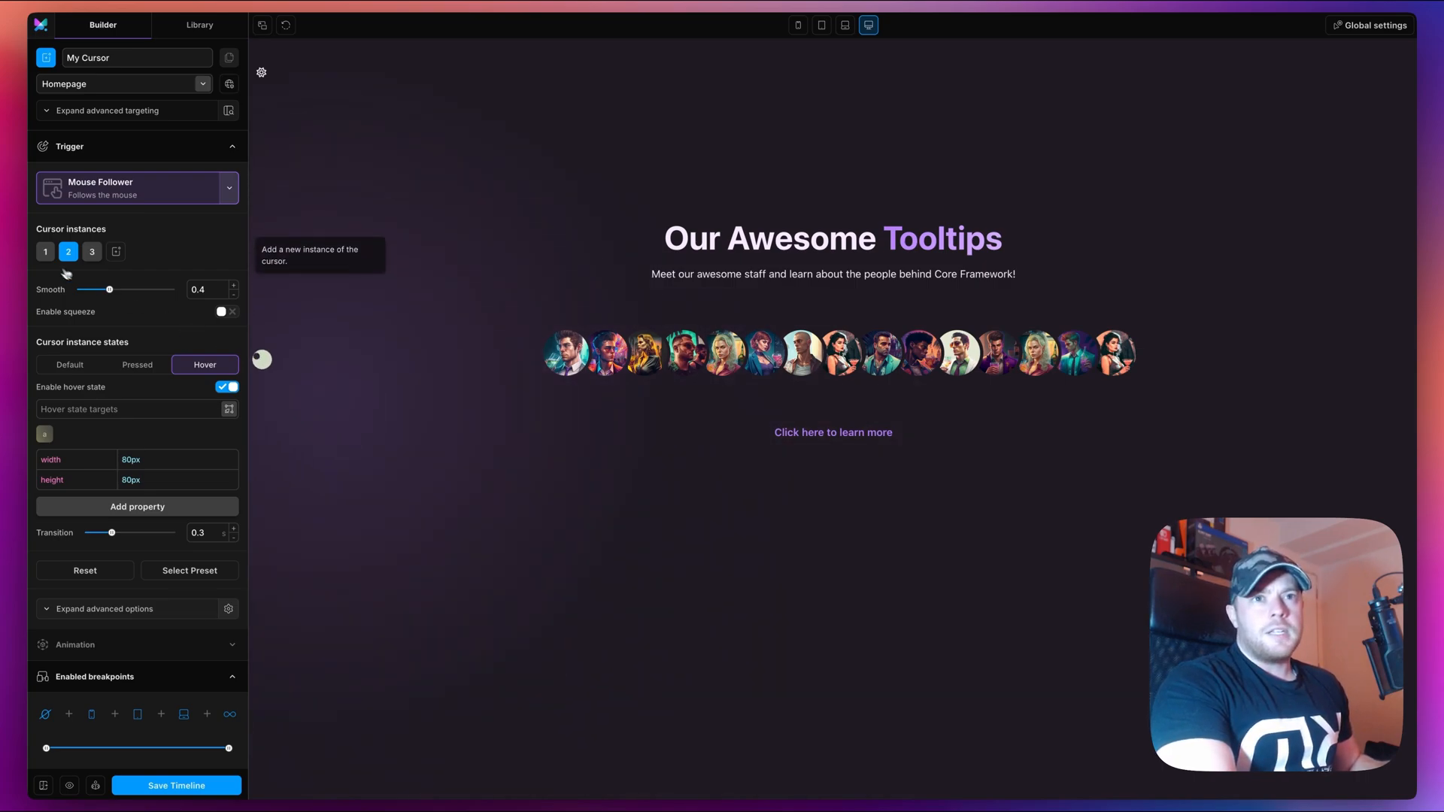
pyautogui.click(91, 251)
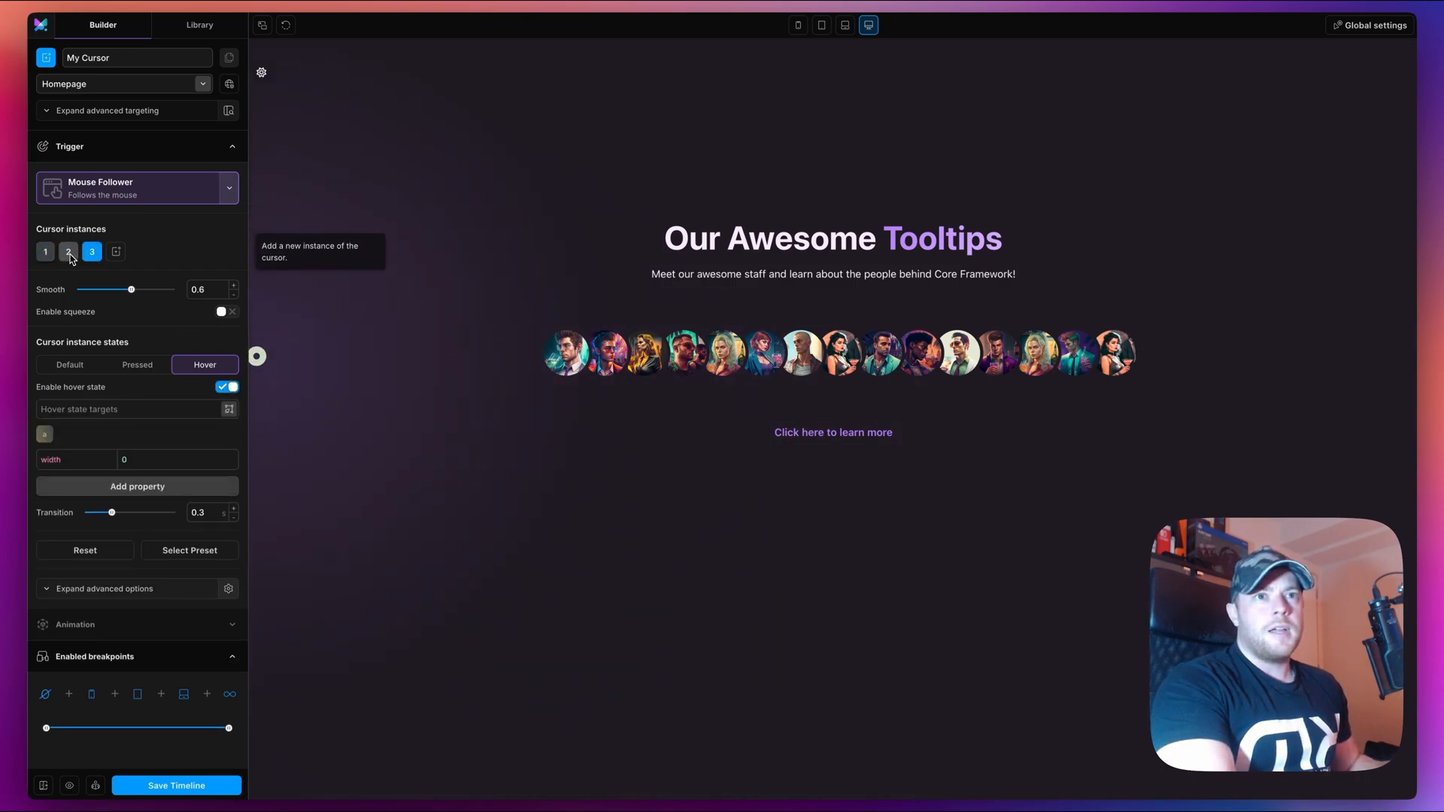
pyautogui.moveTo(438, 526)
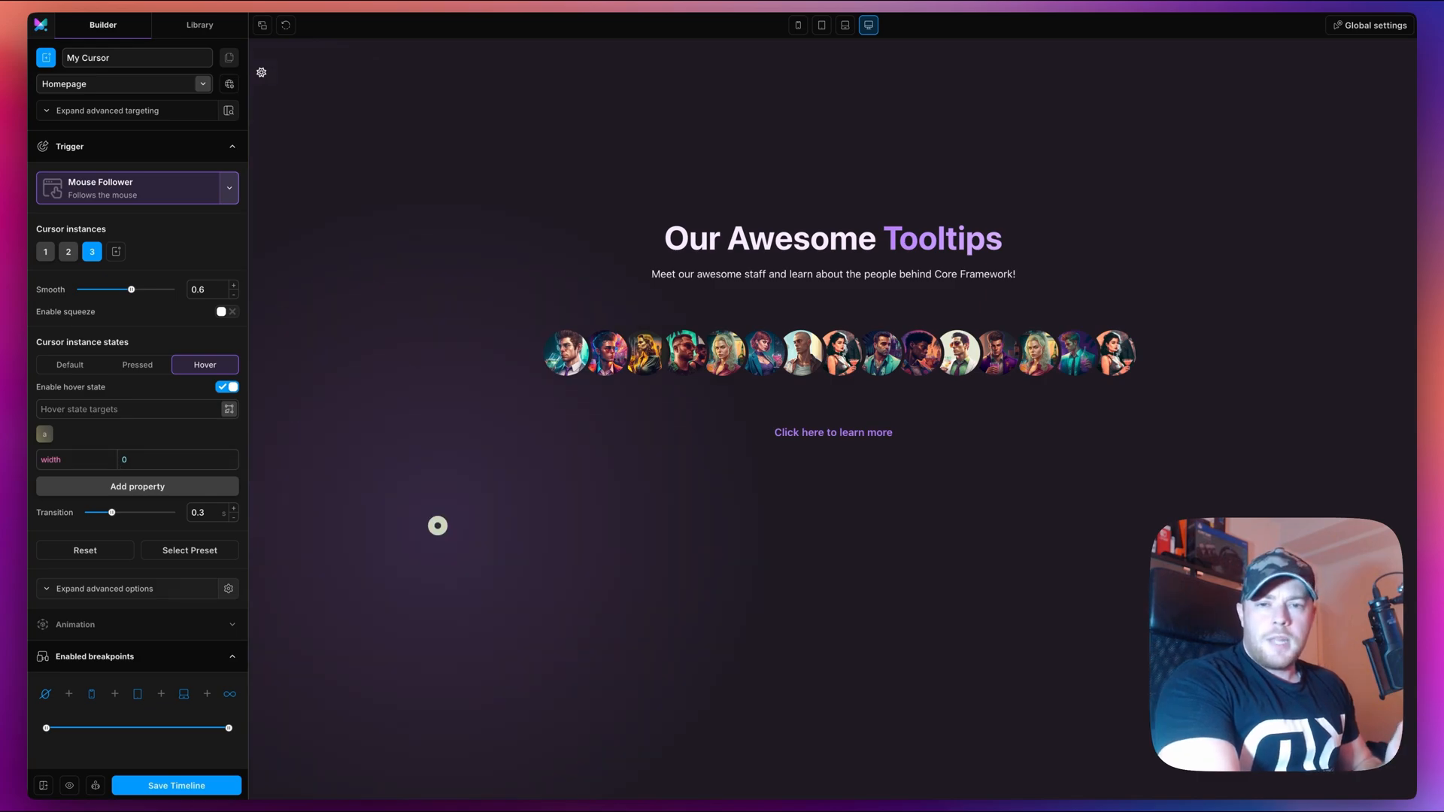